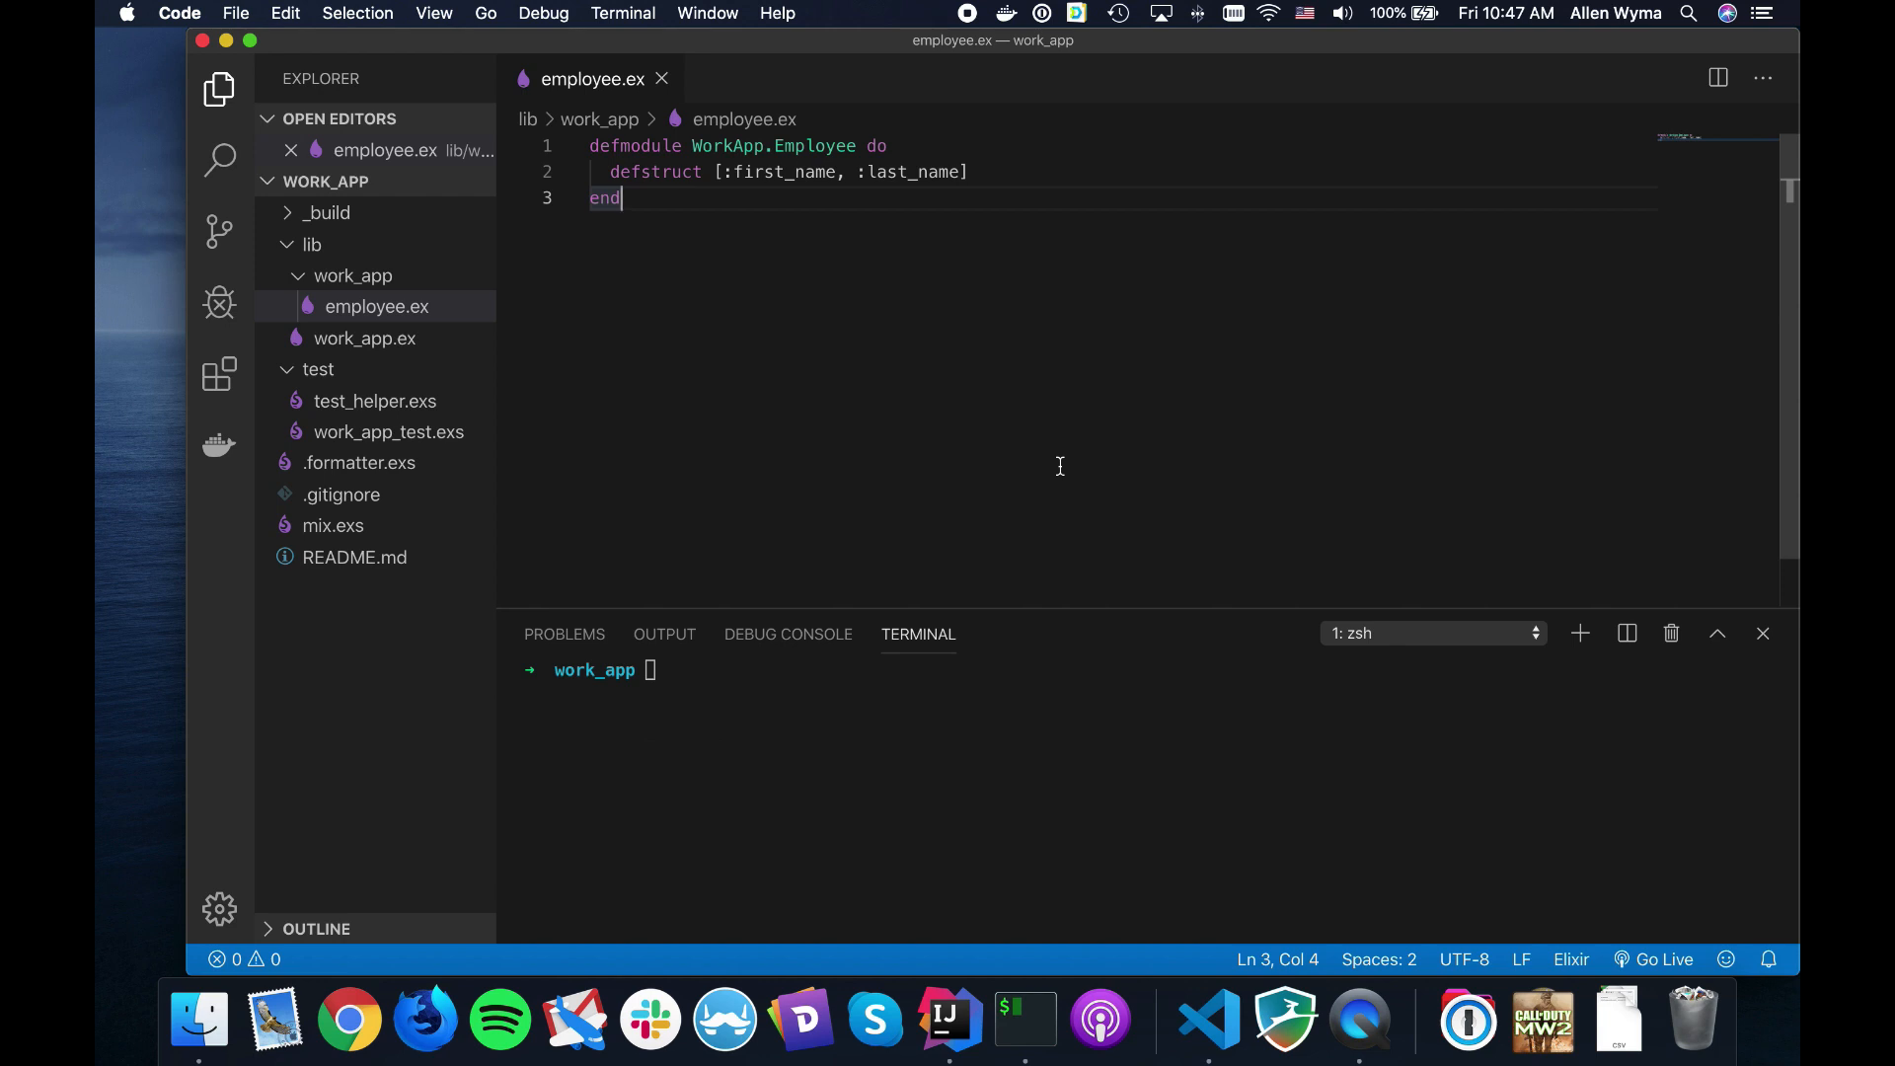
mouse_move(694, 157)
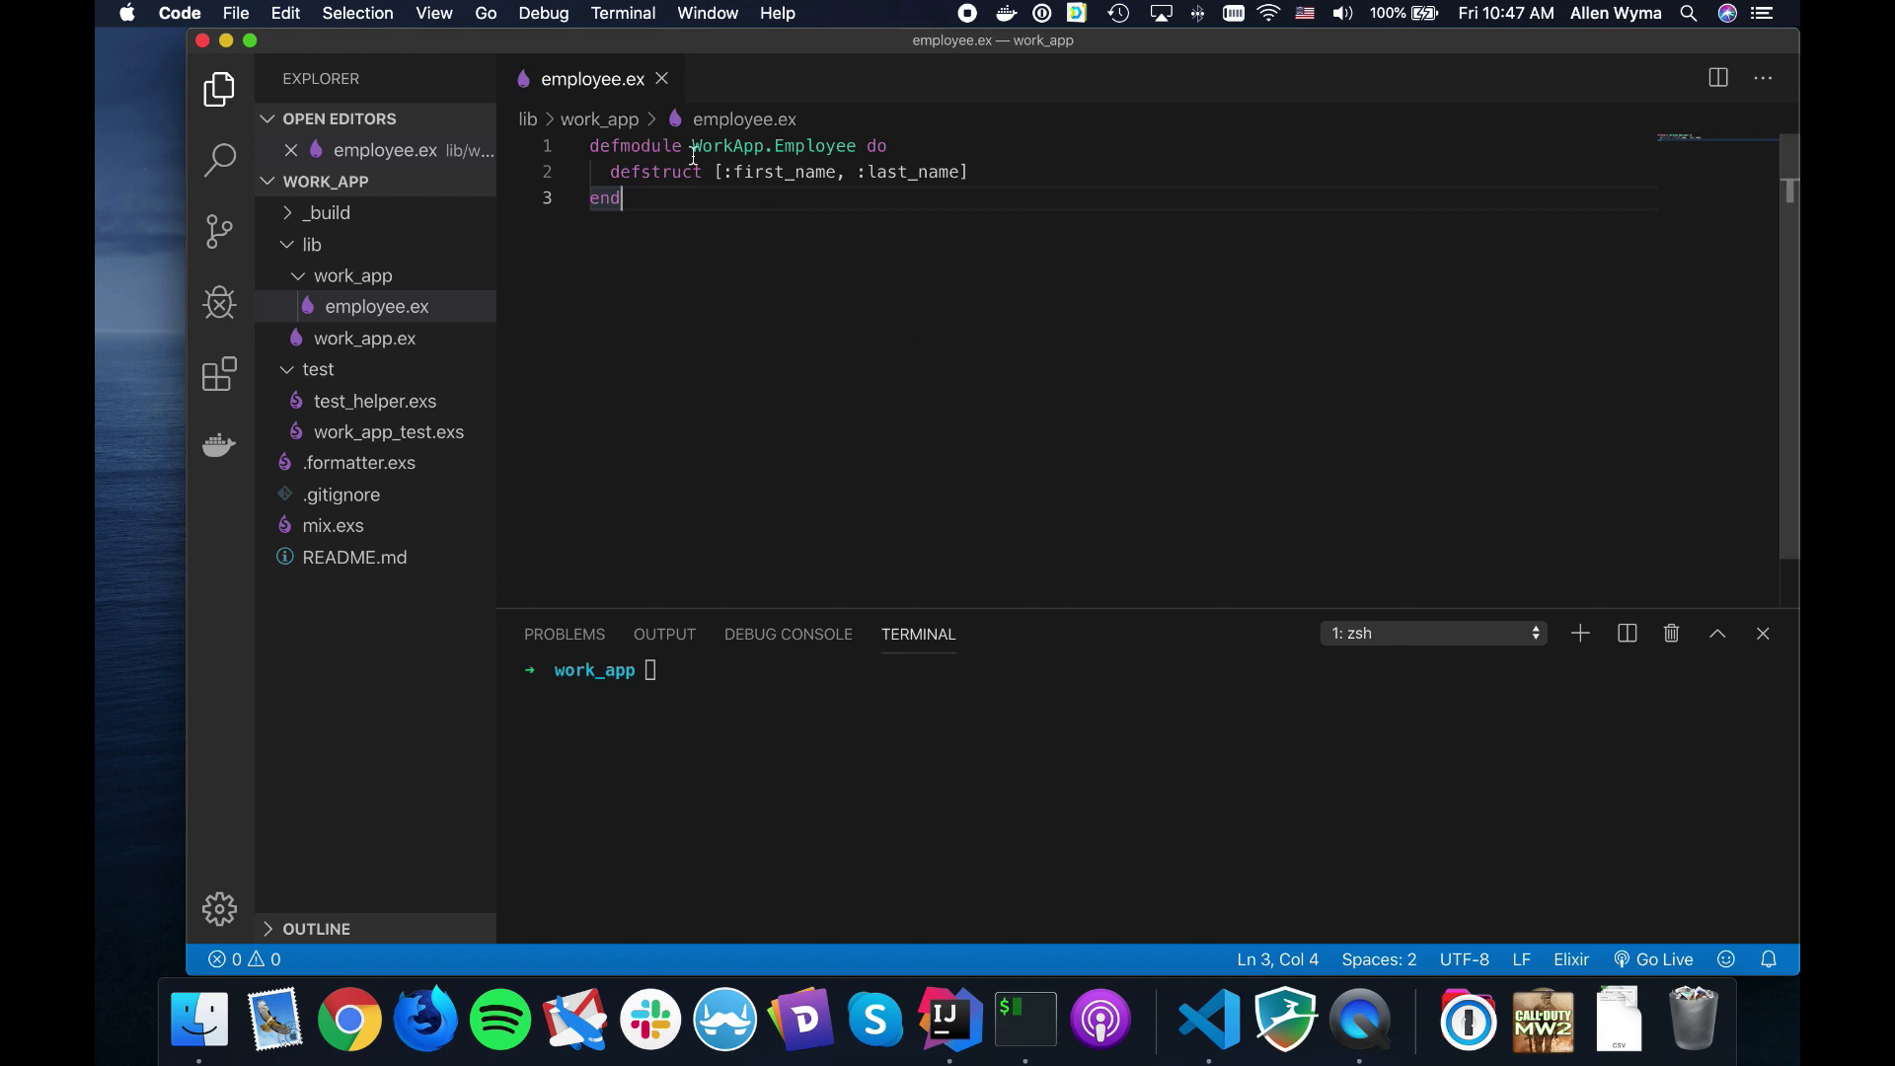
mouse_move(858, 194)
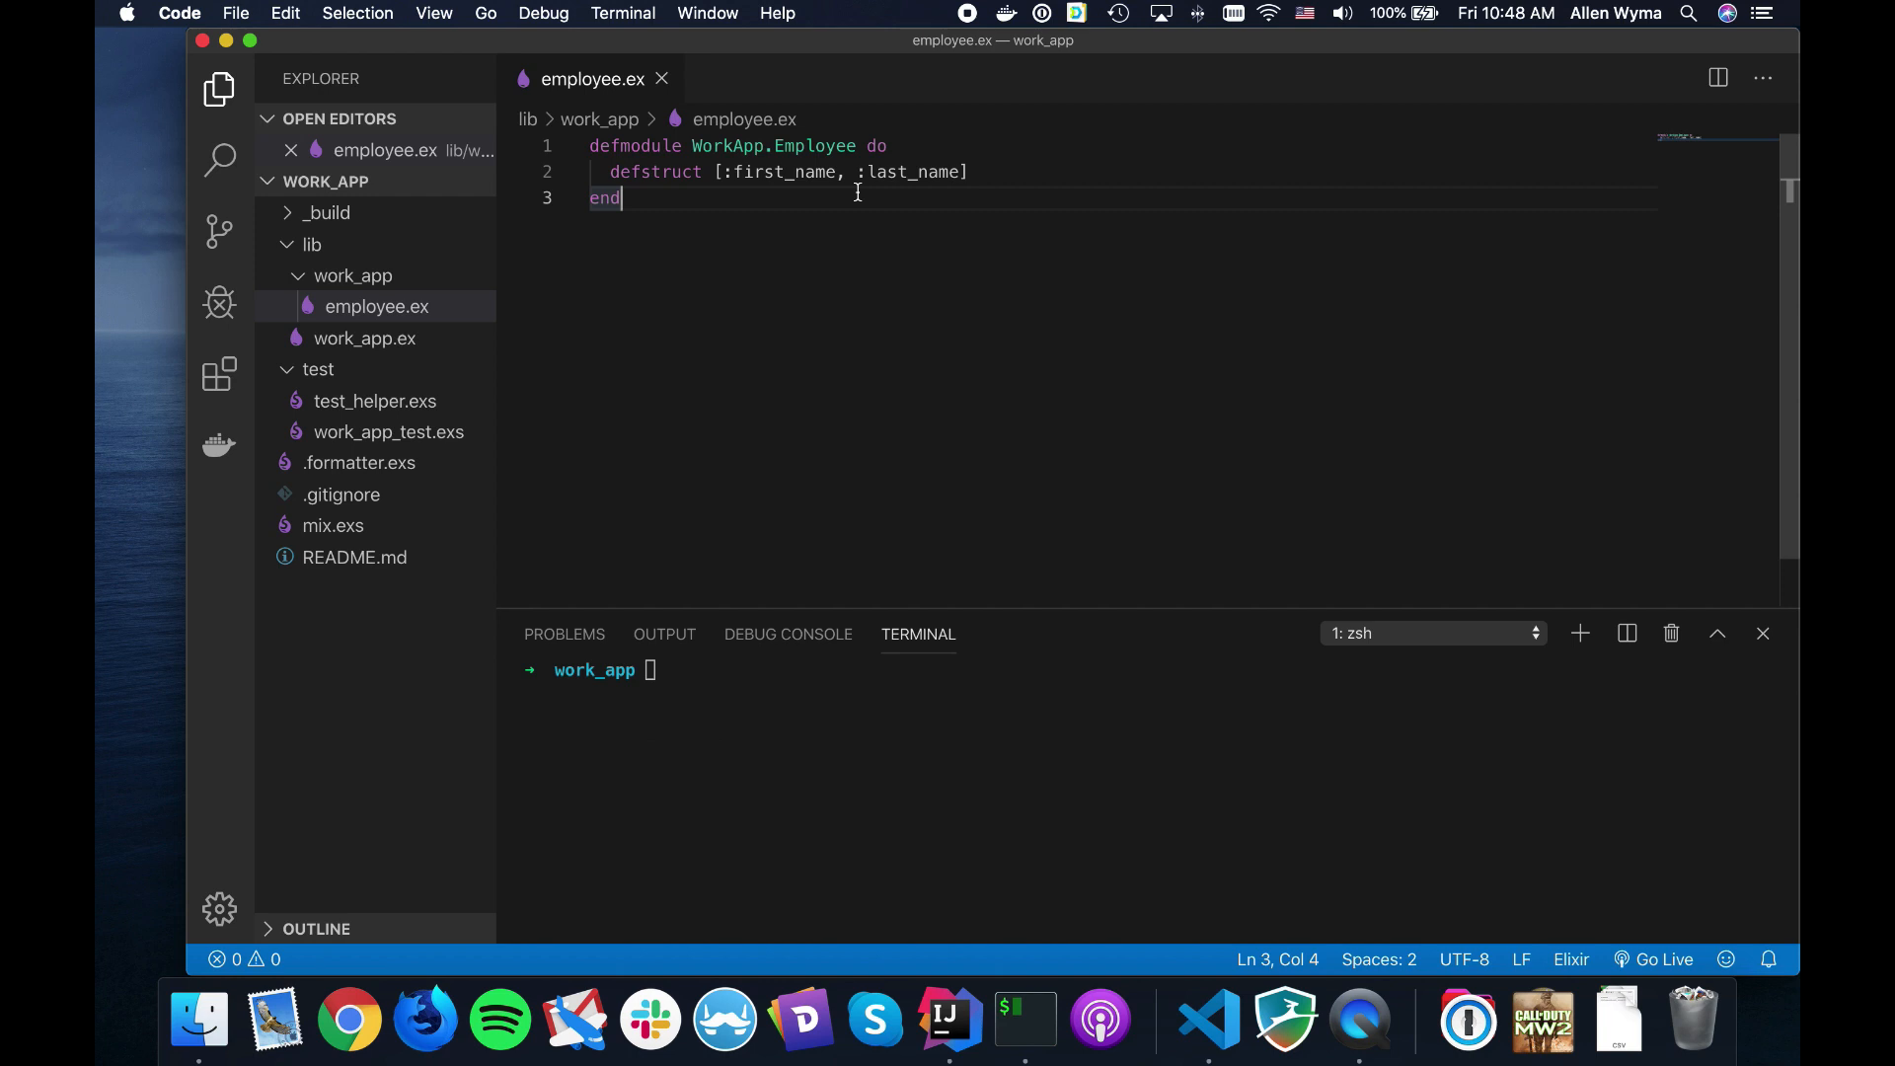
mouse_move(357, 463)
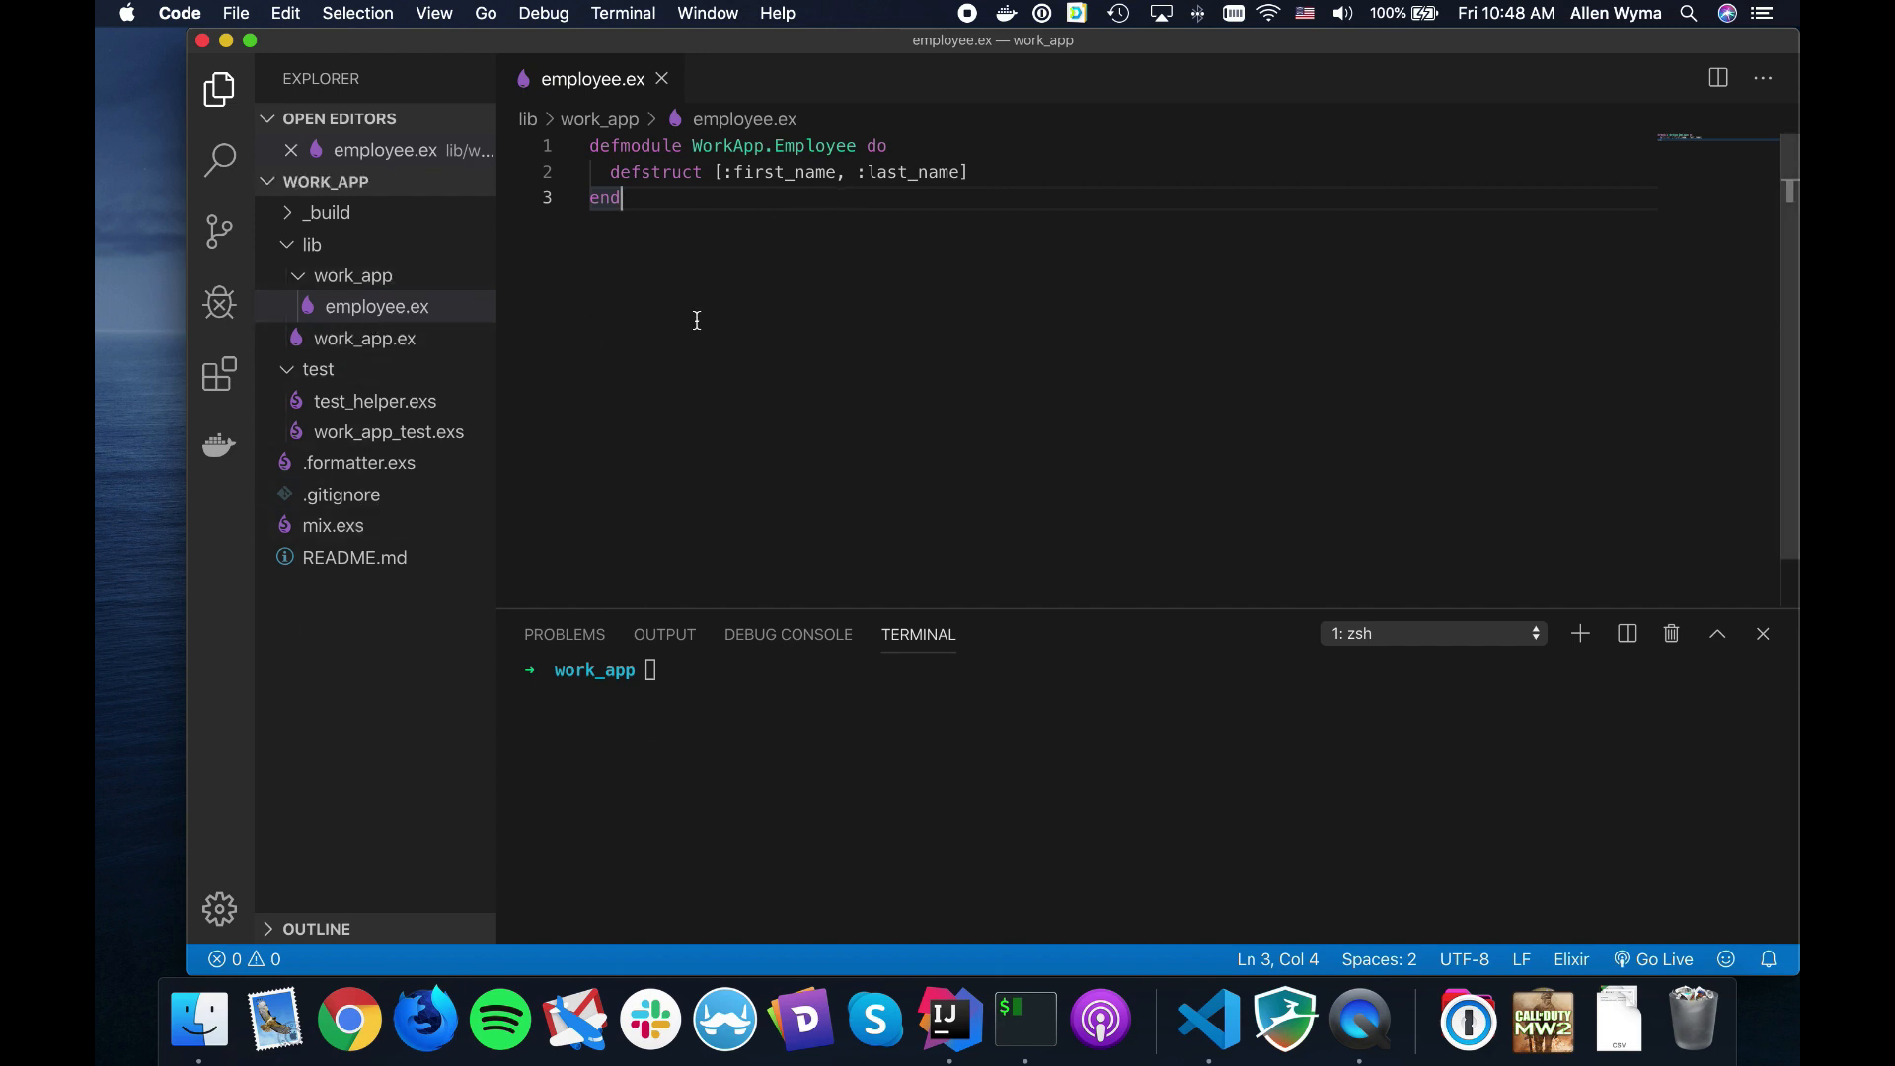
mouse_move(594, 266)
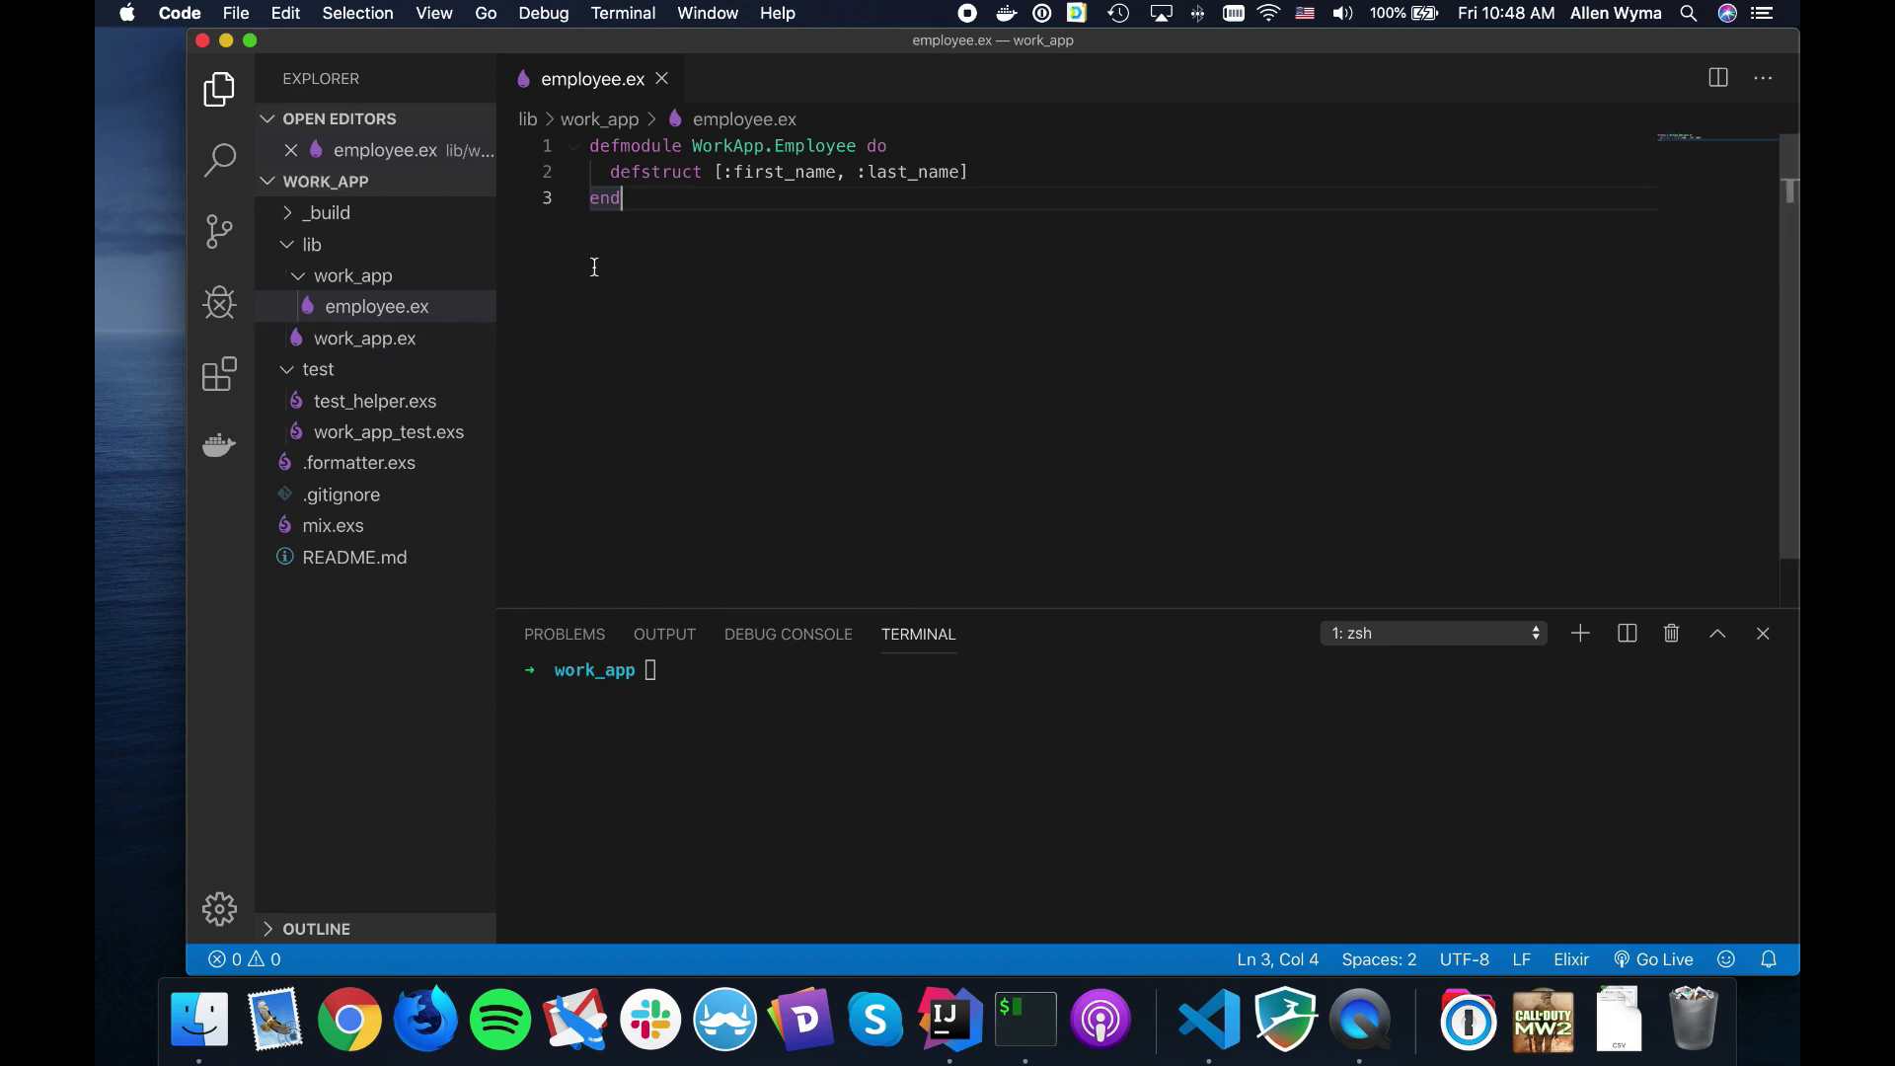
Create a new file named formatter.ex inside the work_app folder.
double_click(814, 146)
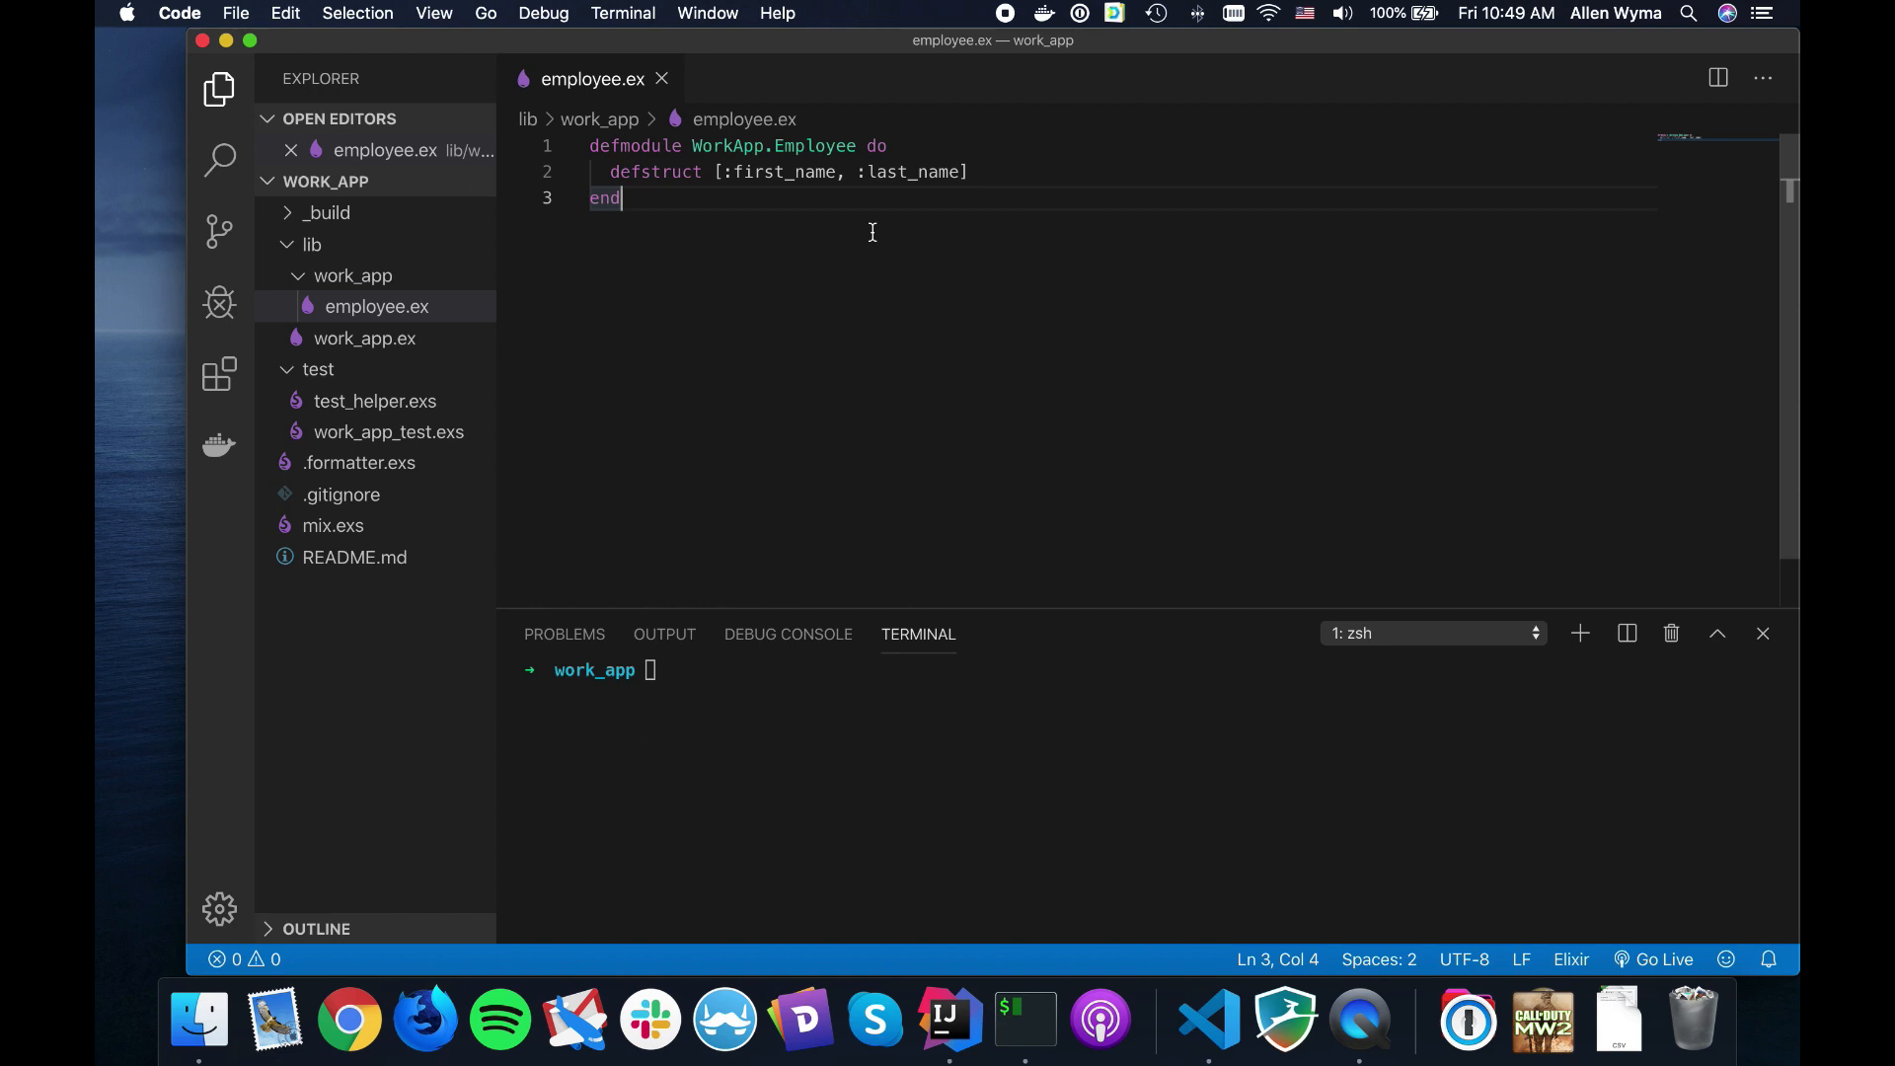
right_click(352, 275)
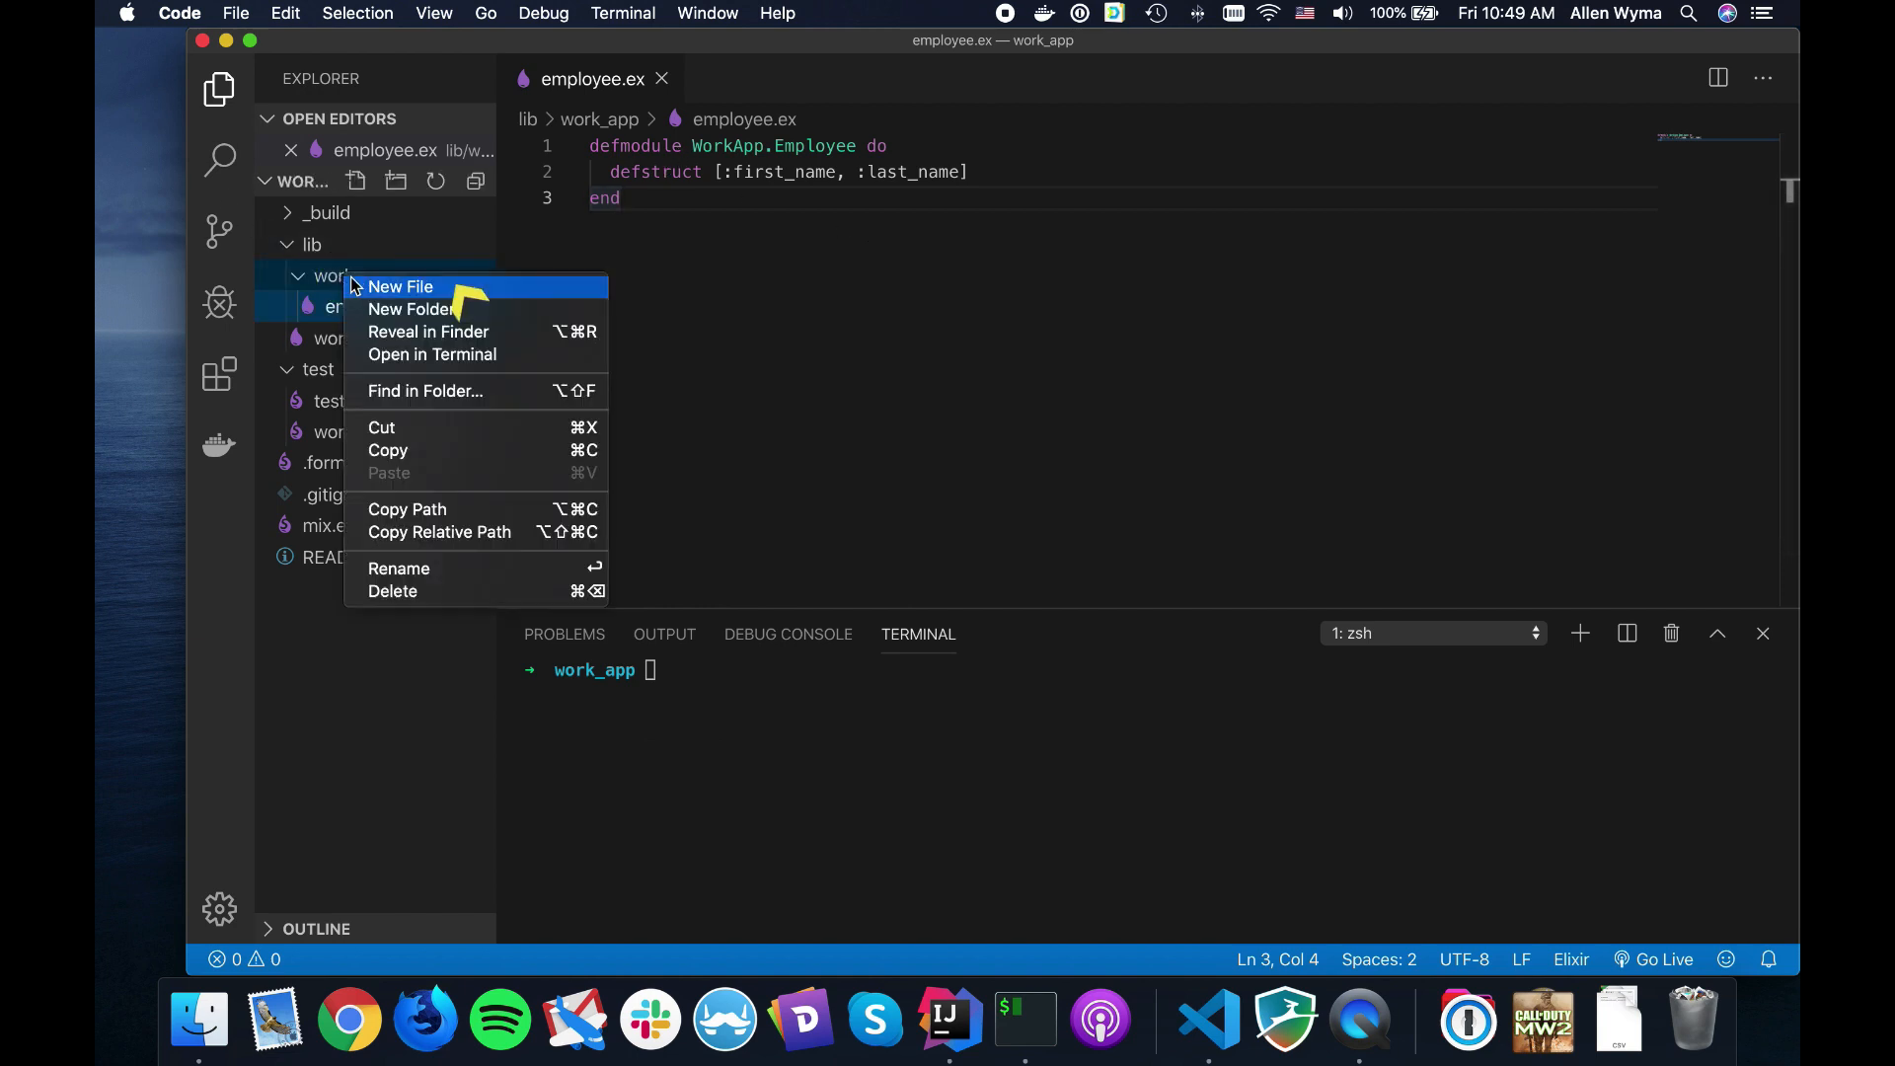
left_click(401, 287)
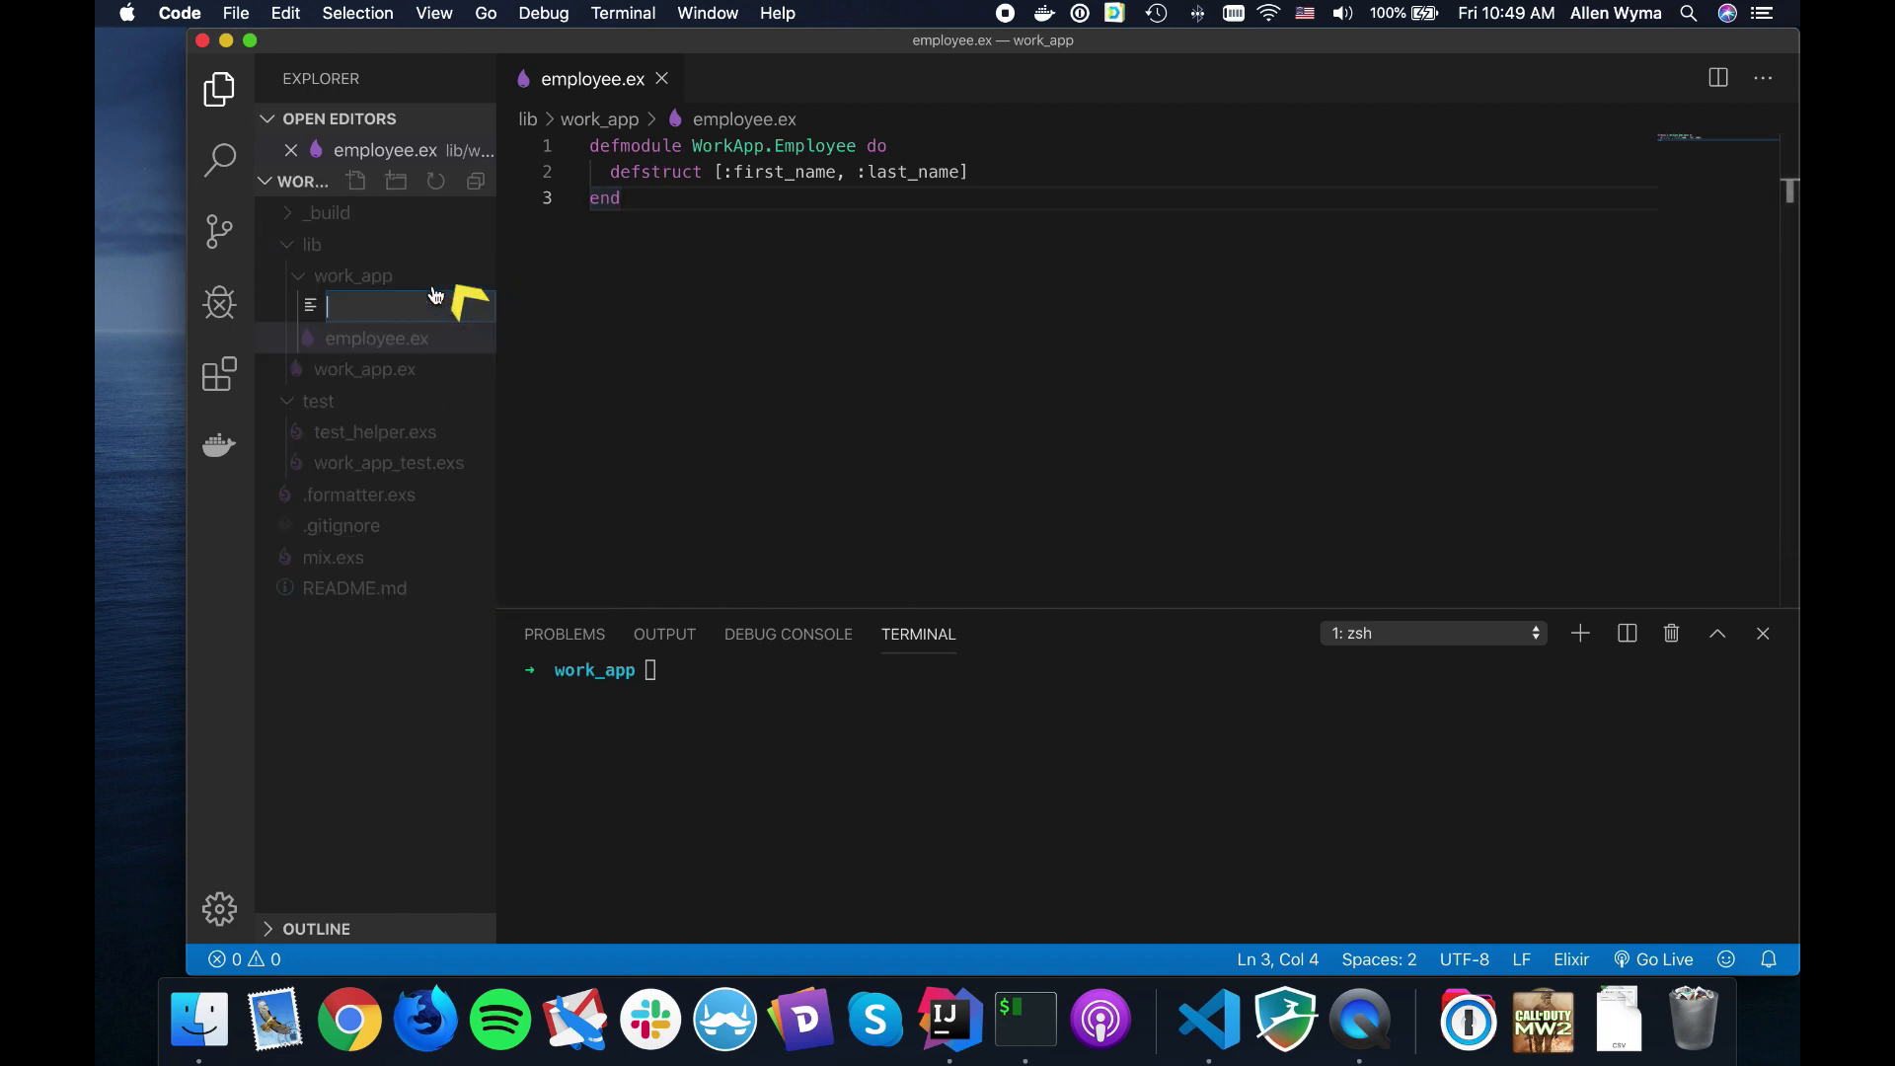
type("form")
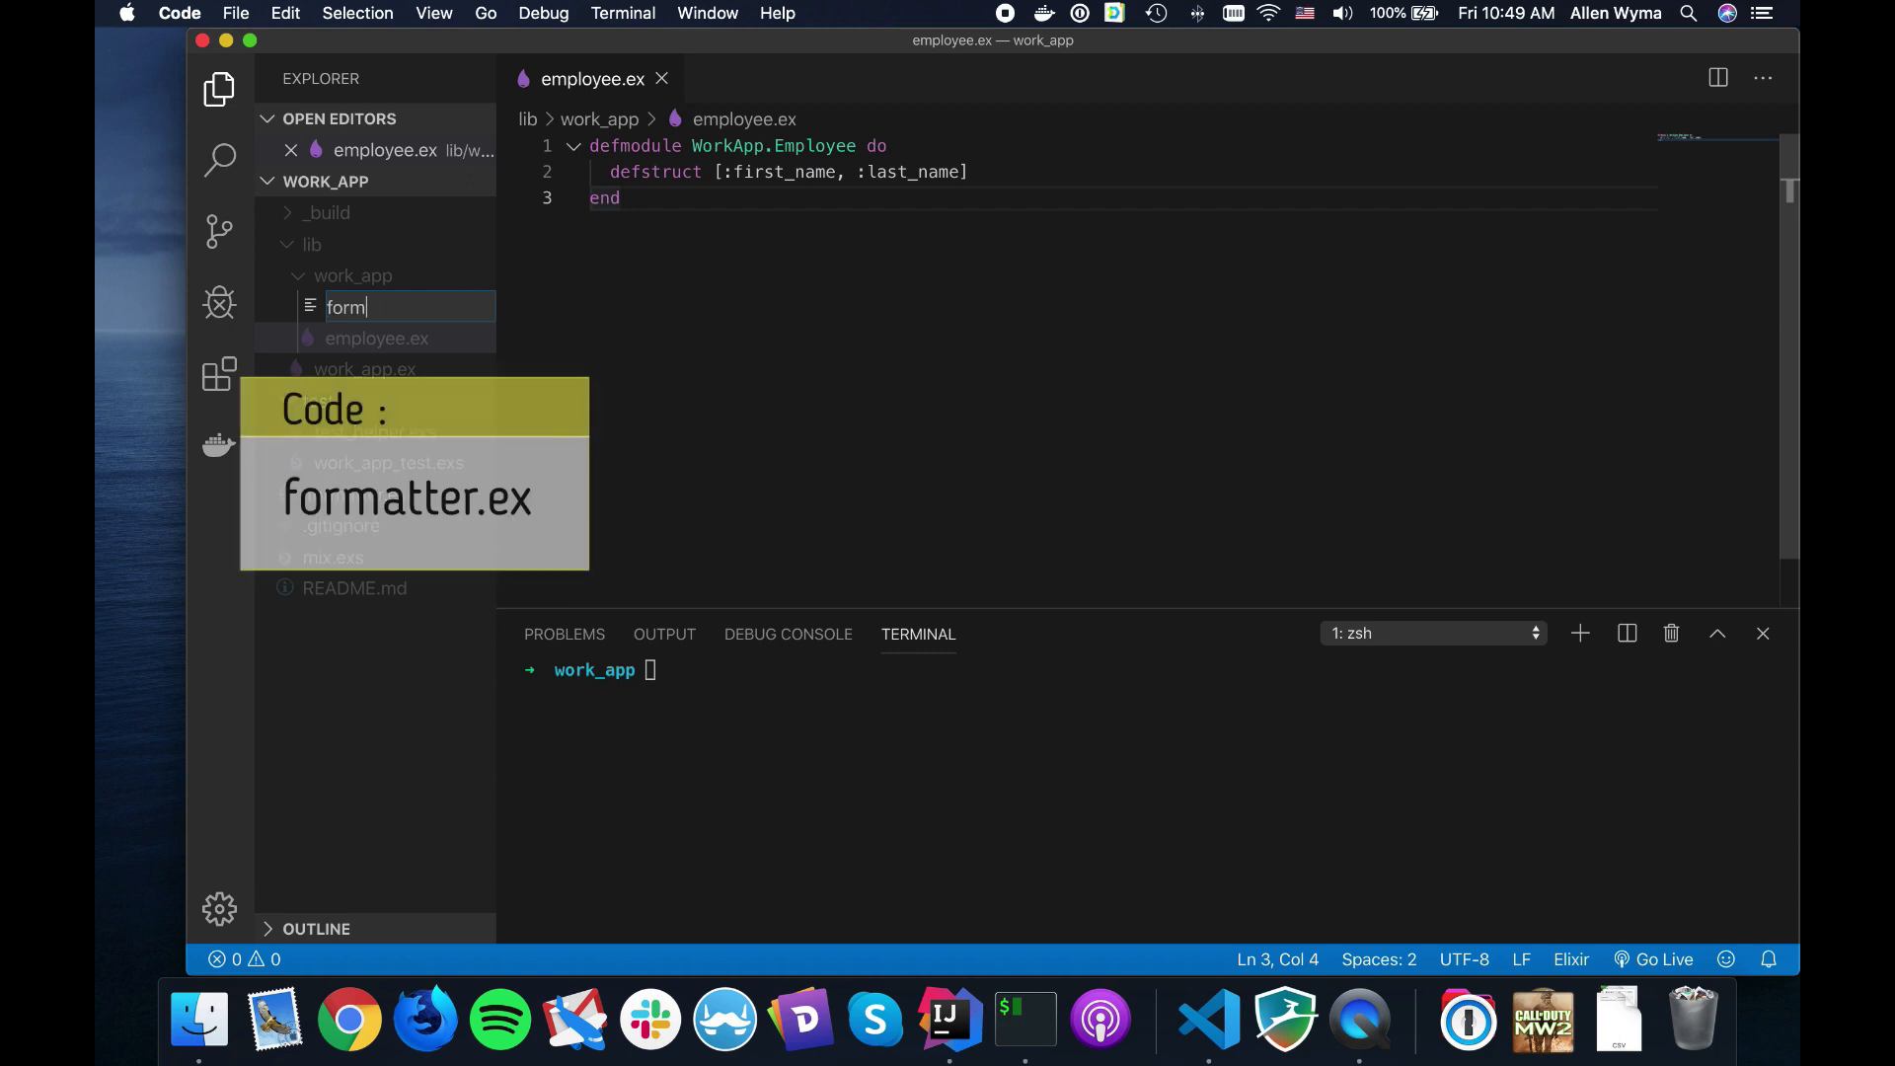
key("Enter")
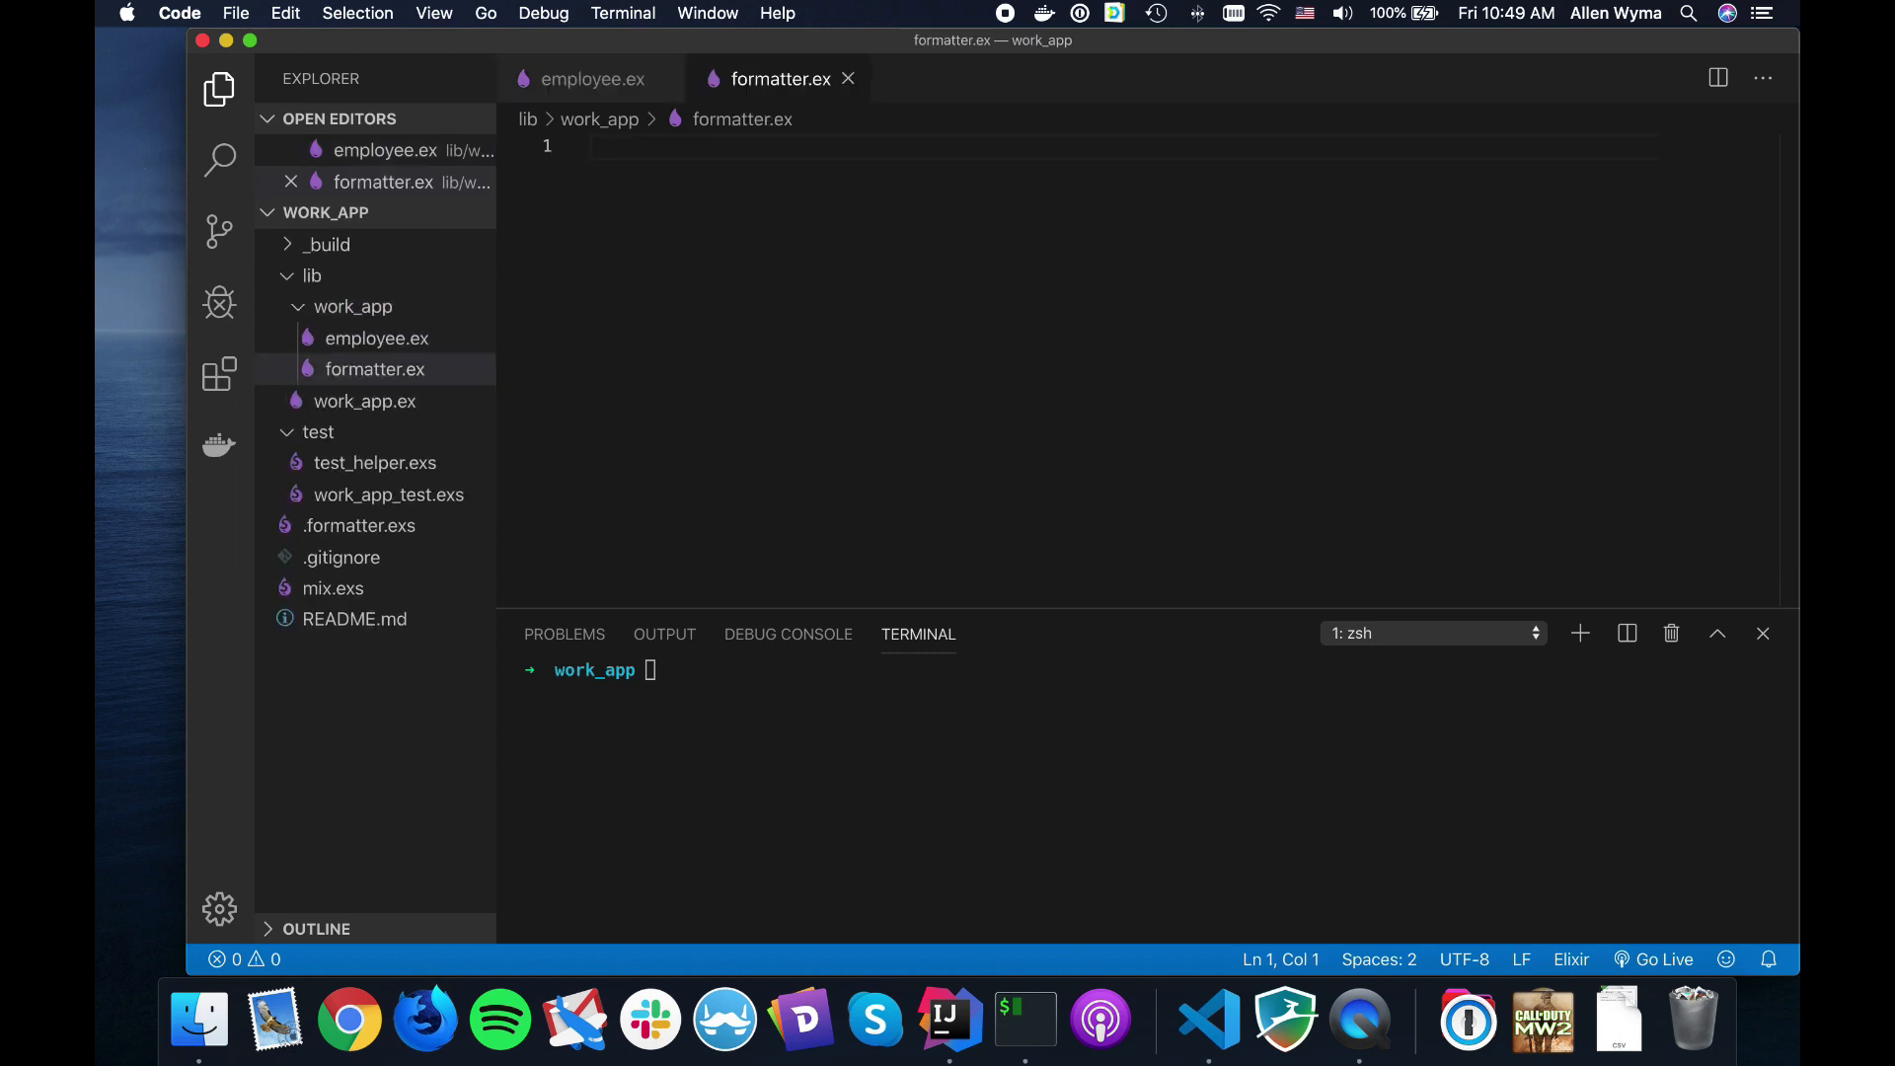
Write an empty defmodule WorkApp.Formatter do ... end block.
type("defmodule")
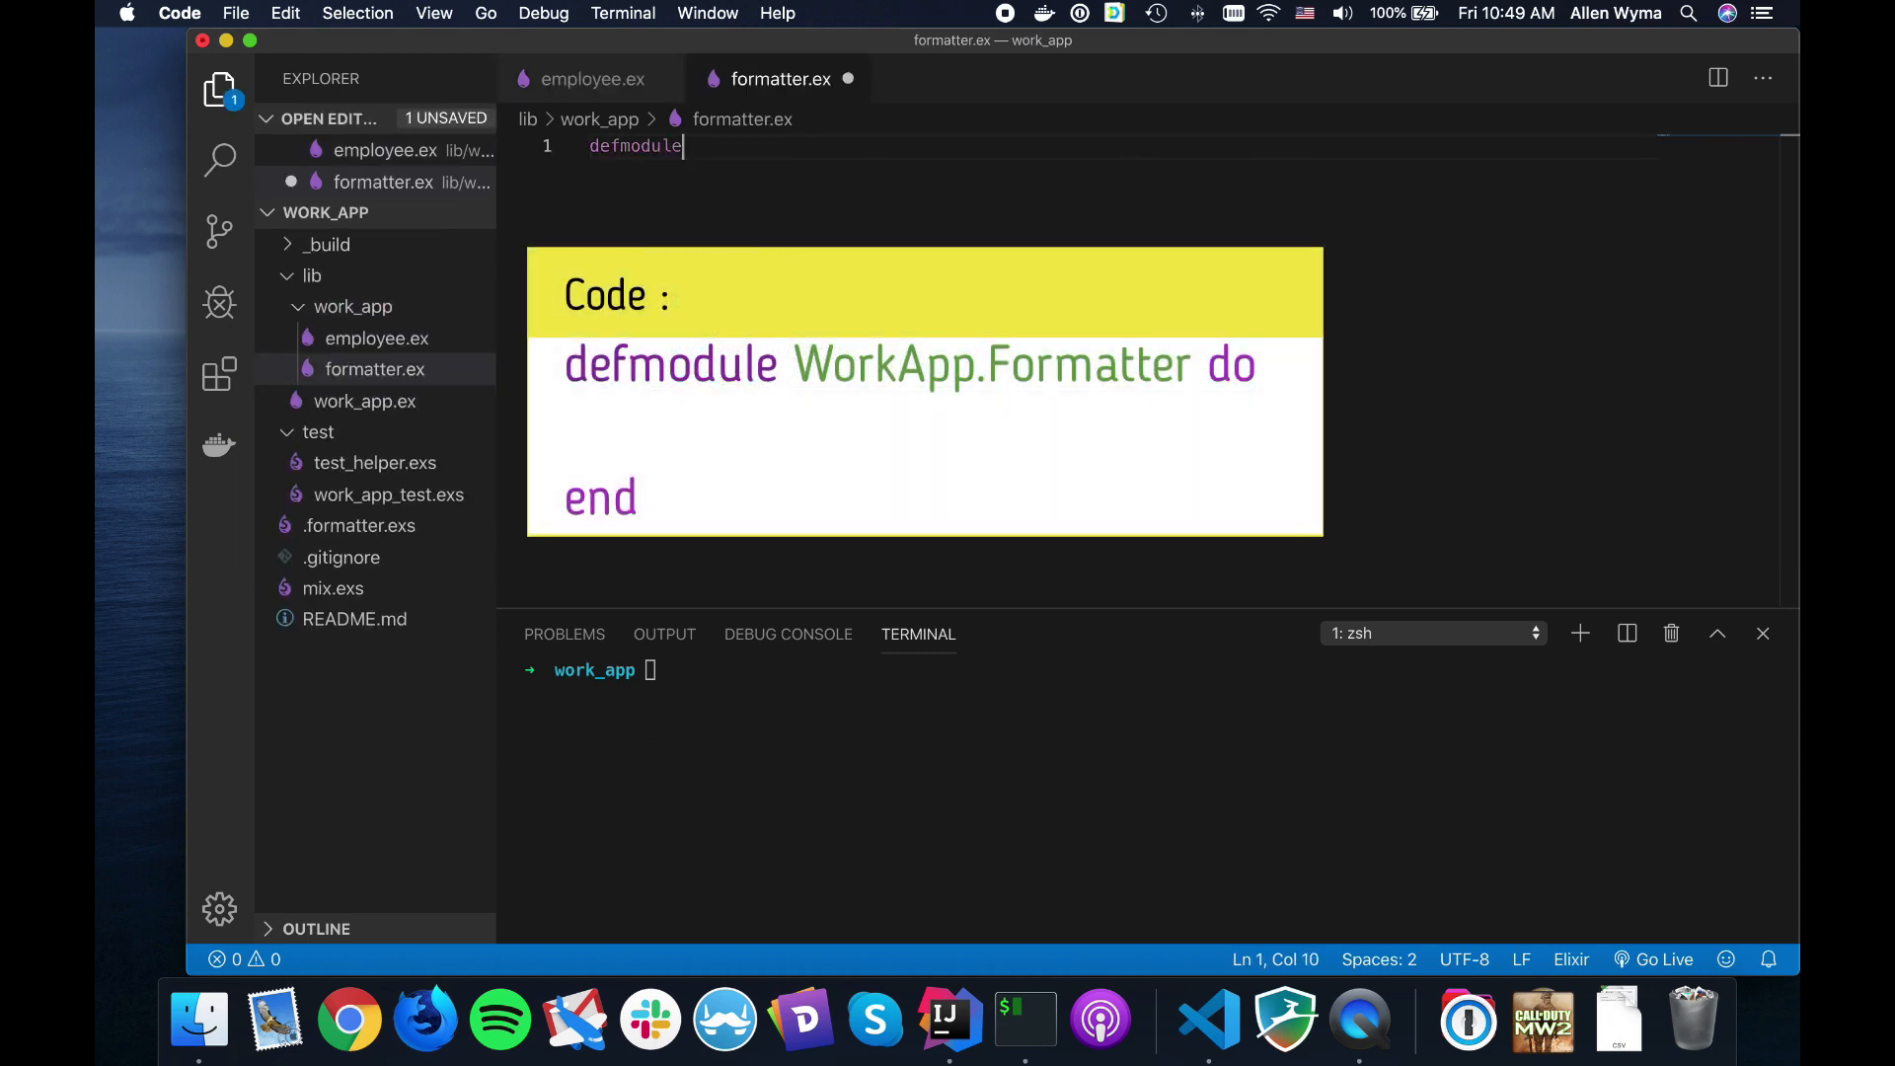
type("WorkApp.For")
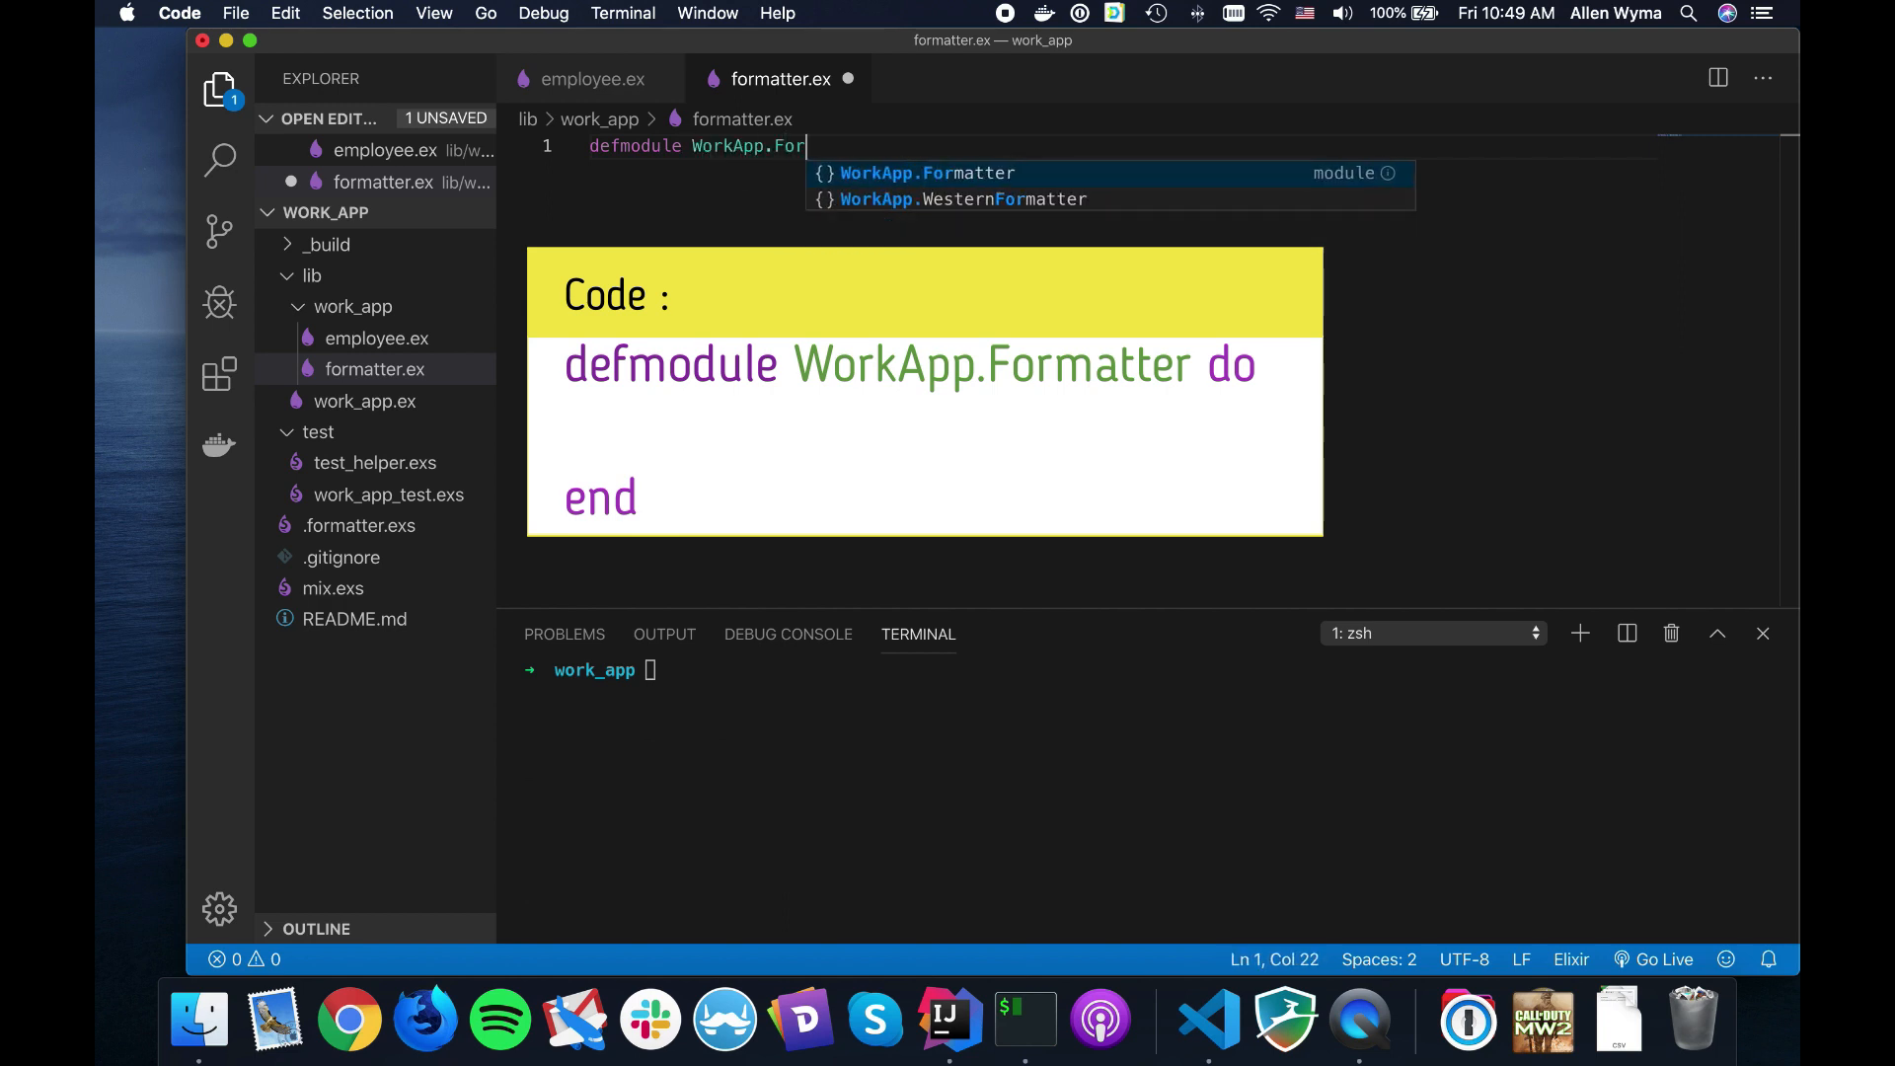
key("Enter")
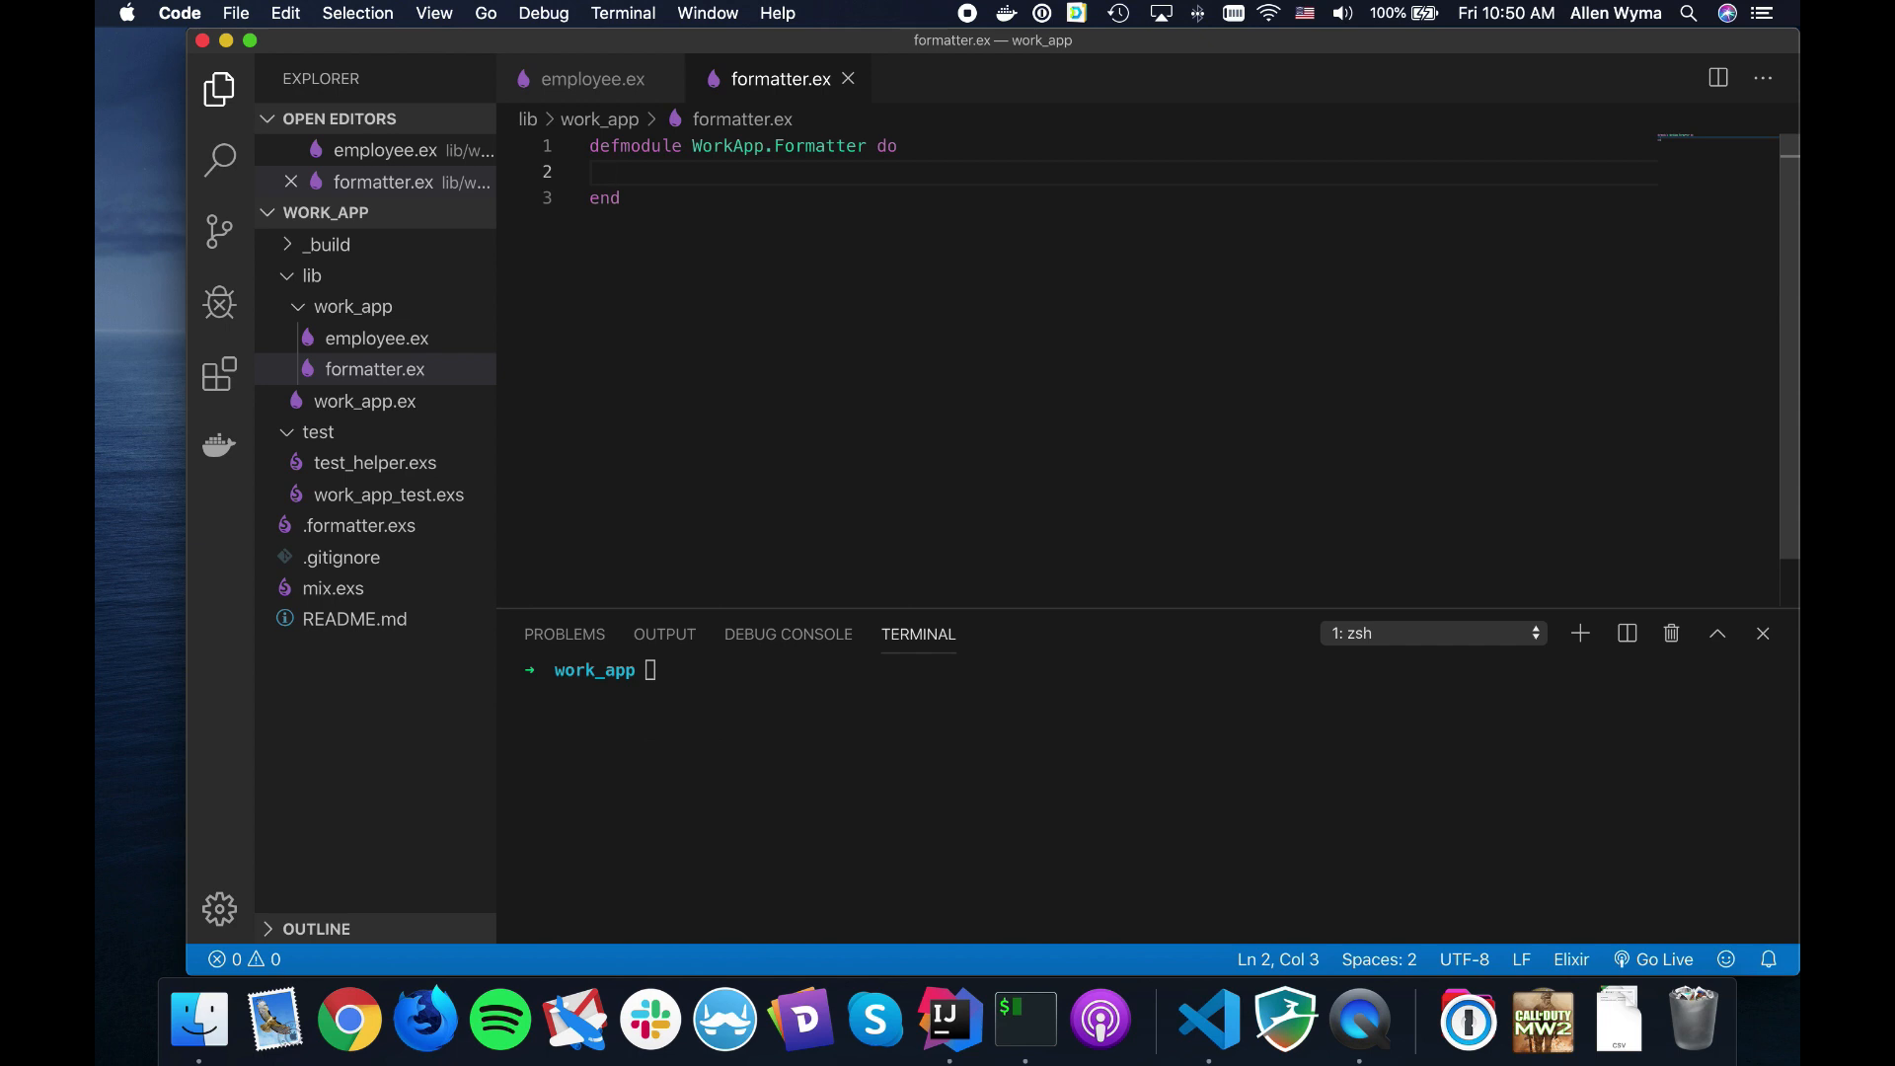
type("@callback")
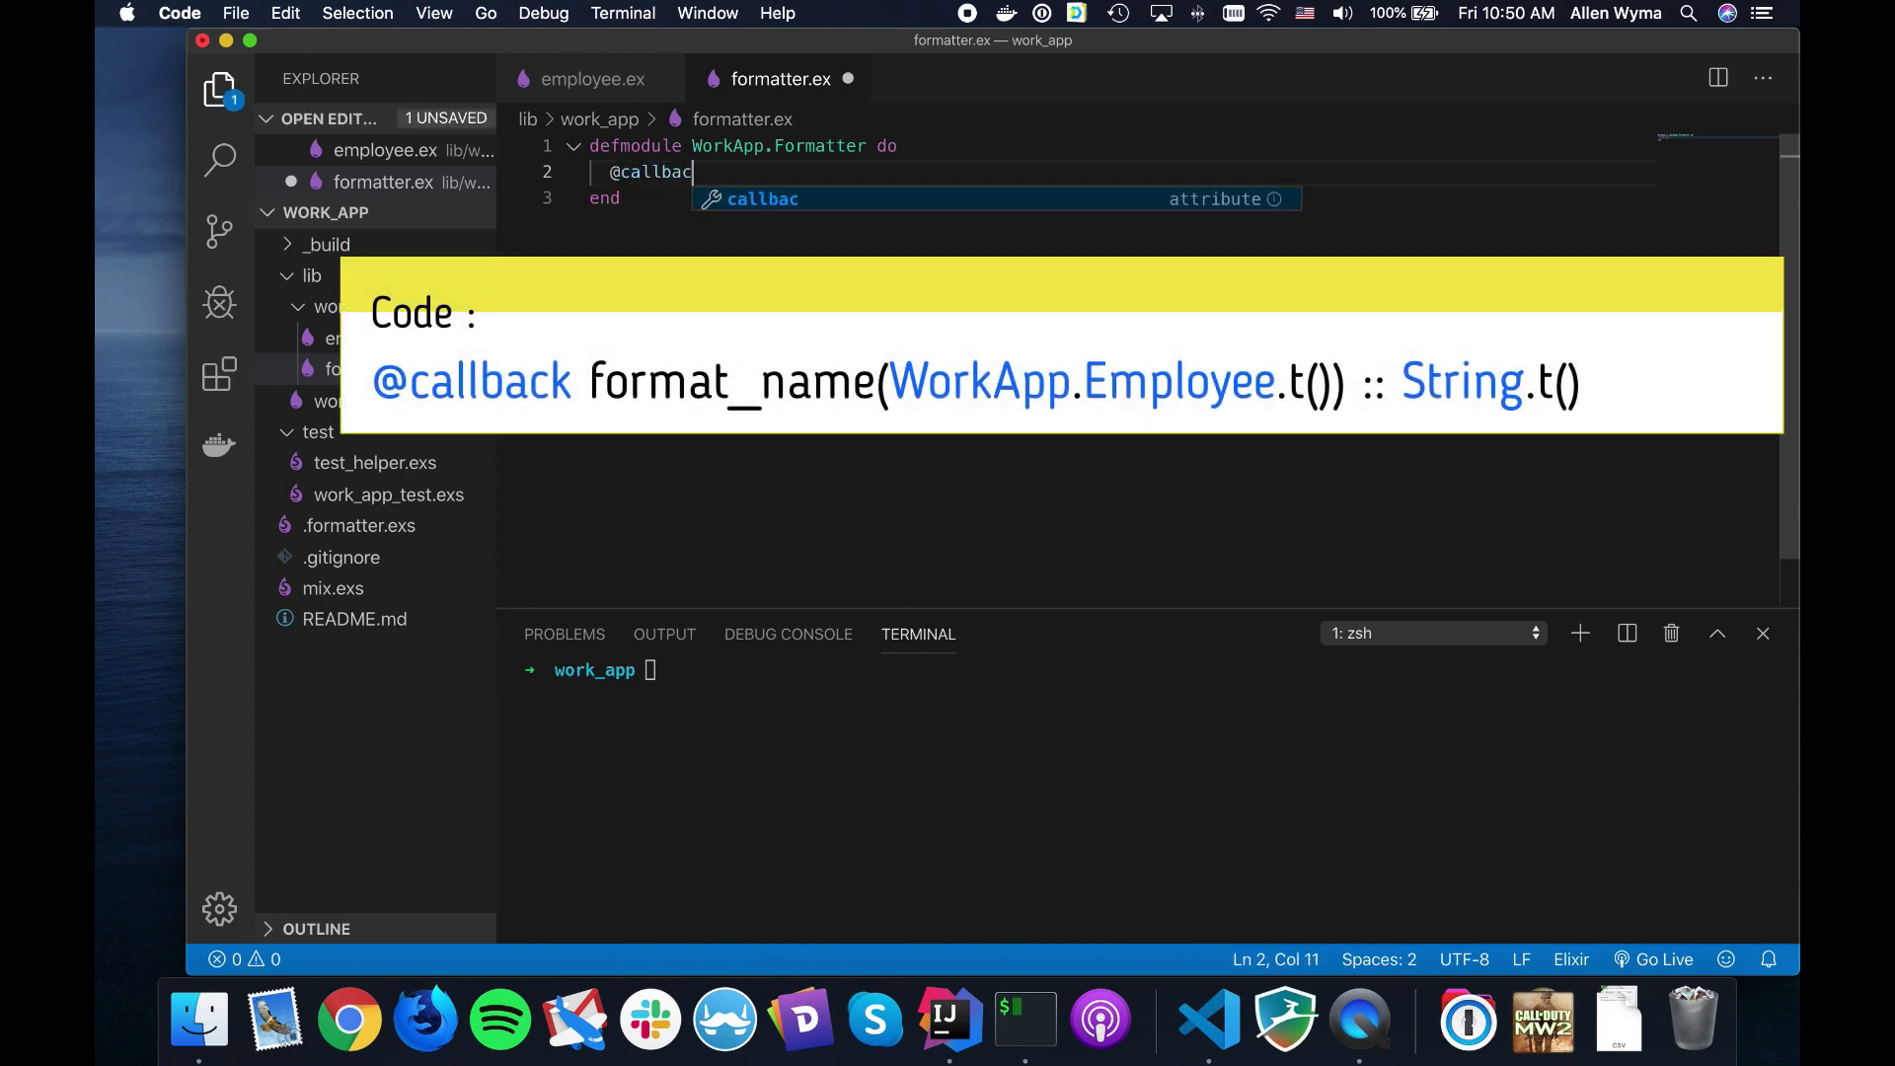
key("Tab")
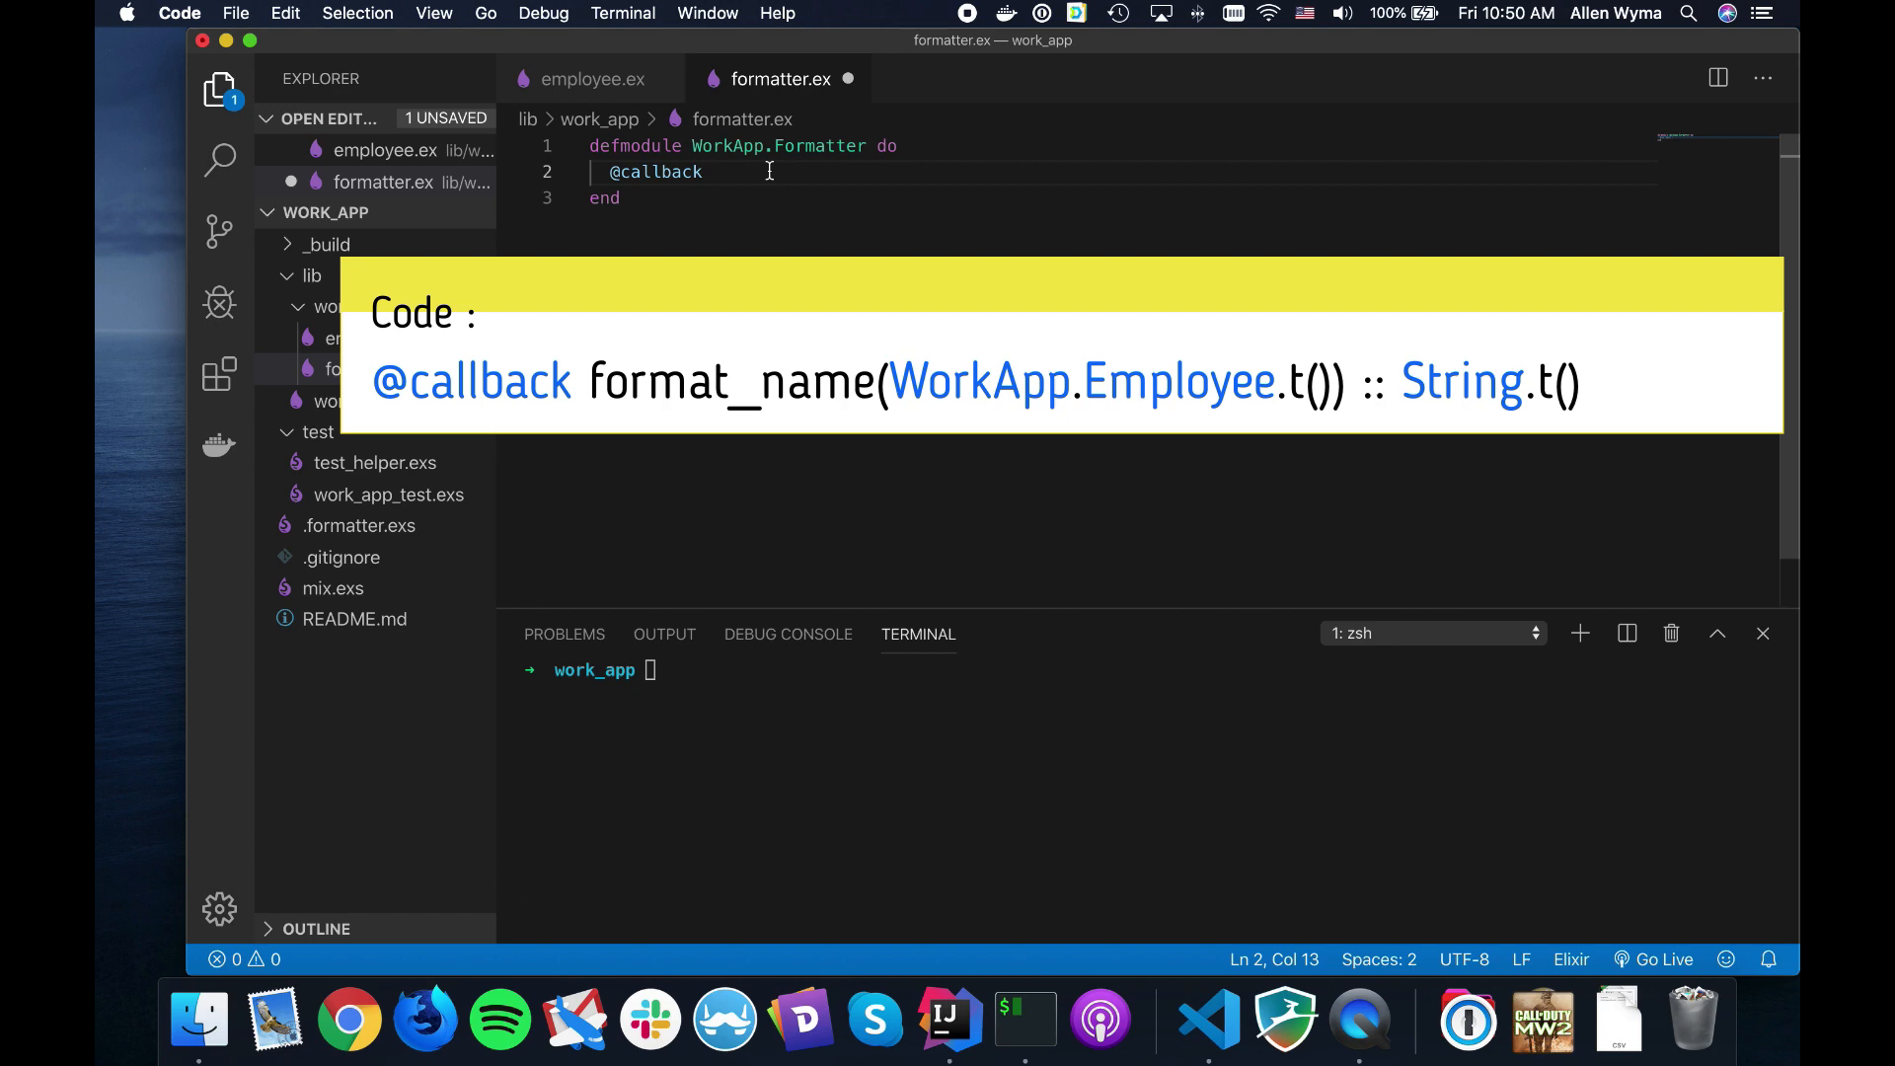
type("format_nam")
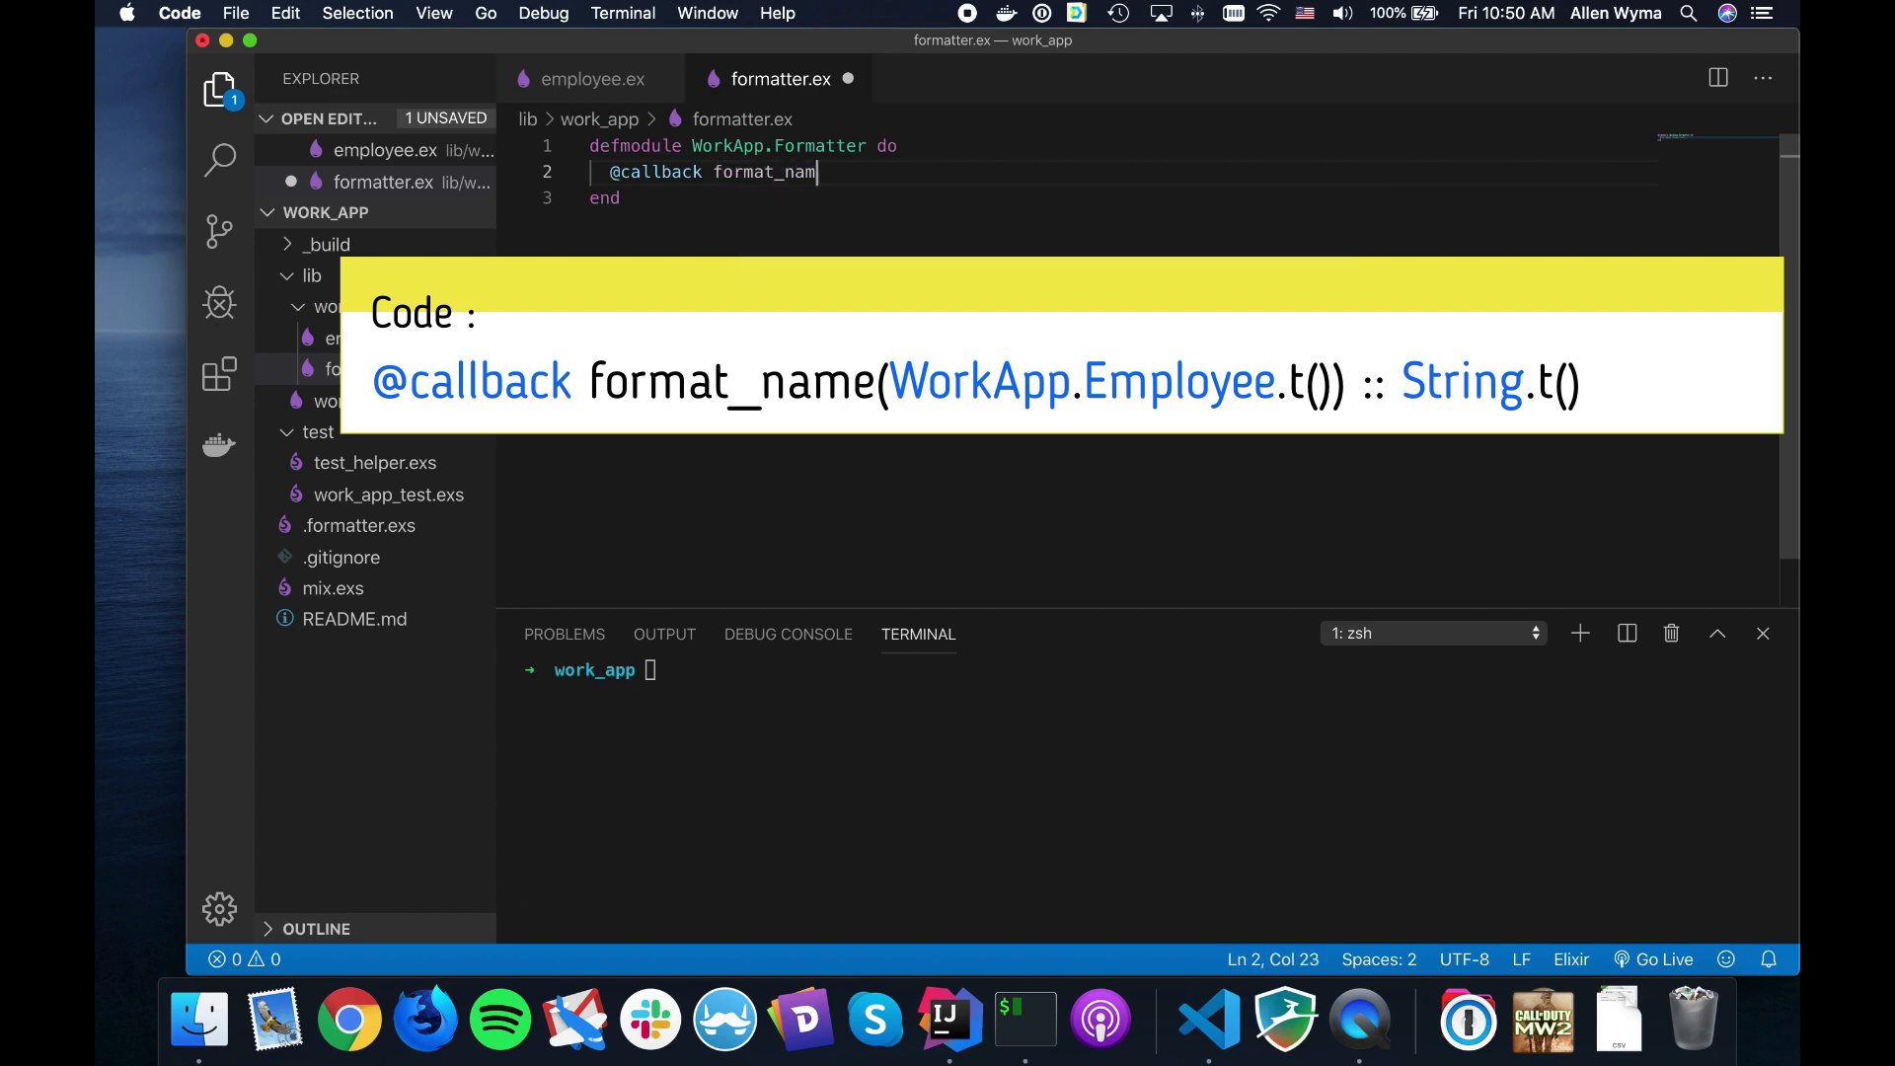
type("()")
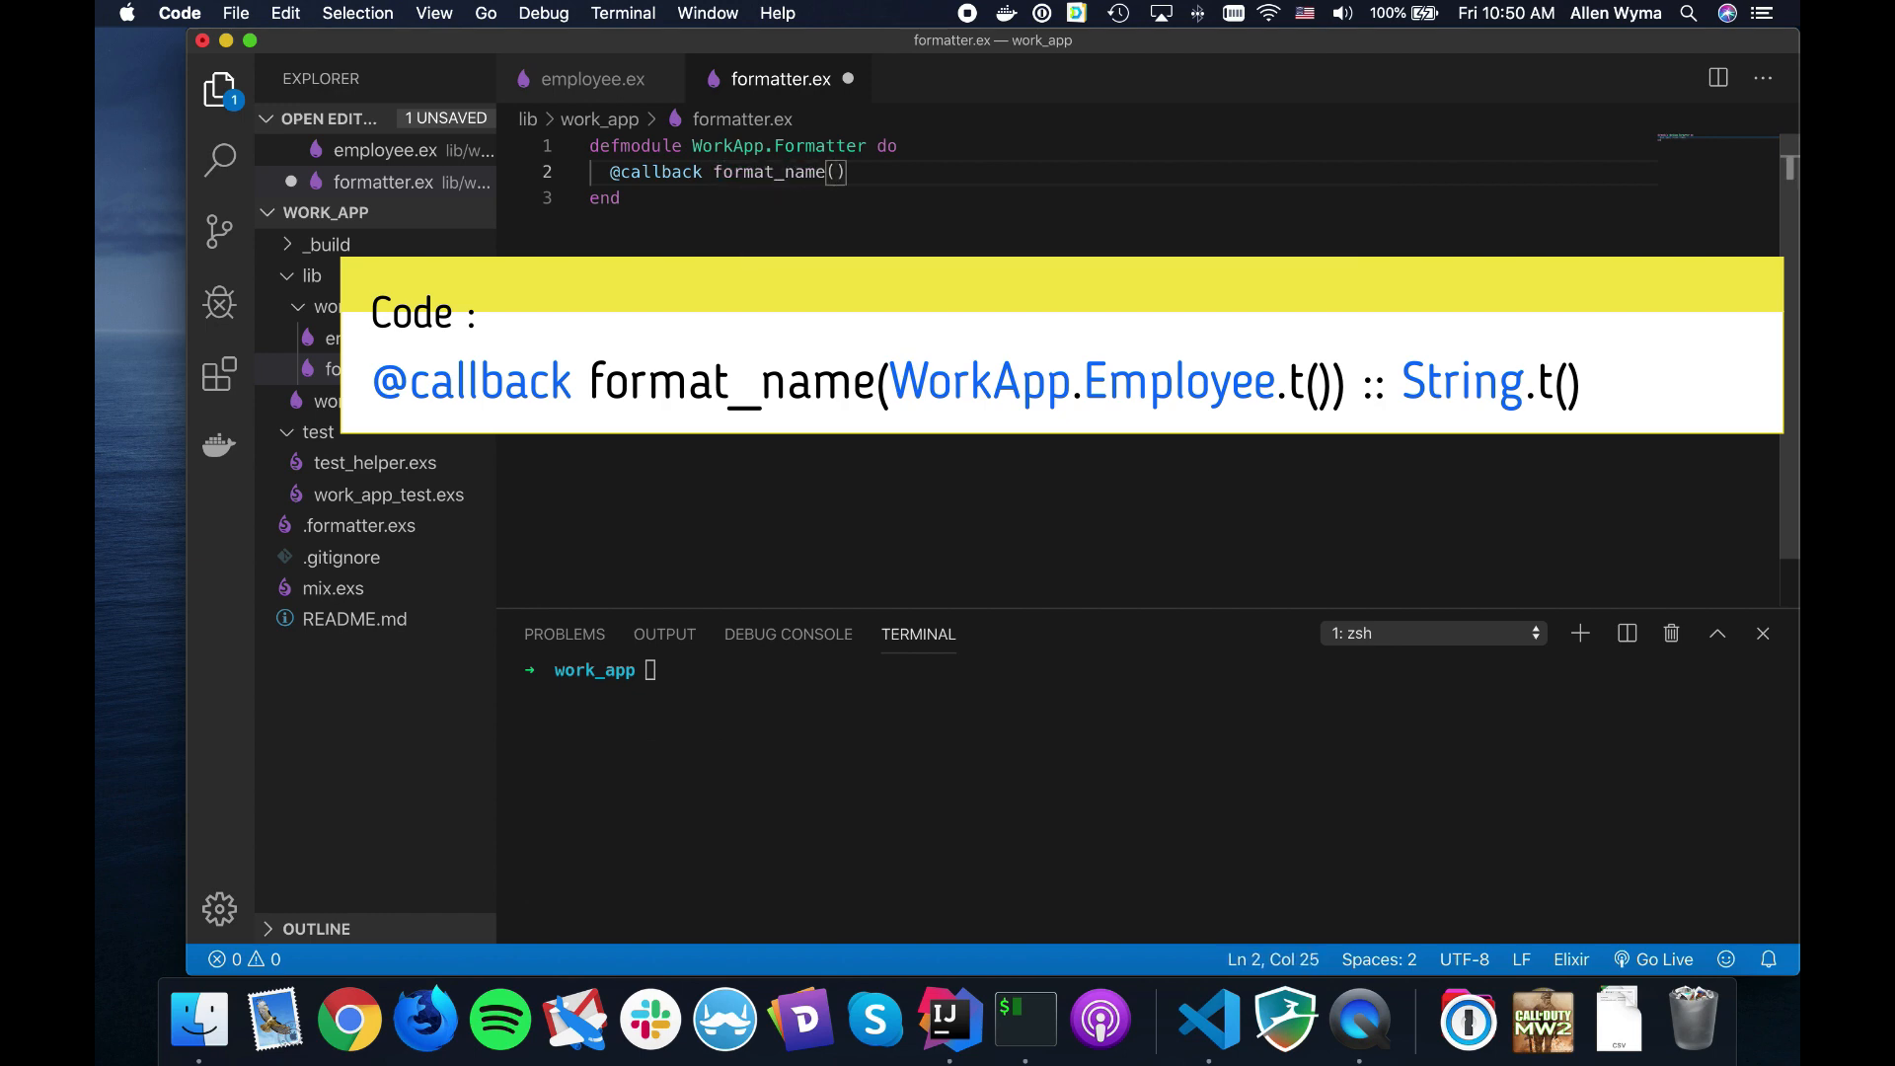
type("W")
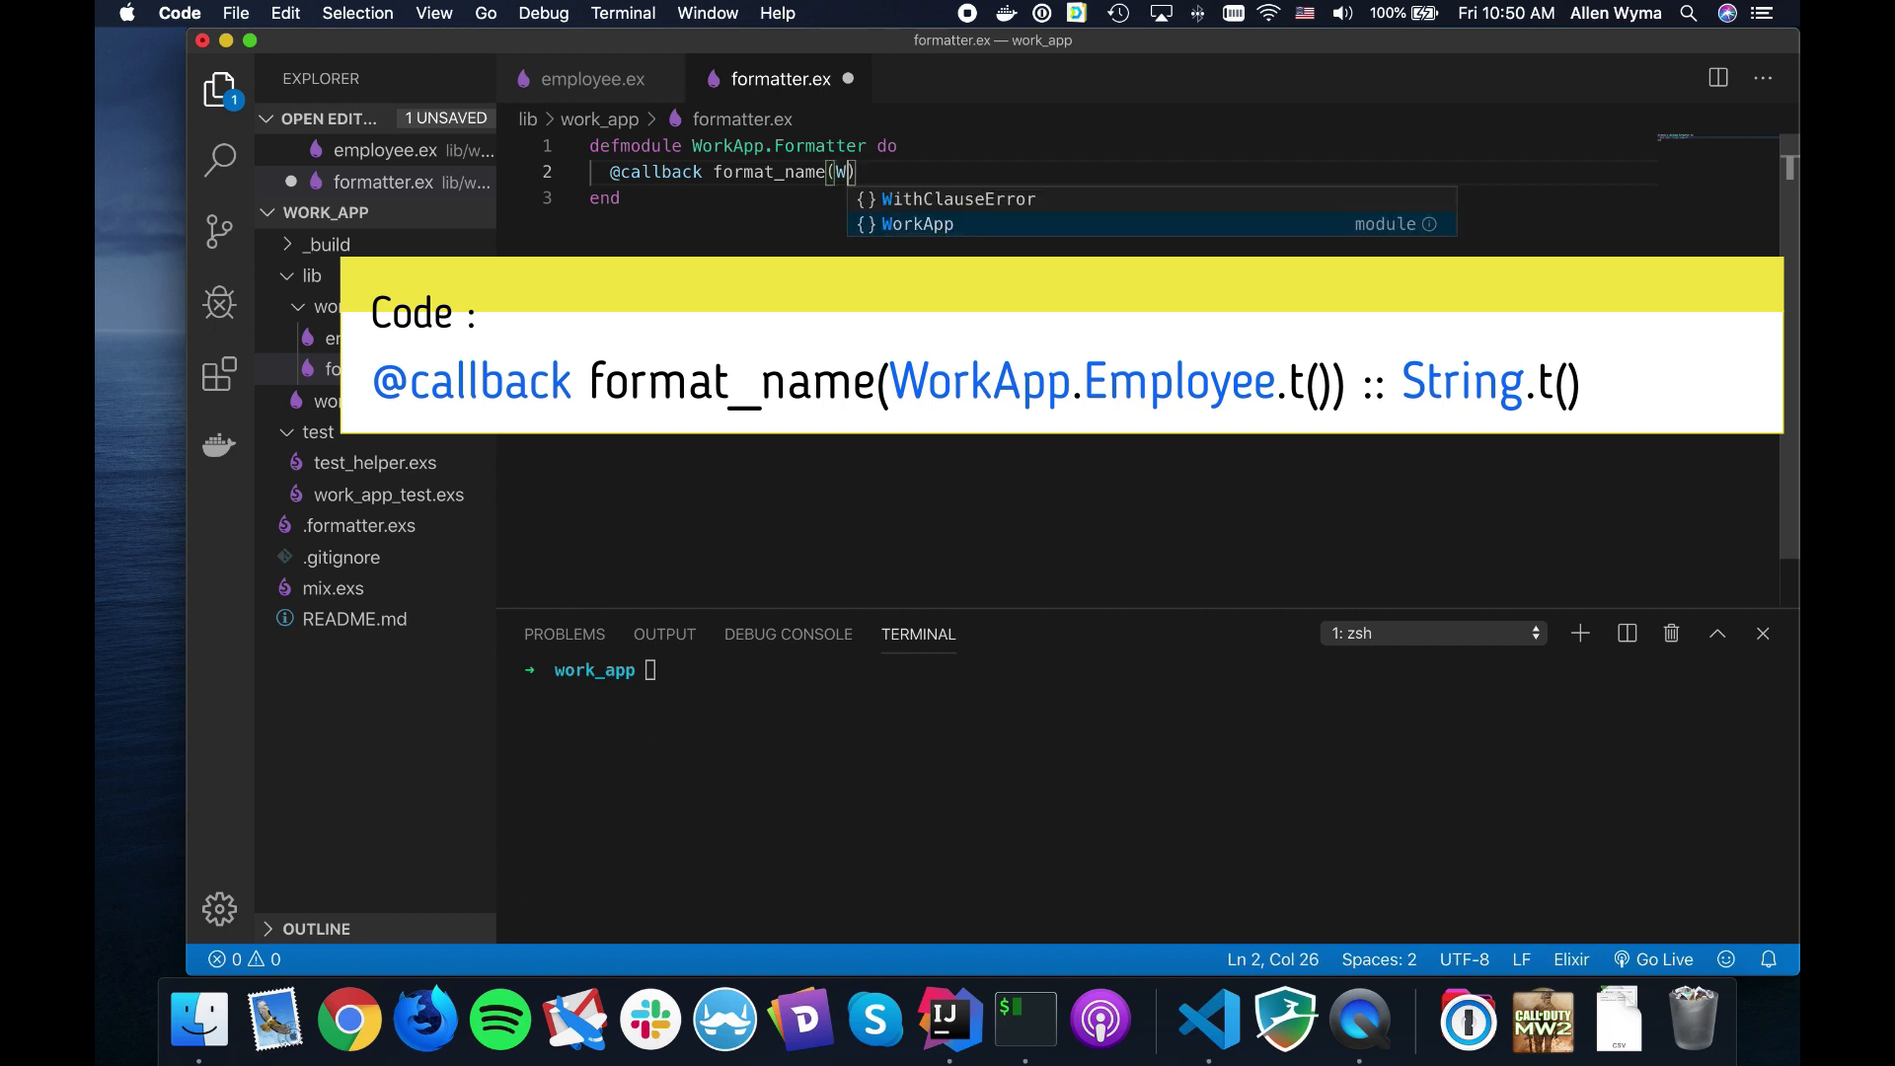
type("orkApp.Employee.t(")
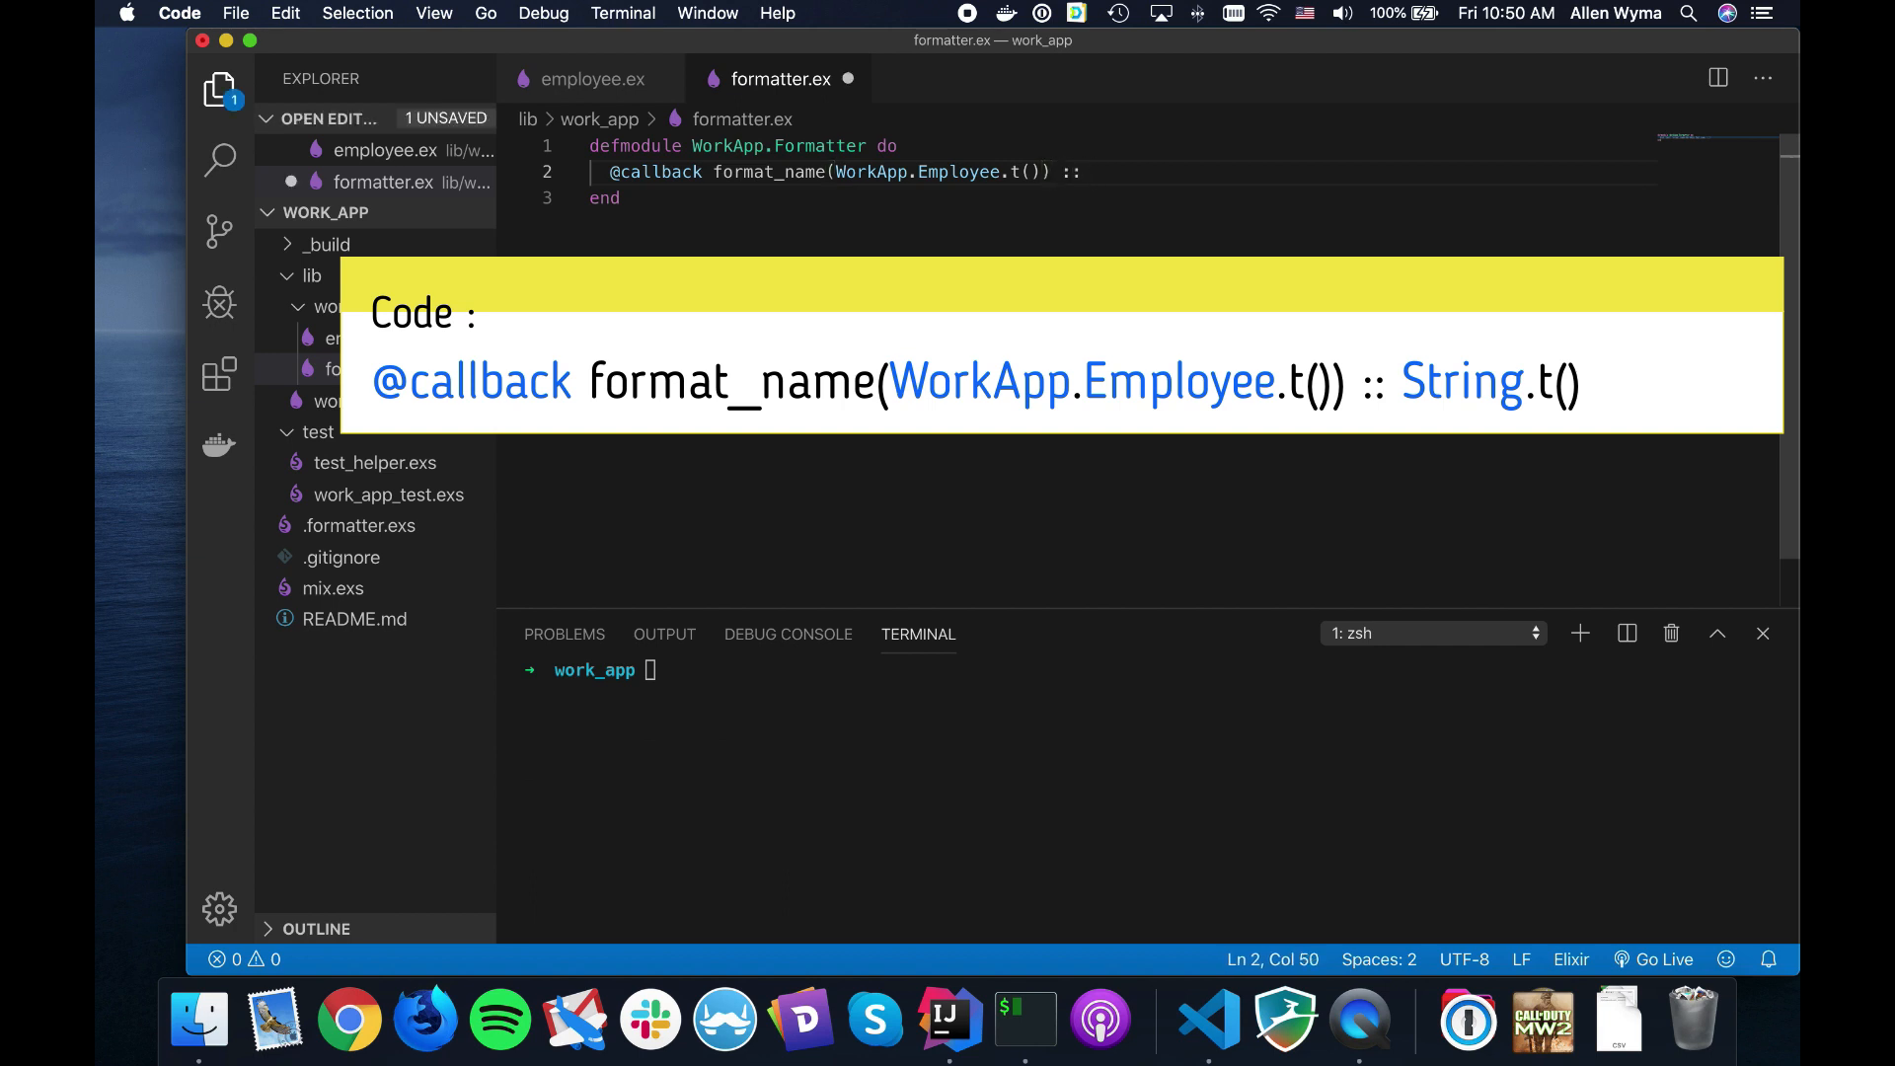
type("String.t()")
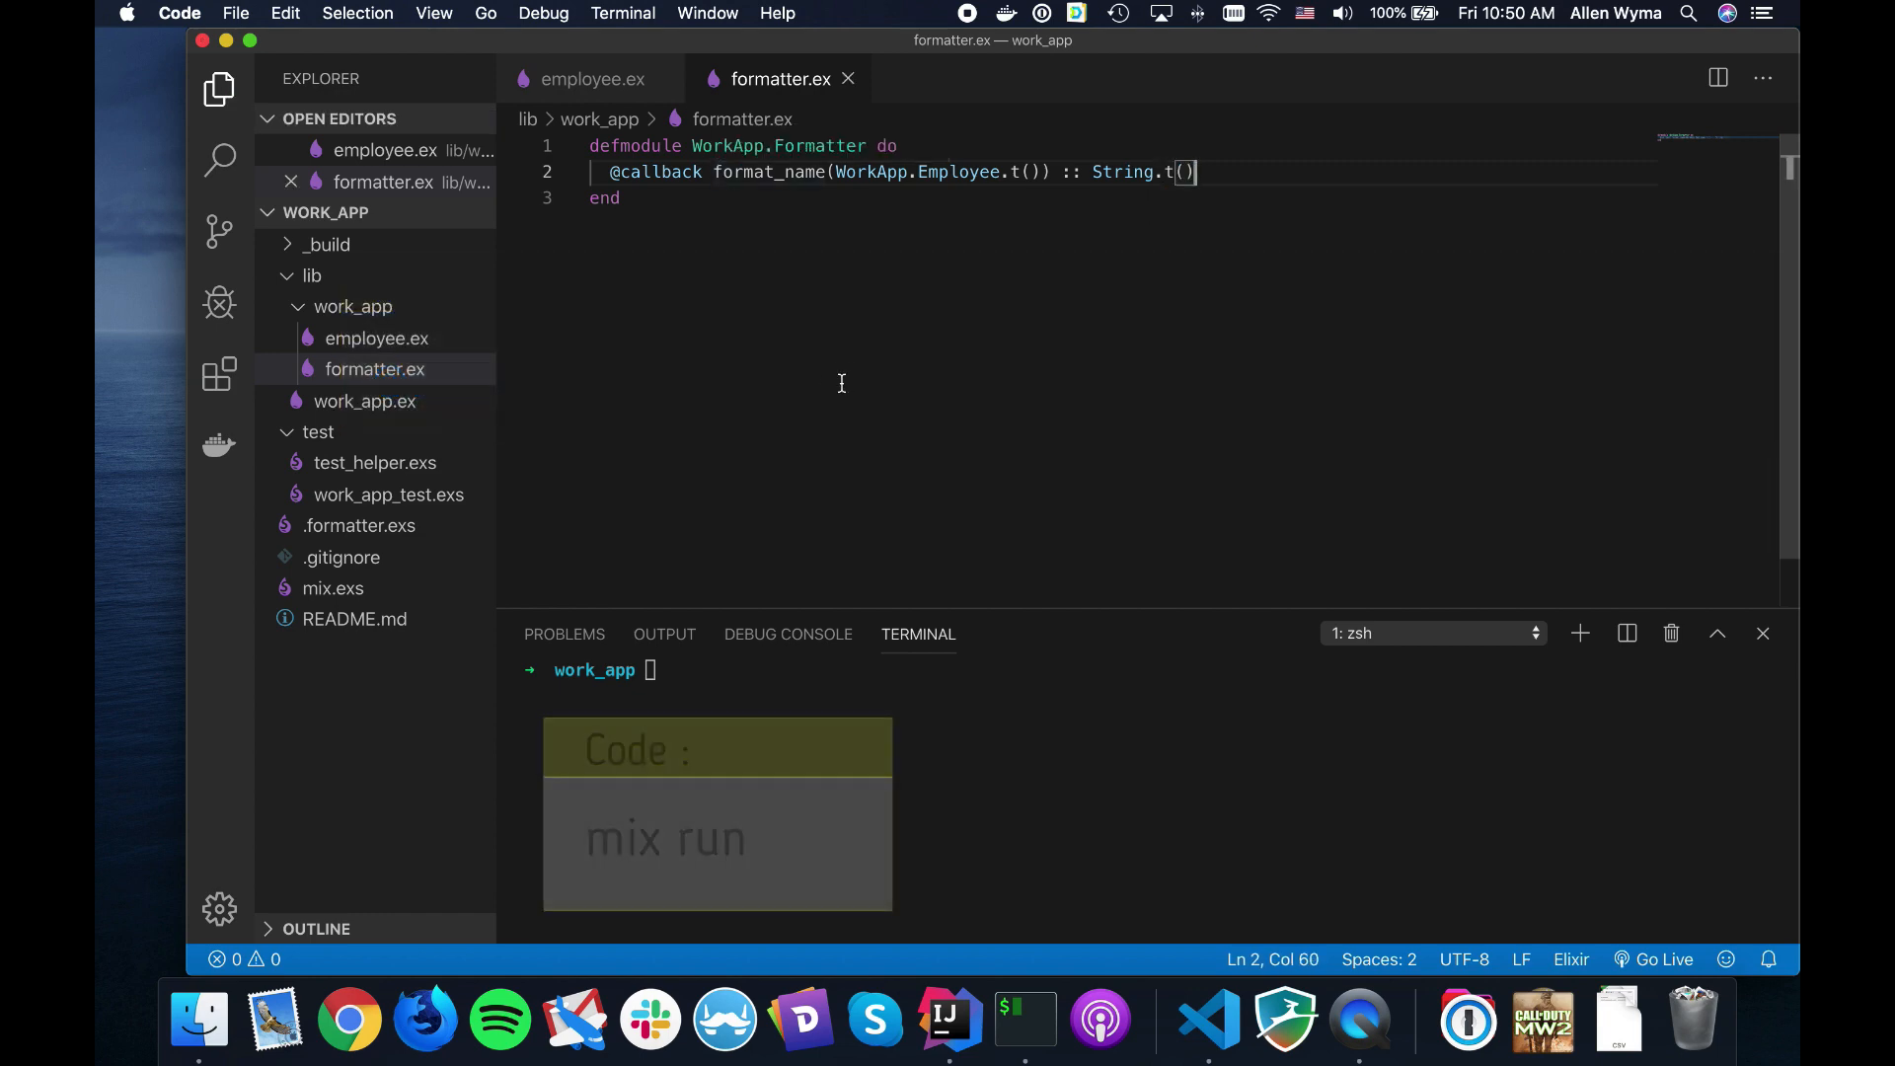
type("mix run")
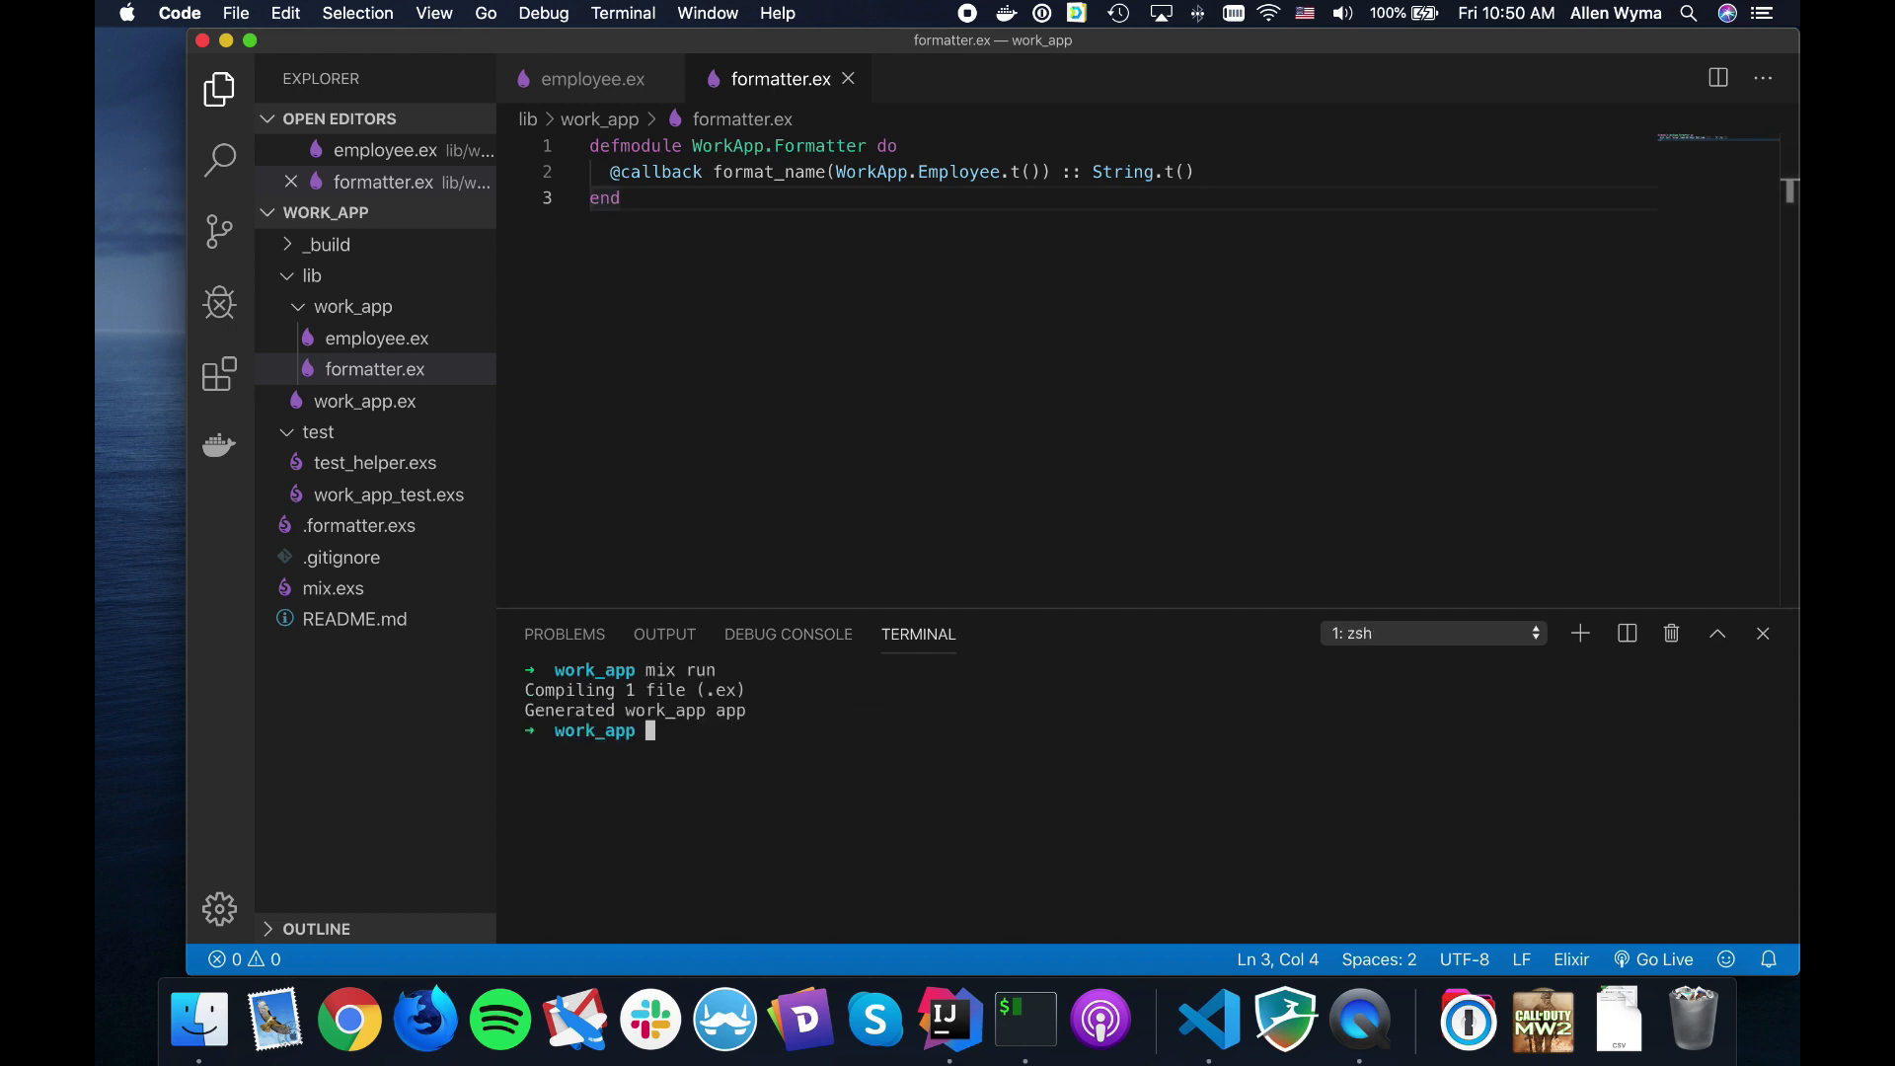
mouse_move(410, 318)
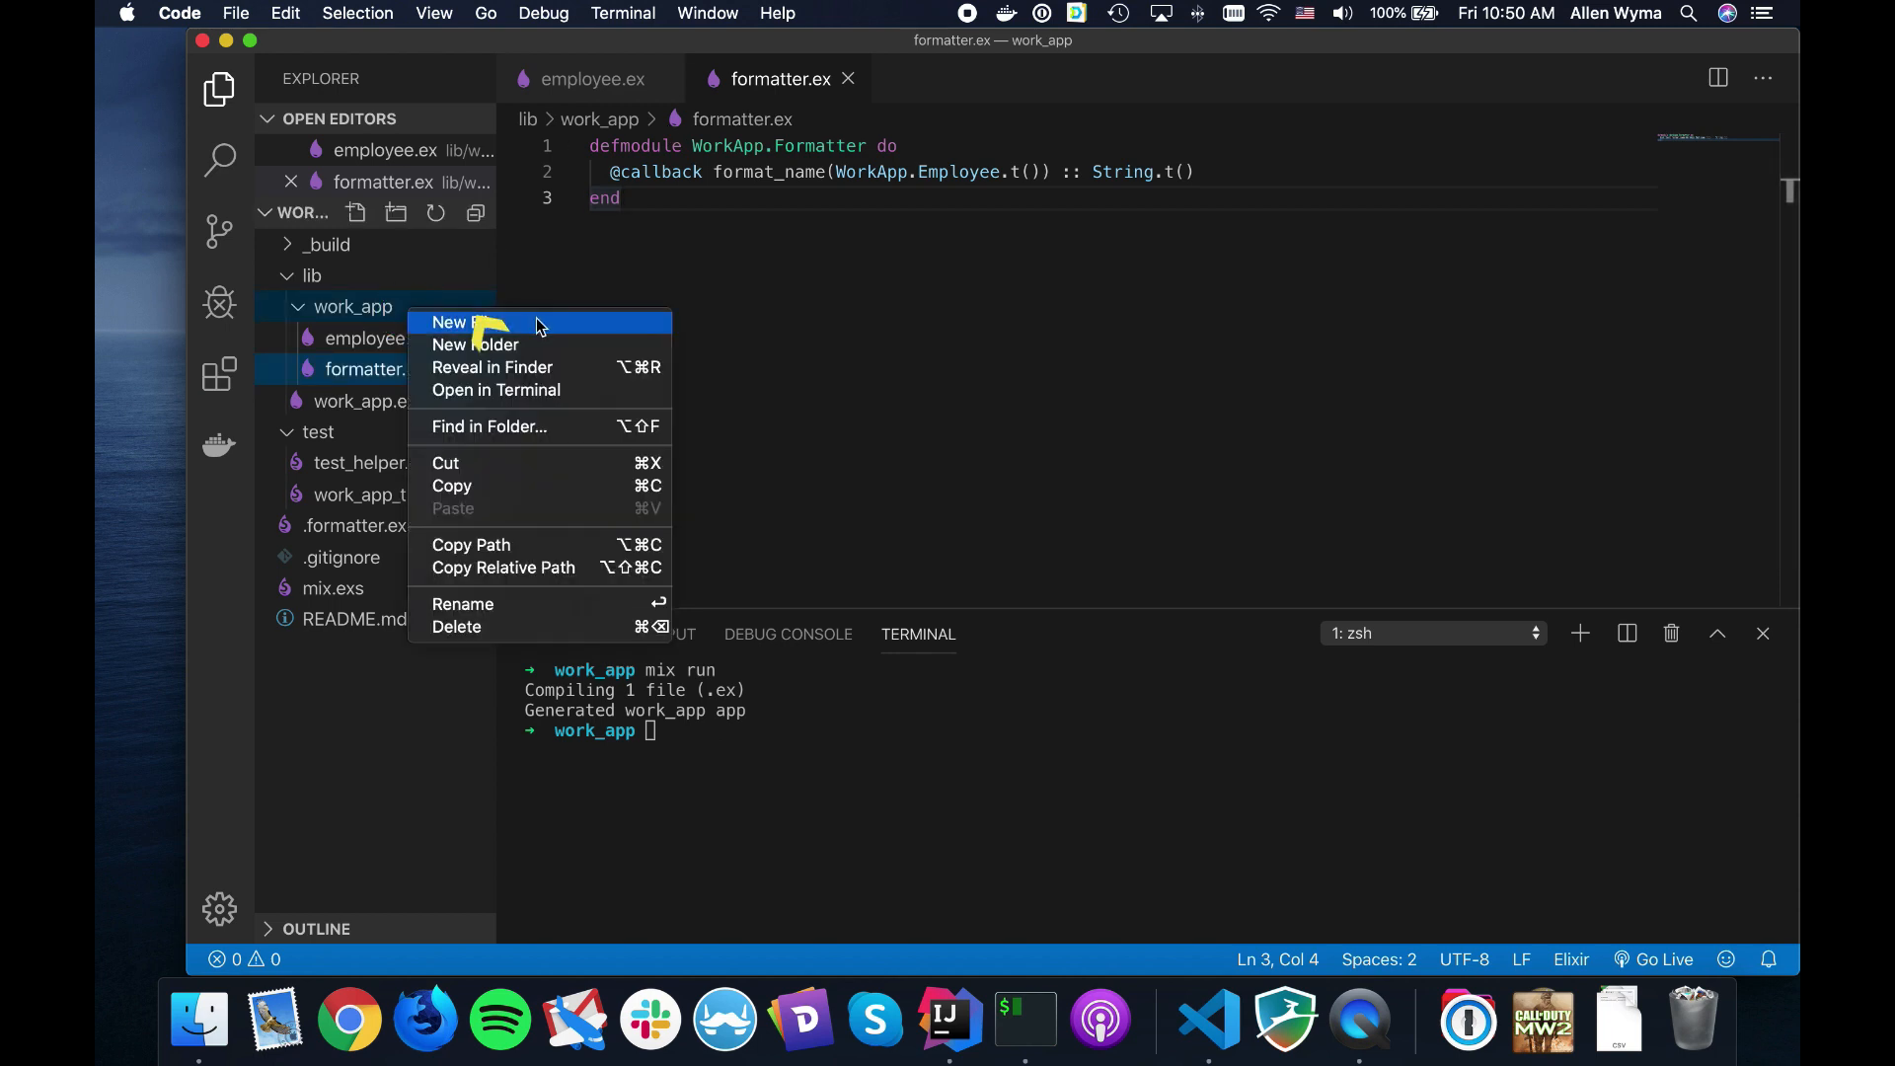
left_click(451, 322)
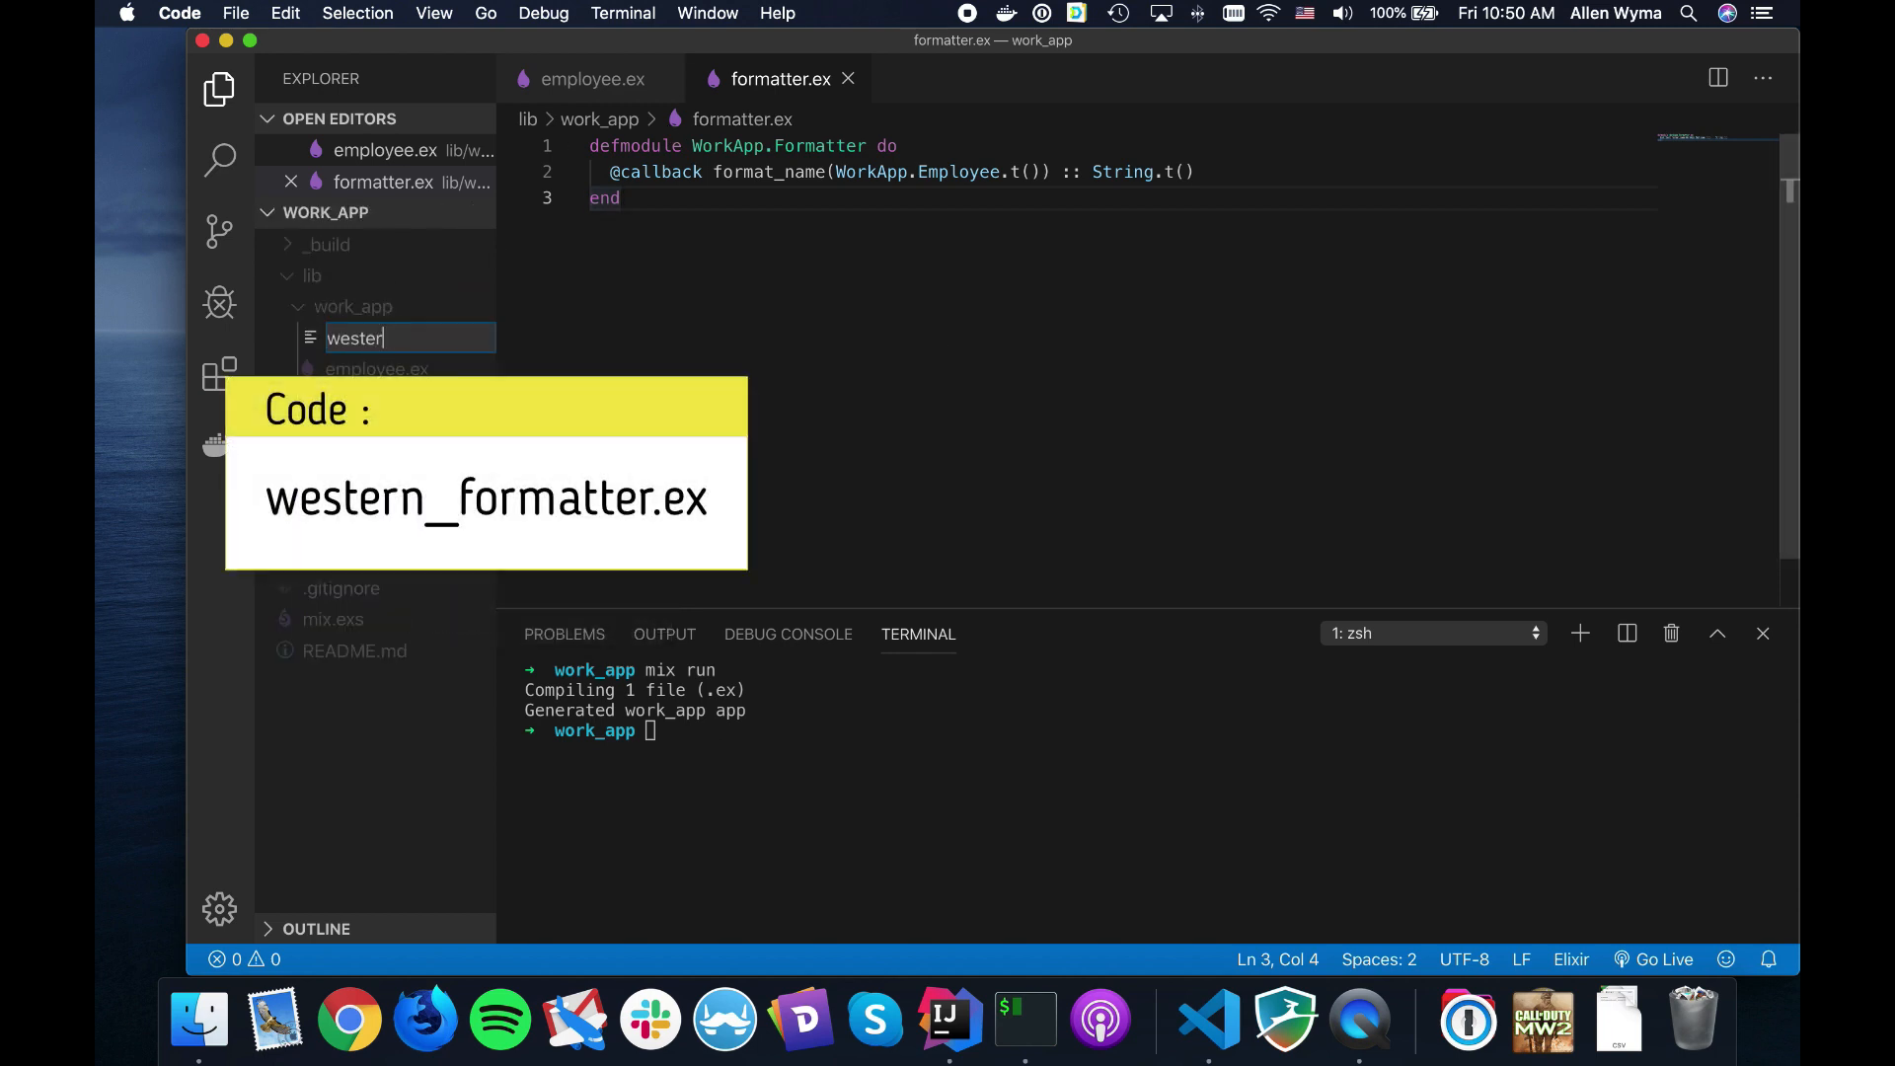
type("n_formatter.")
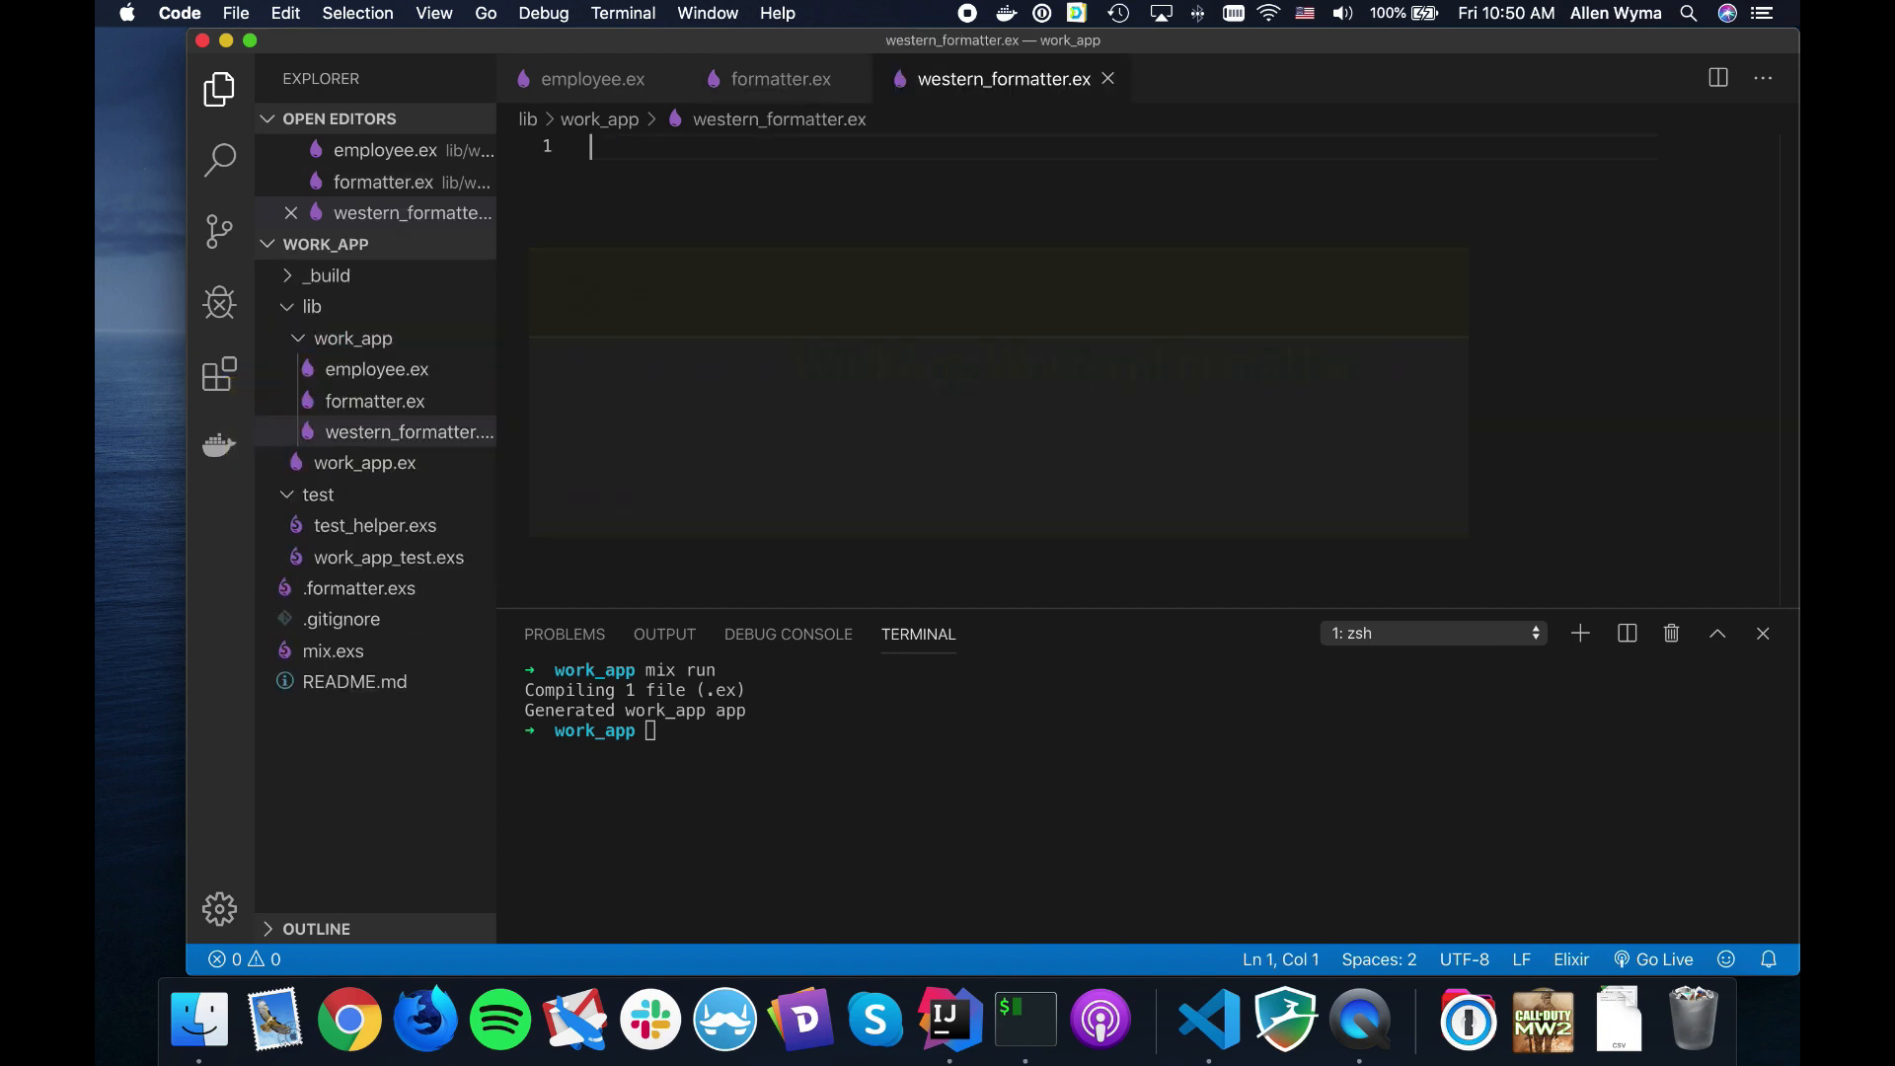
type("defmodule")
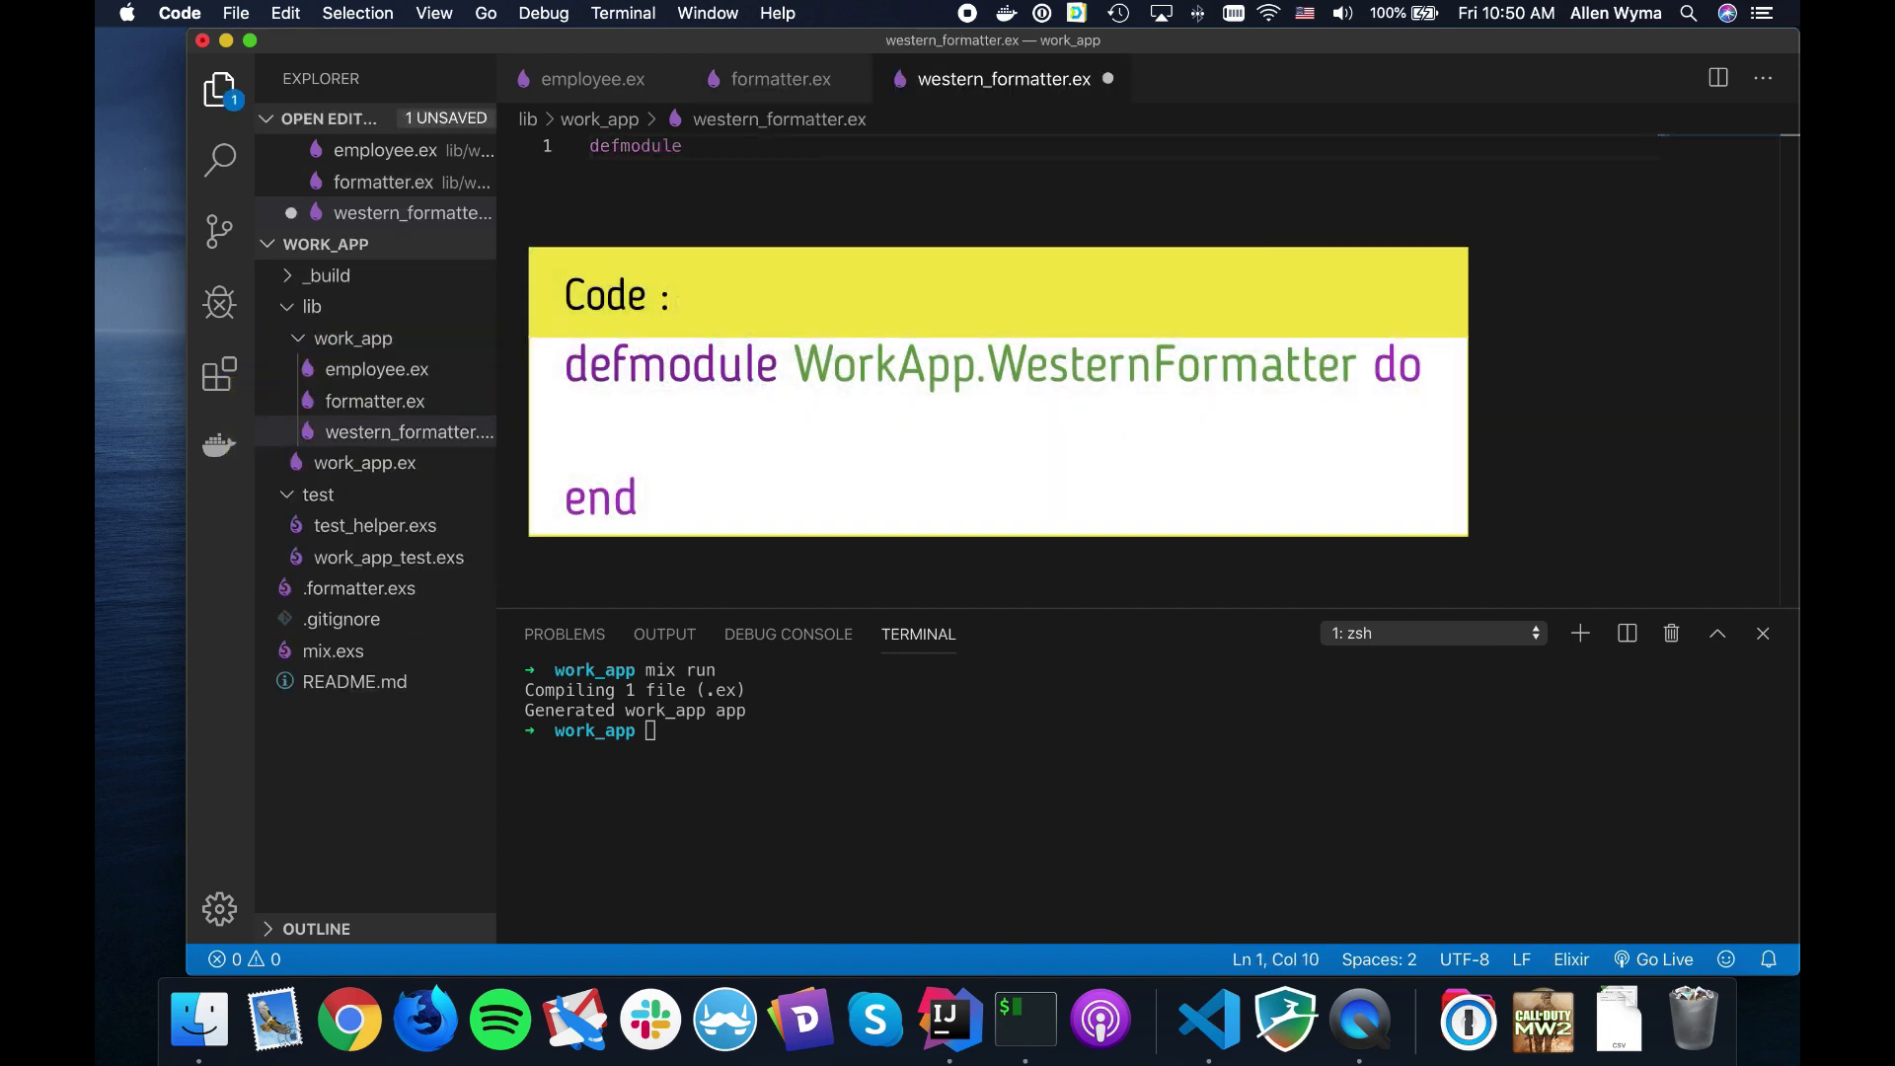
type("WorkApp.Employee do")
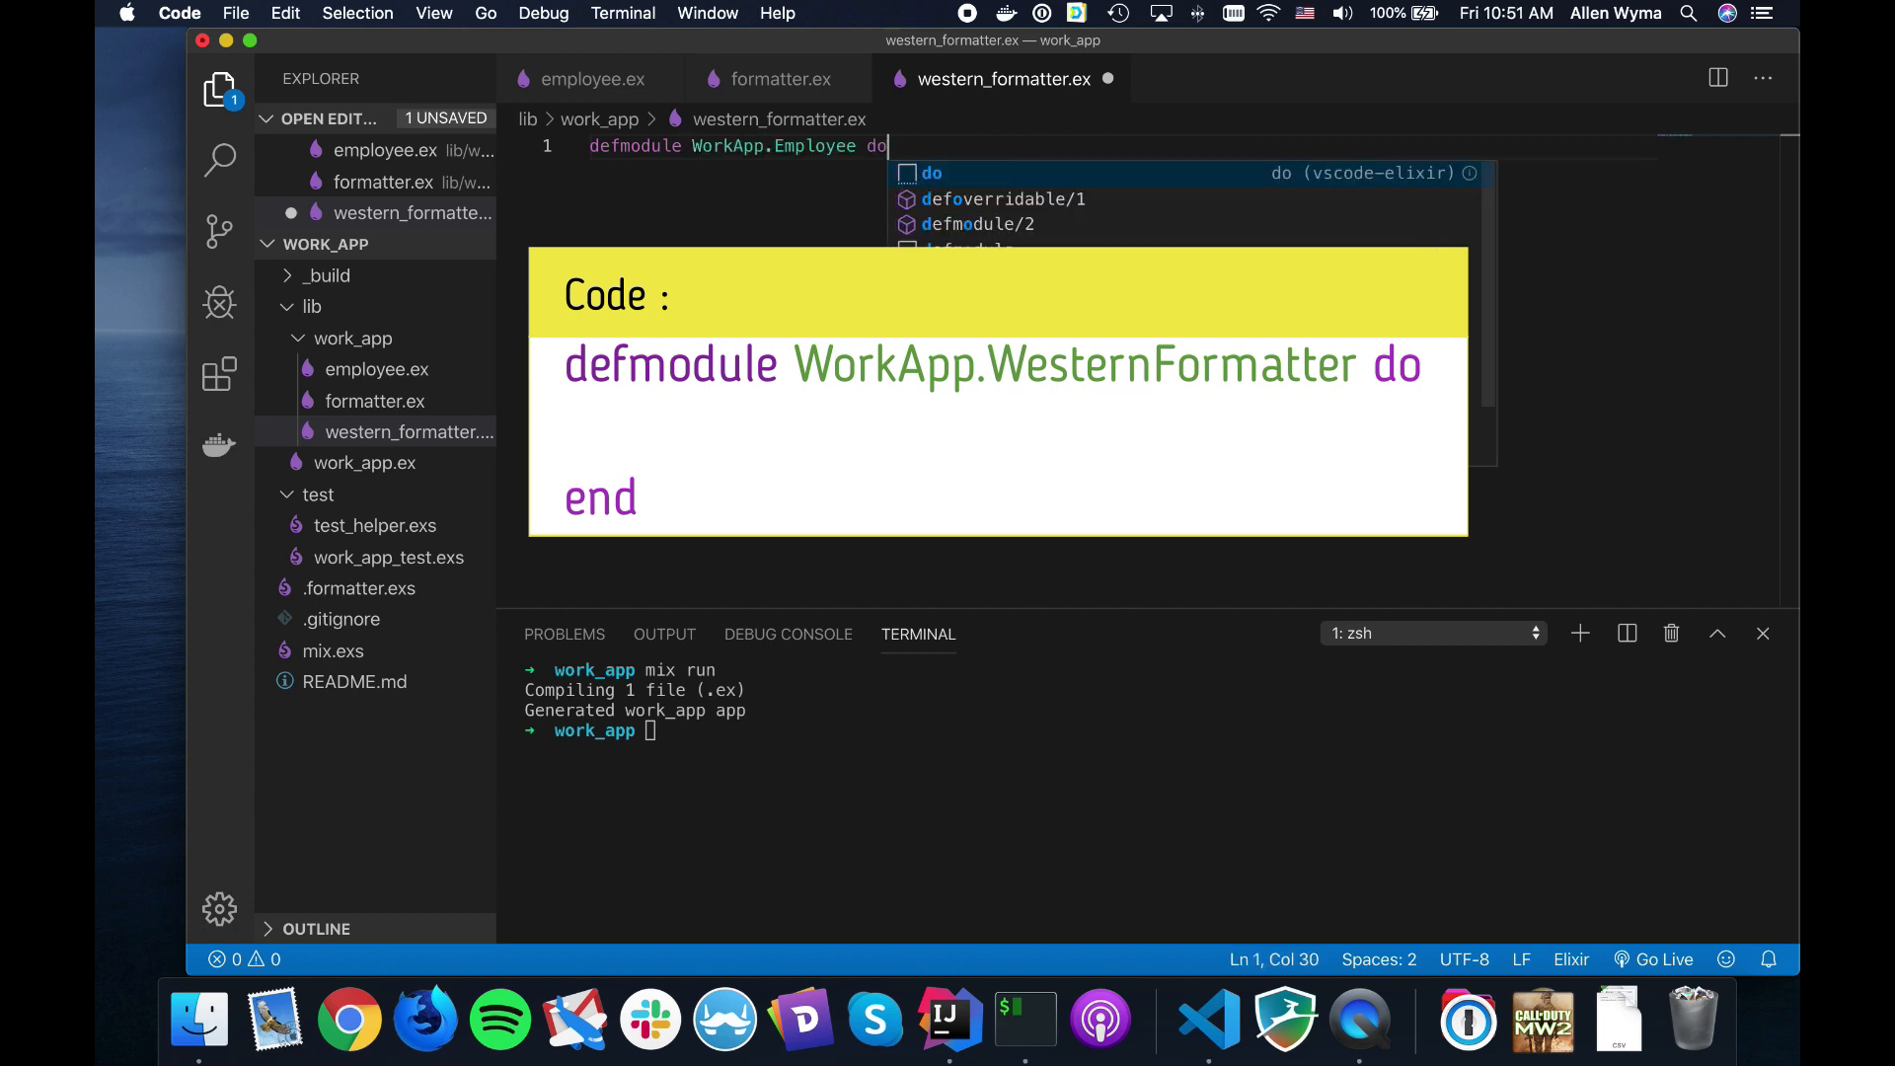
key("Enter")
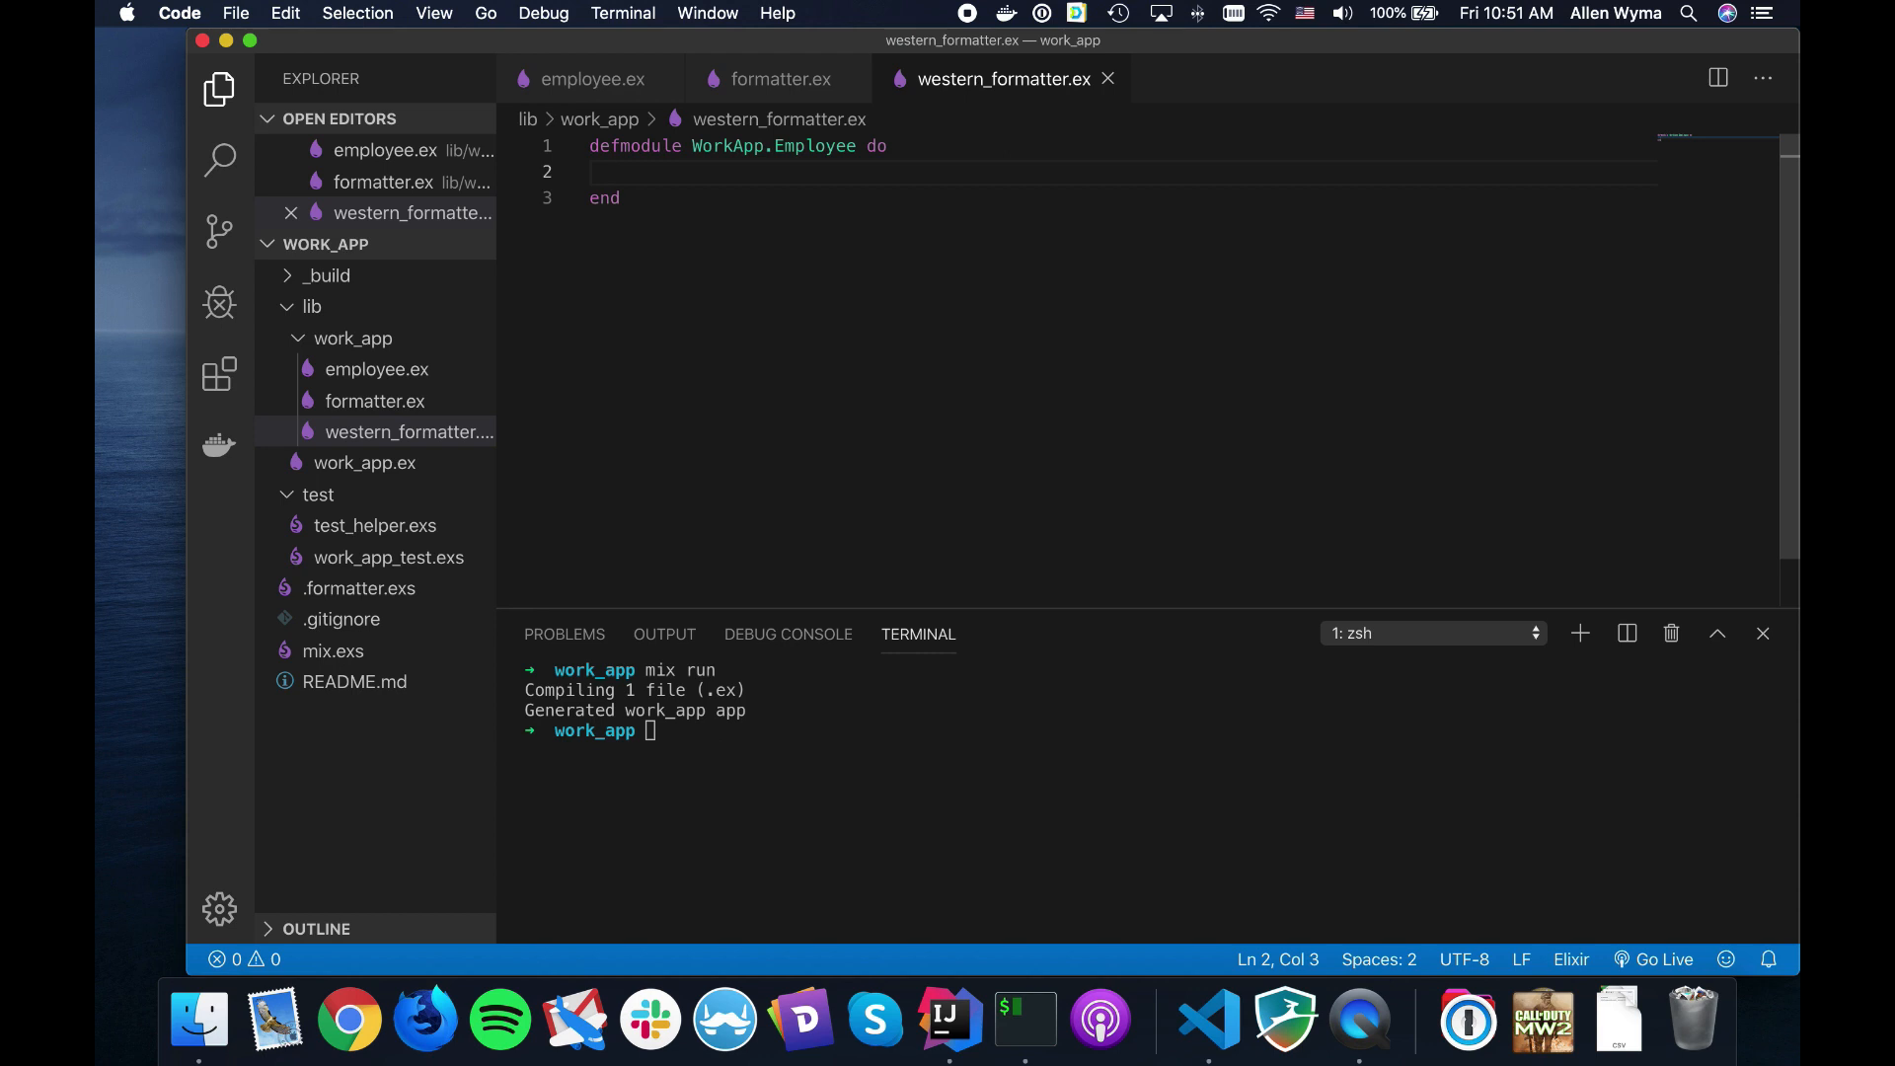
type("@b")
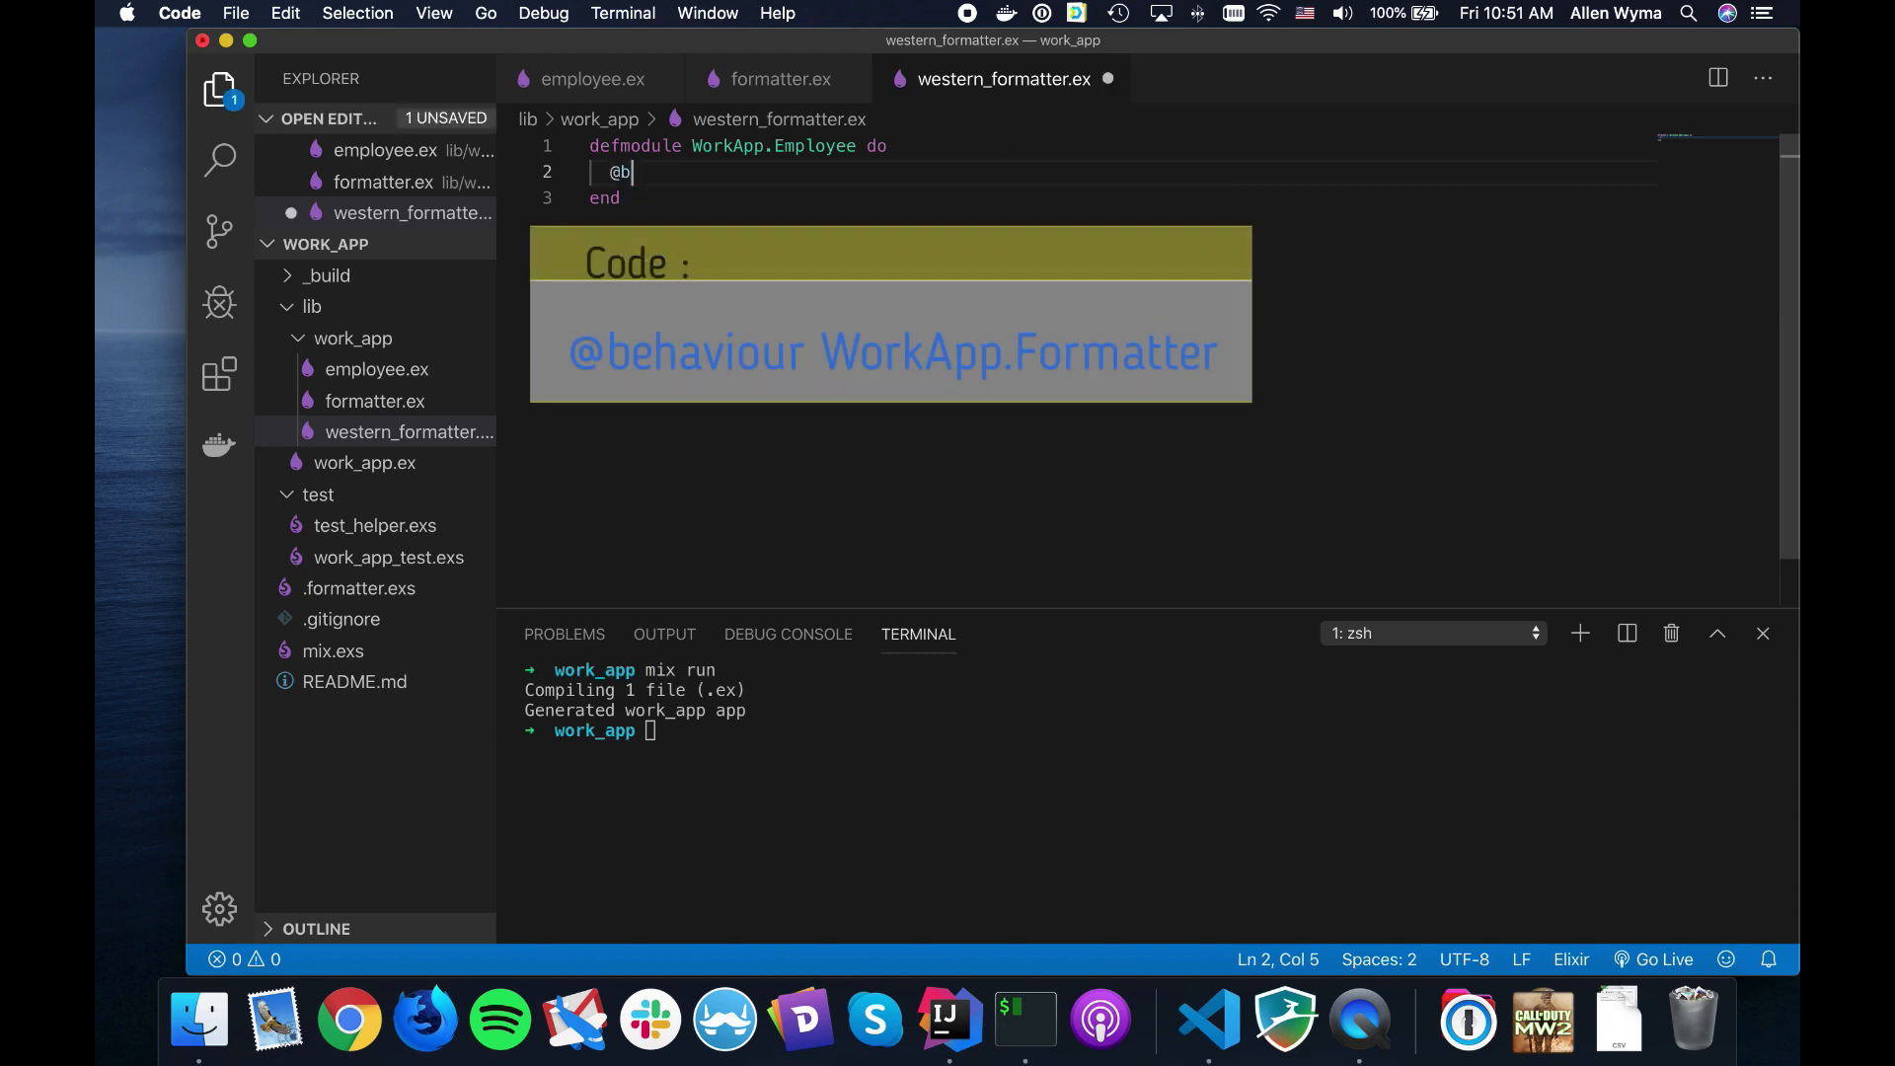
type("ehaviour WorkApp.Formatter")
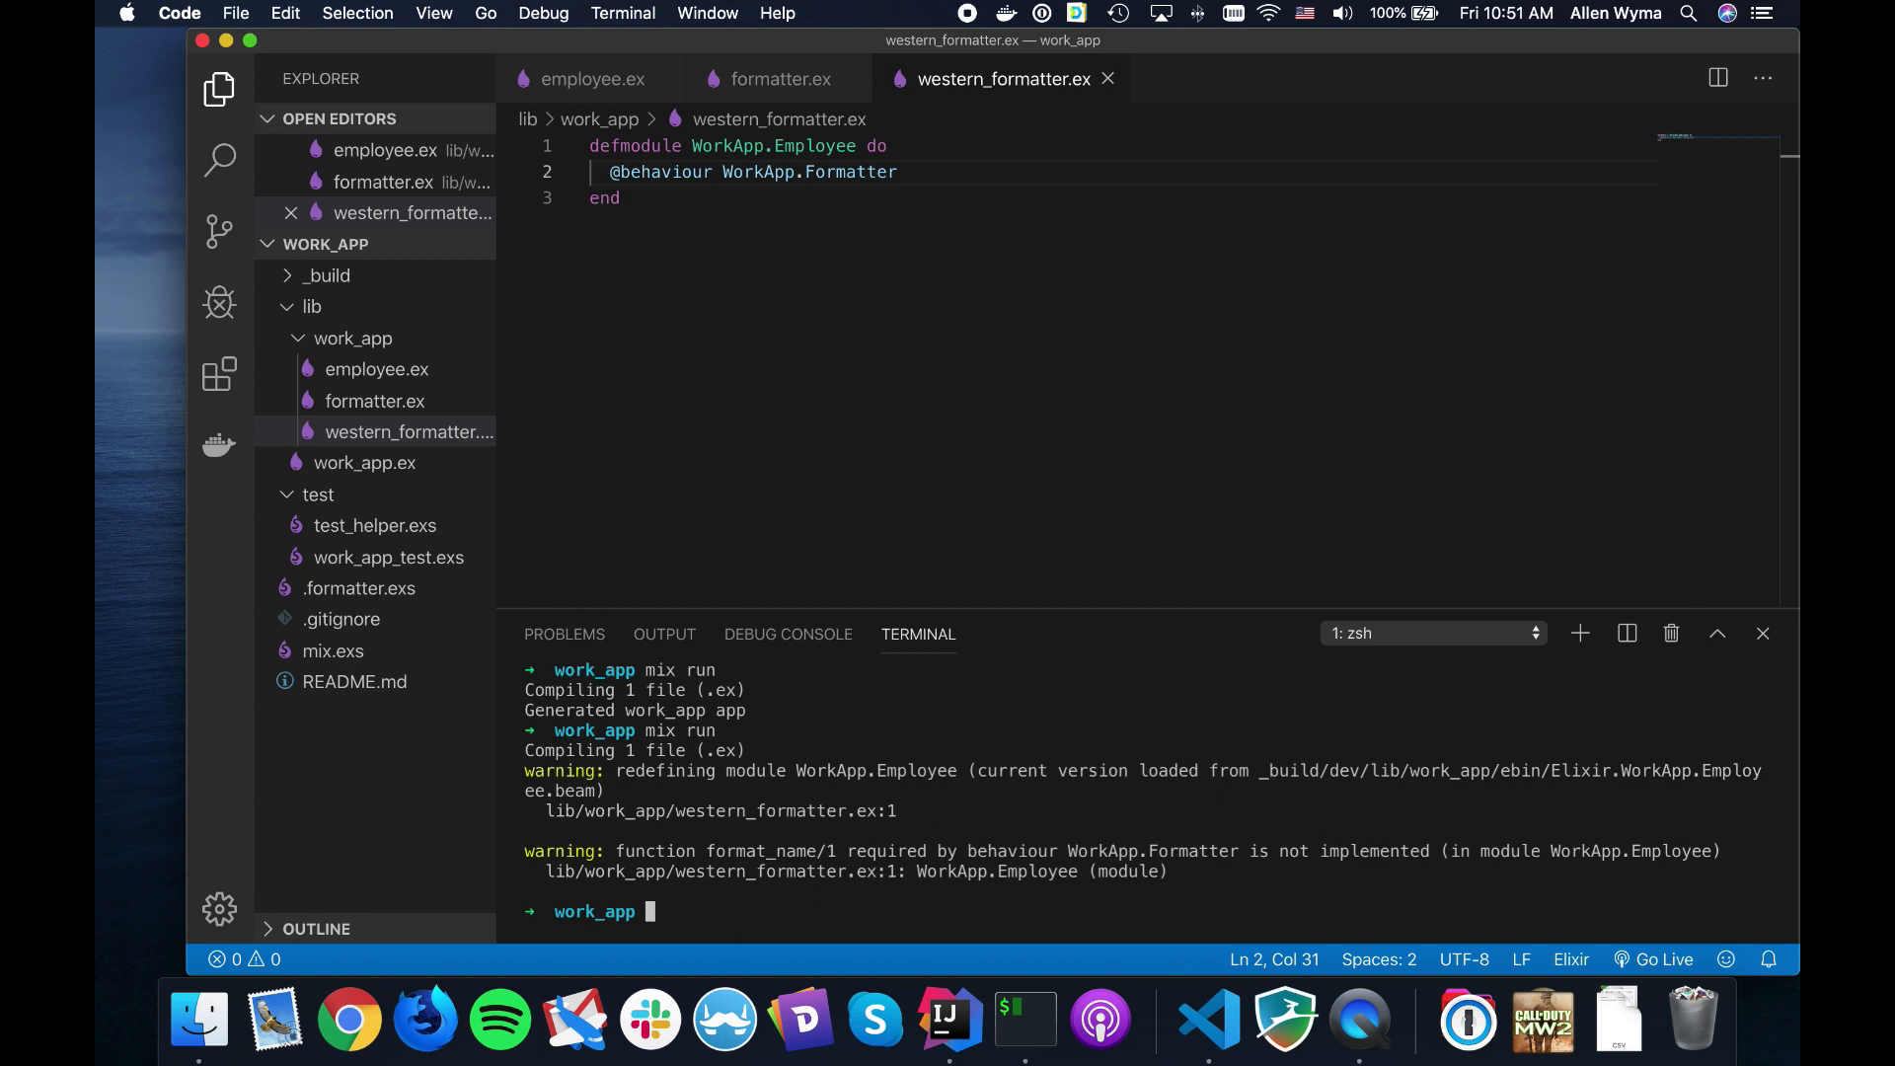
mouse_move(861, 851)
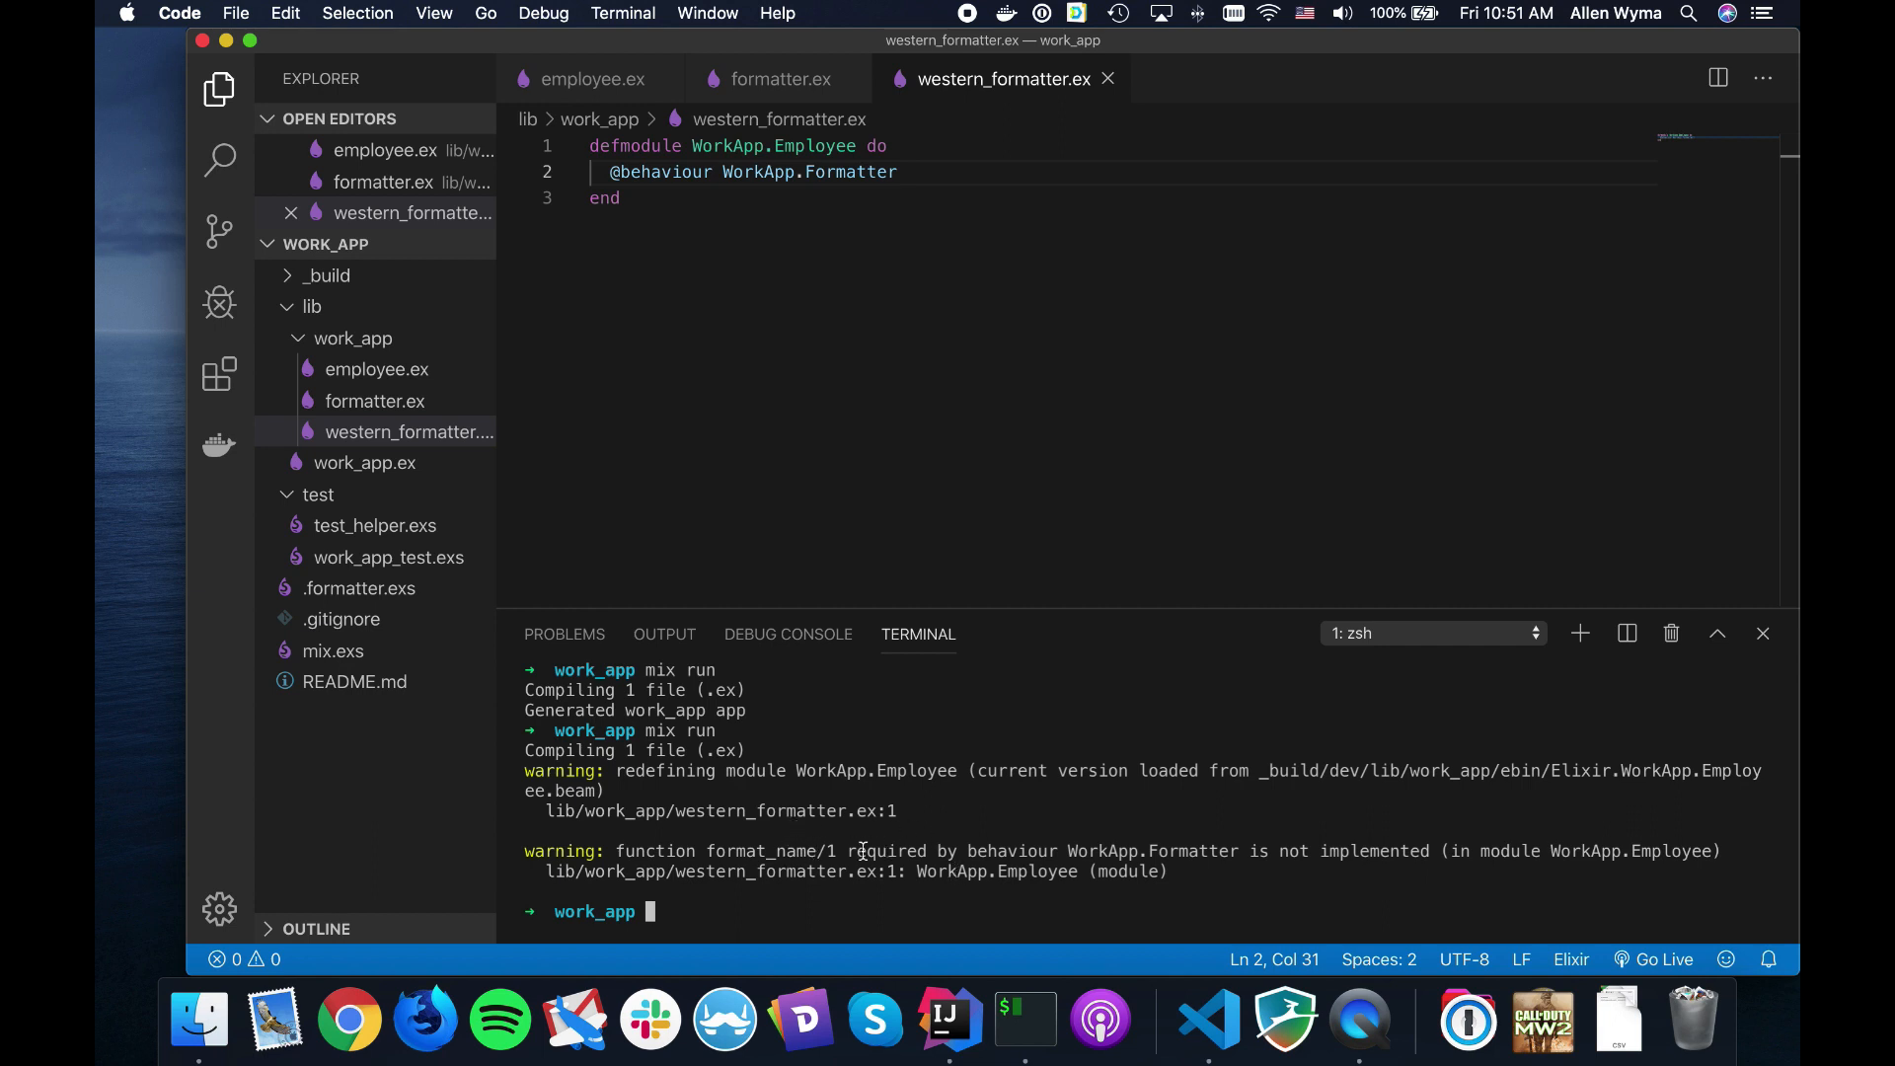
Add an empty format_name clause matching %{first_name: first_name, last_name: last_name}.
double_click(885, 851)
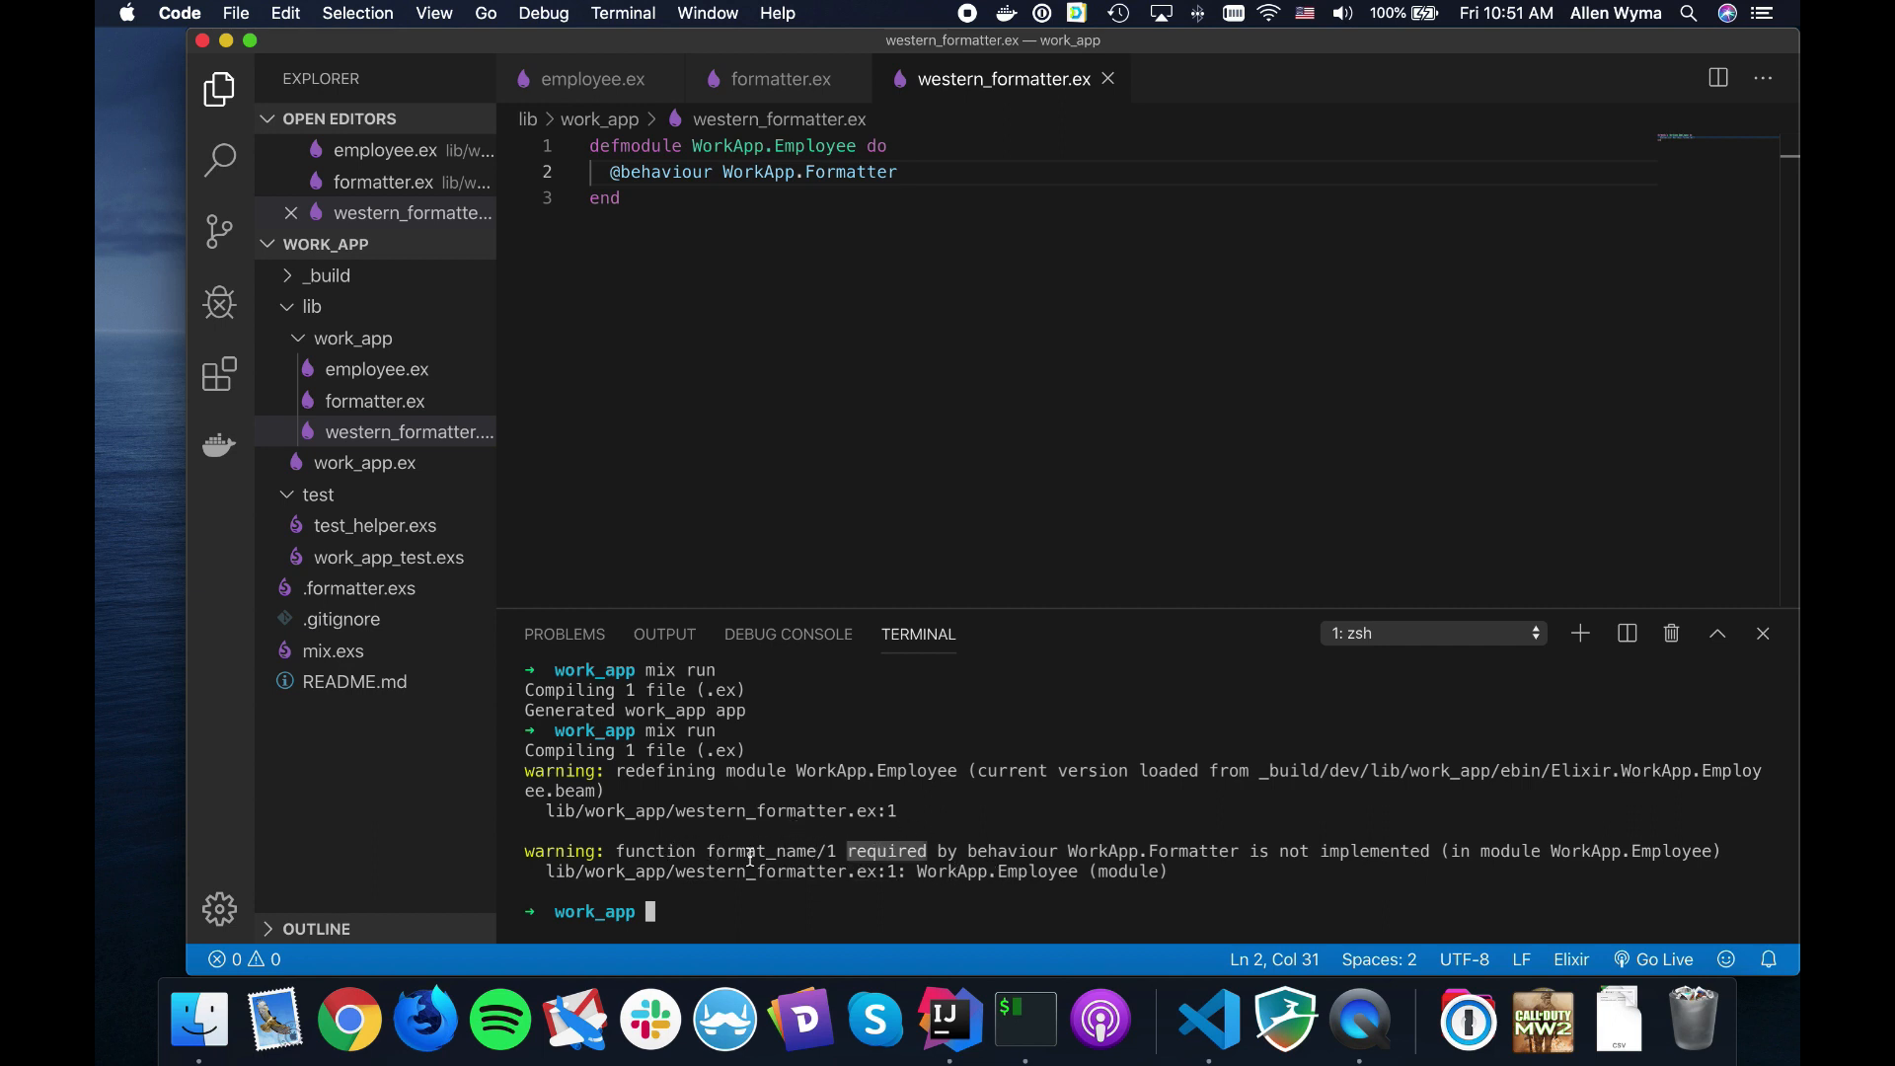
key("Enter")
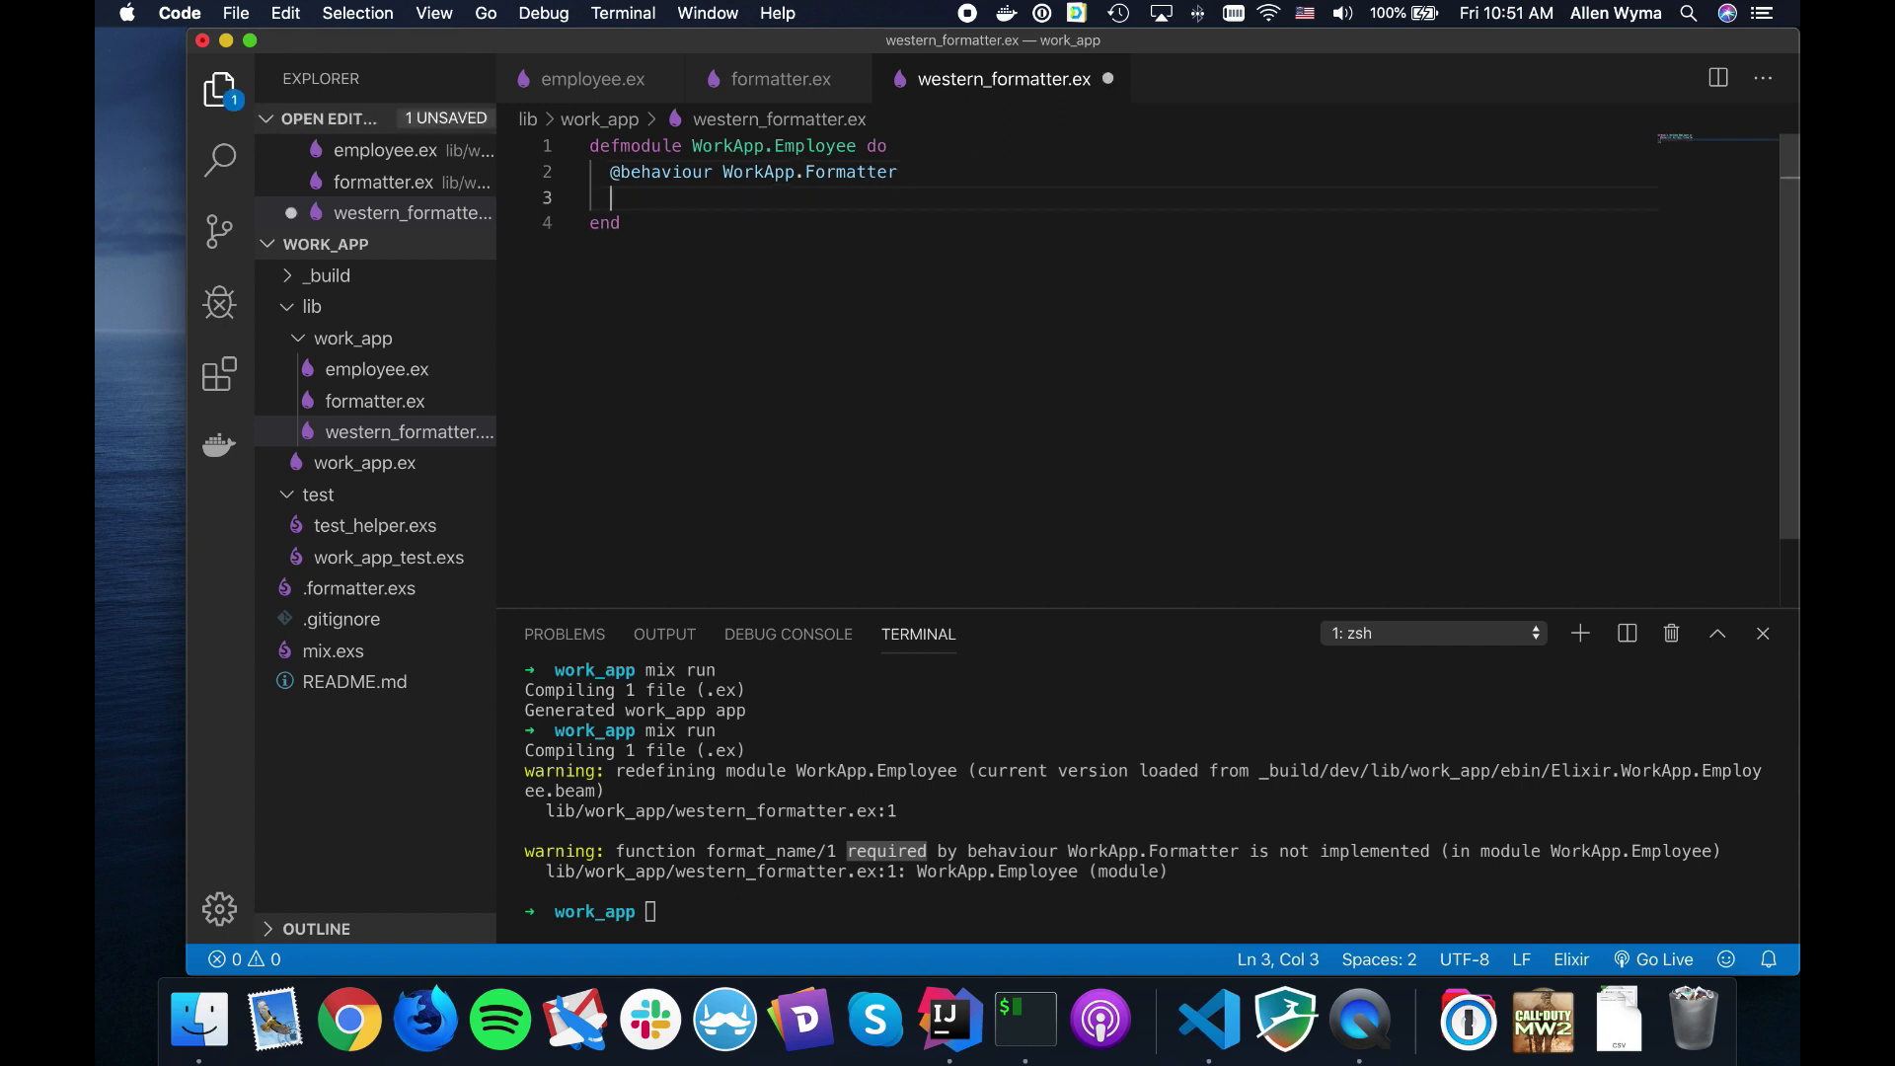
type("def")
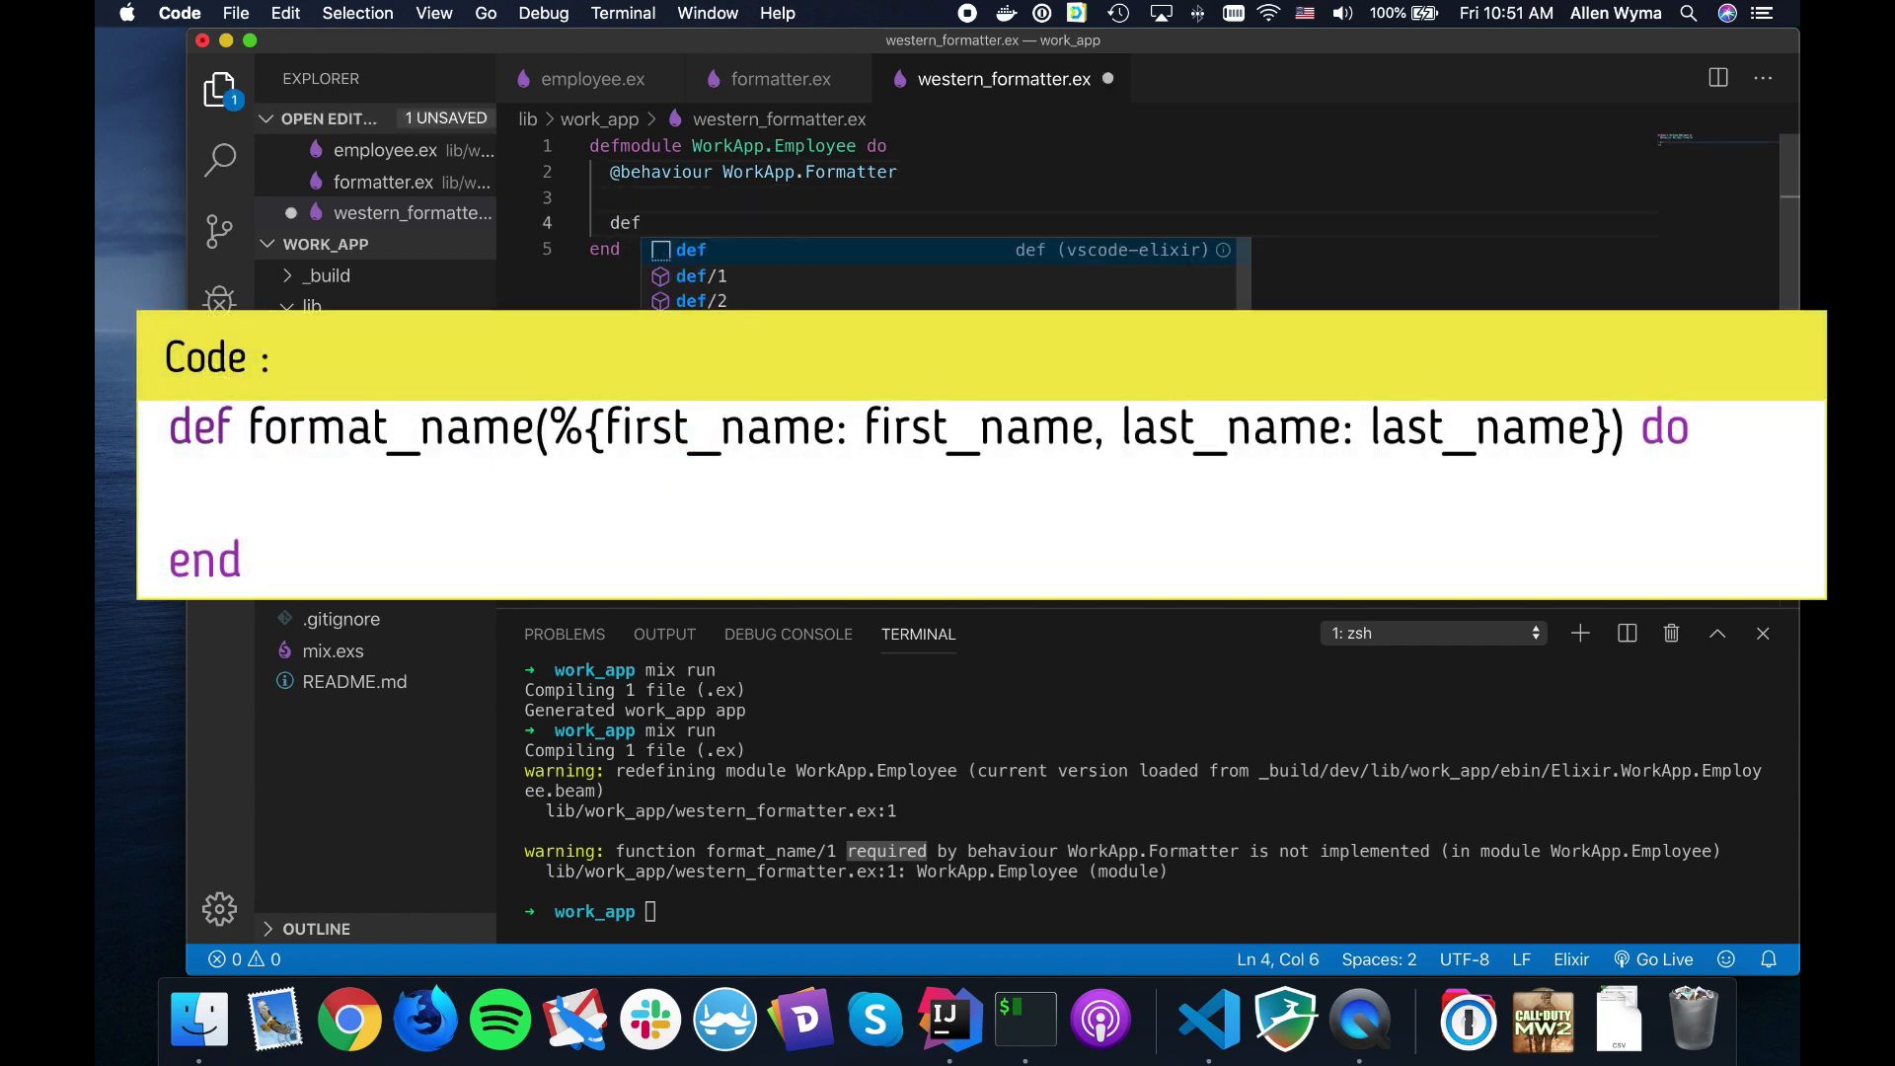
left_click(691, 250)
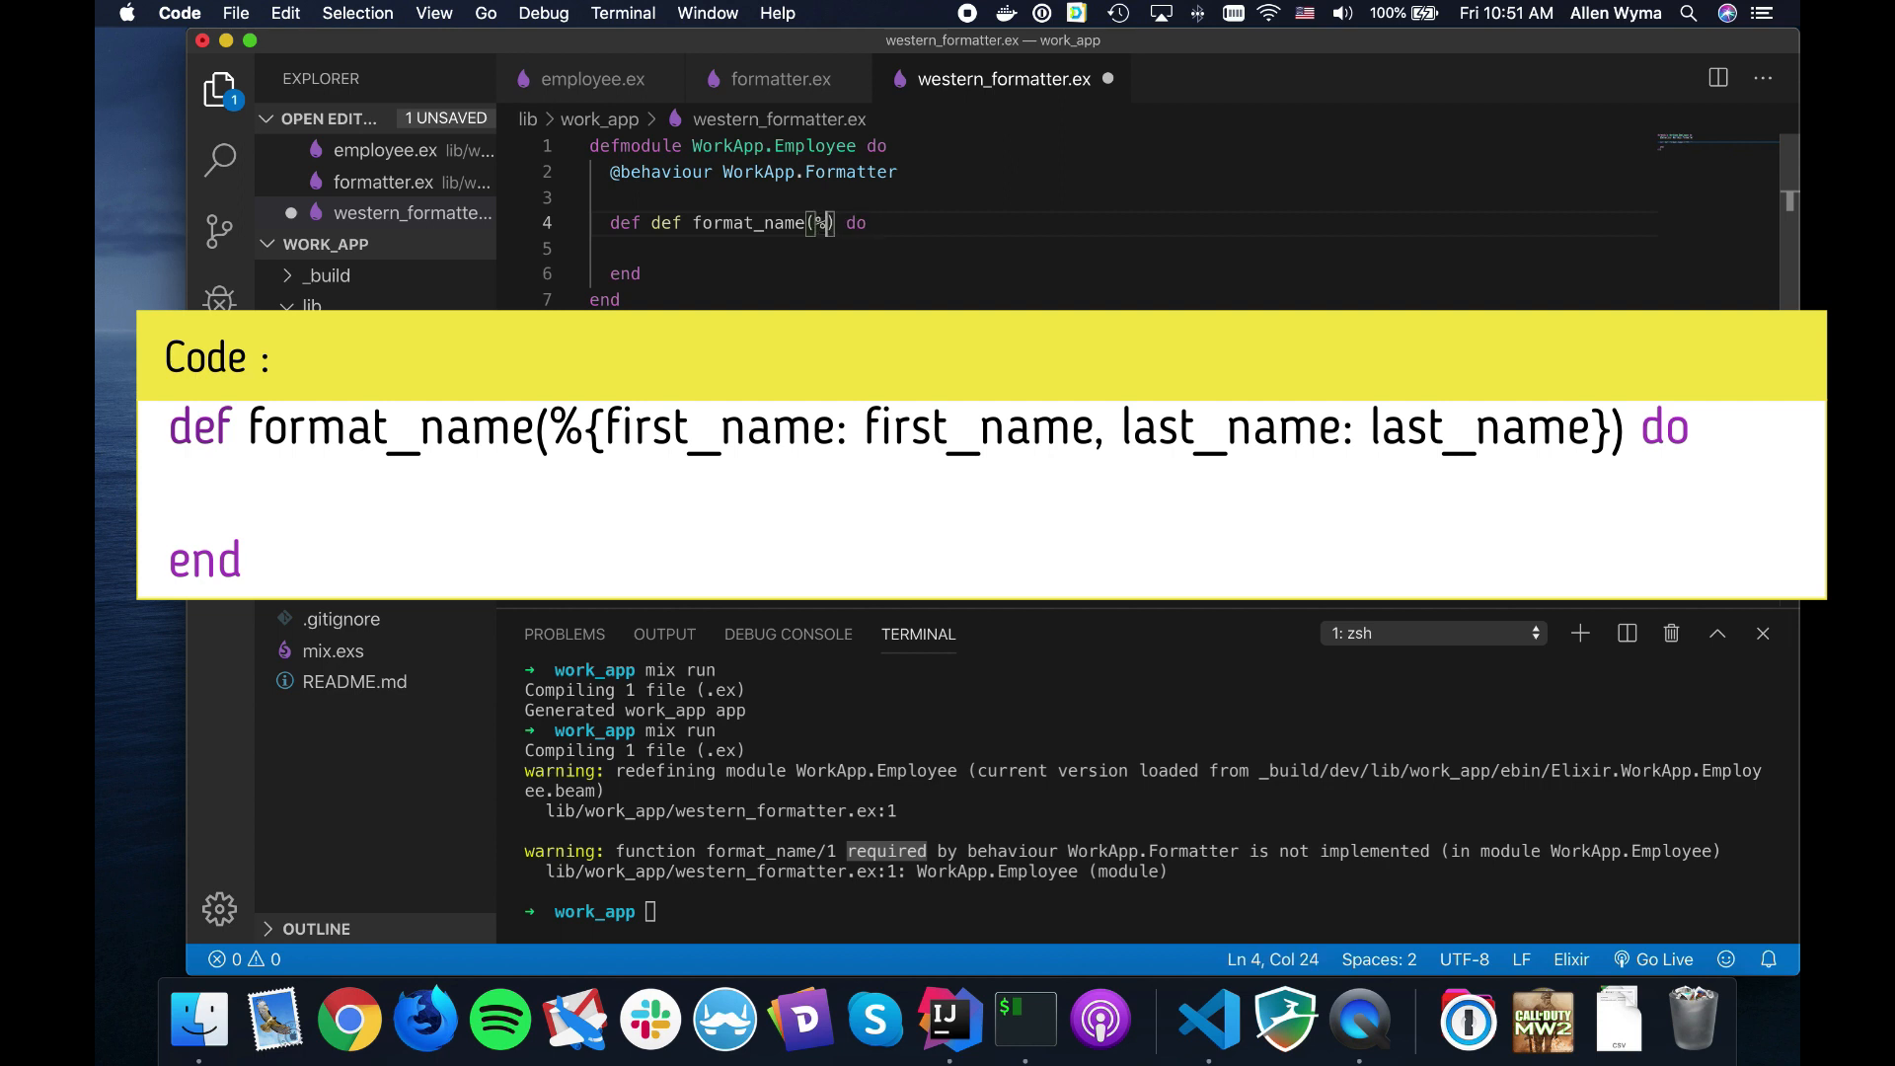
type("{first_name: l")
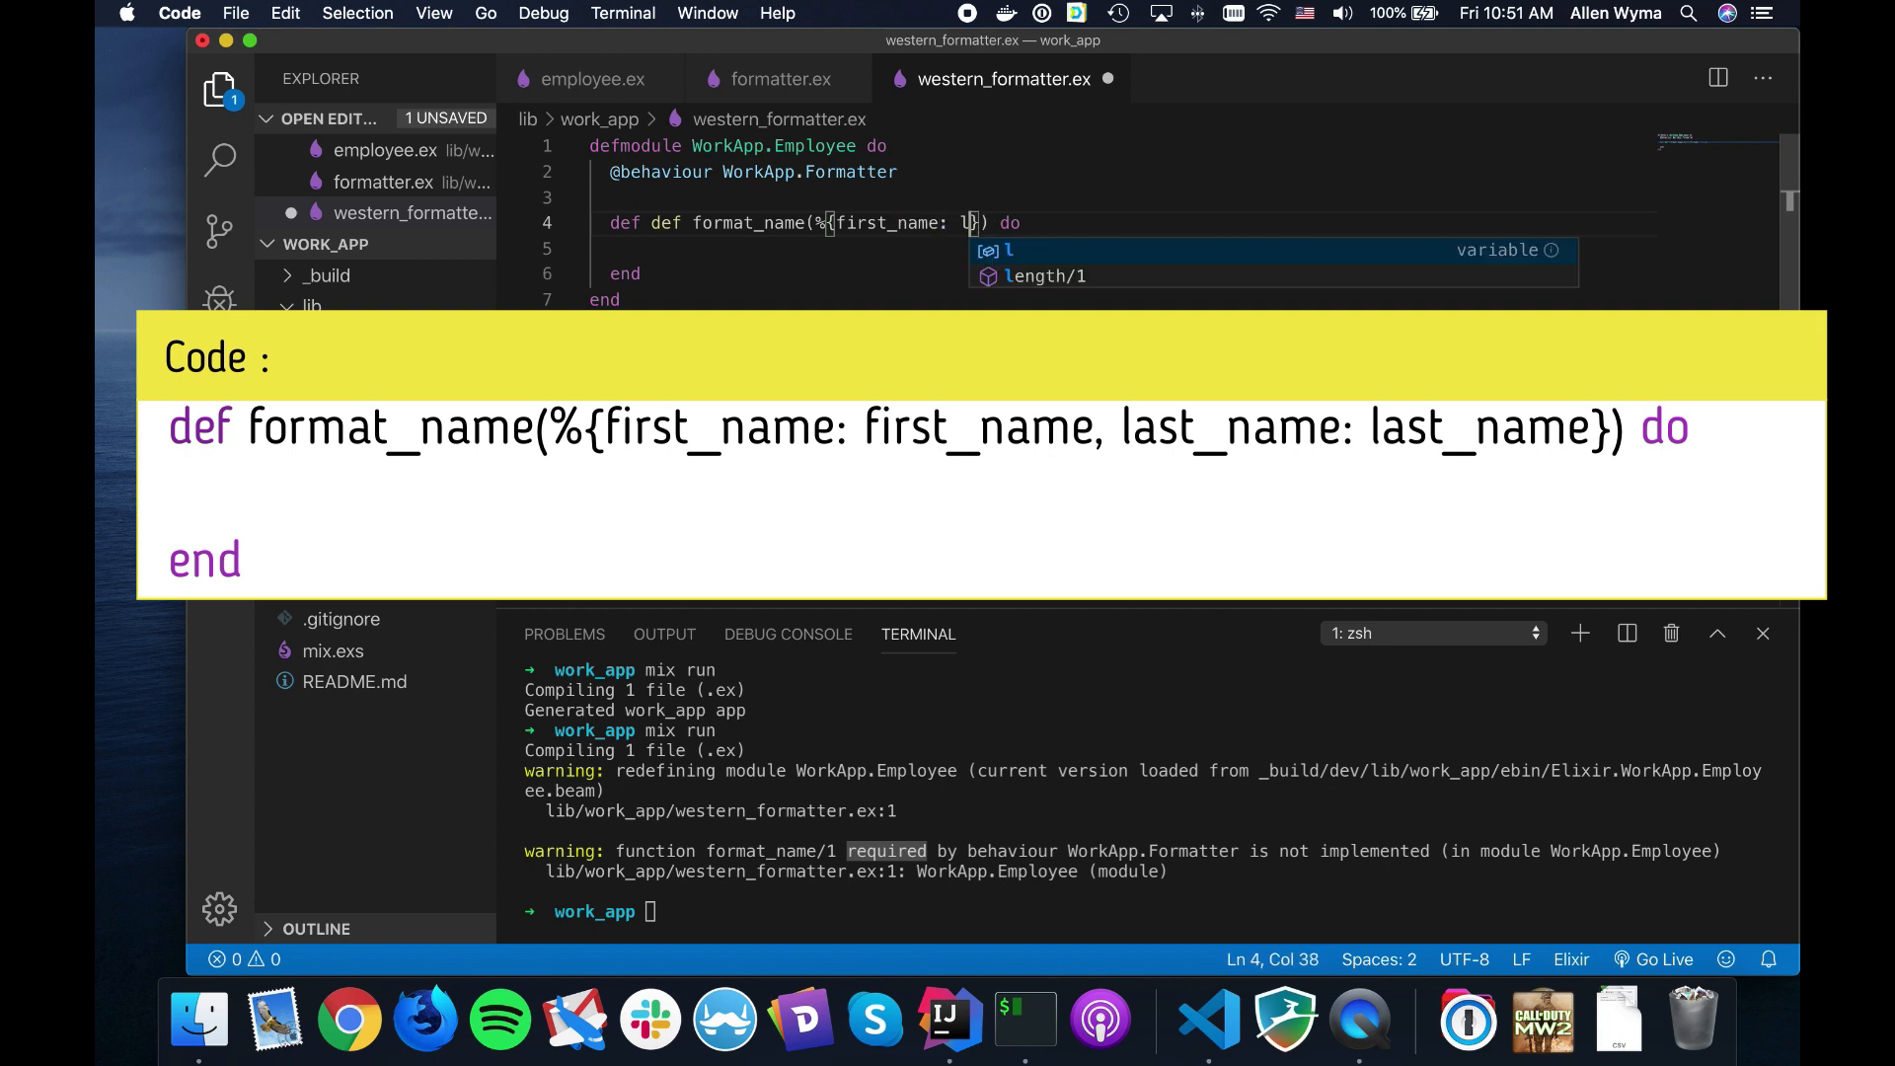
type("irst")
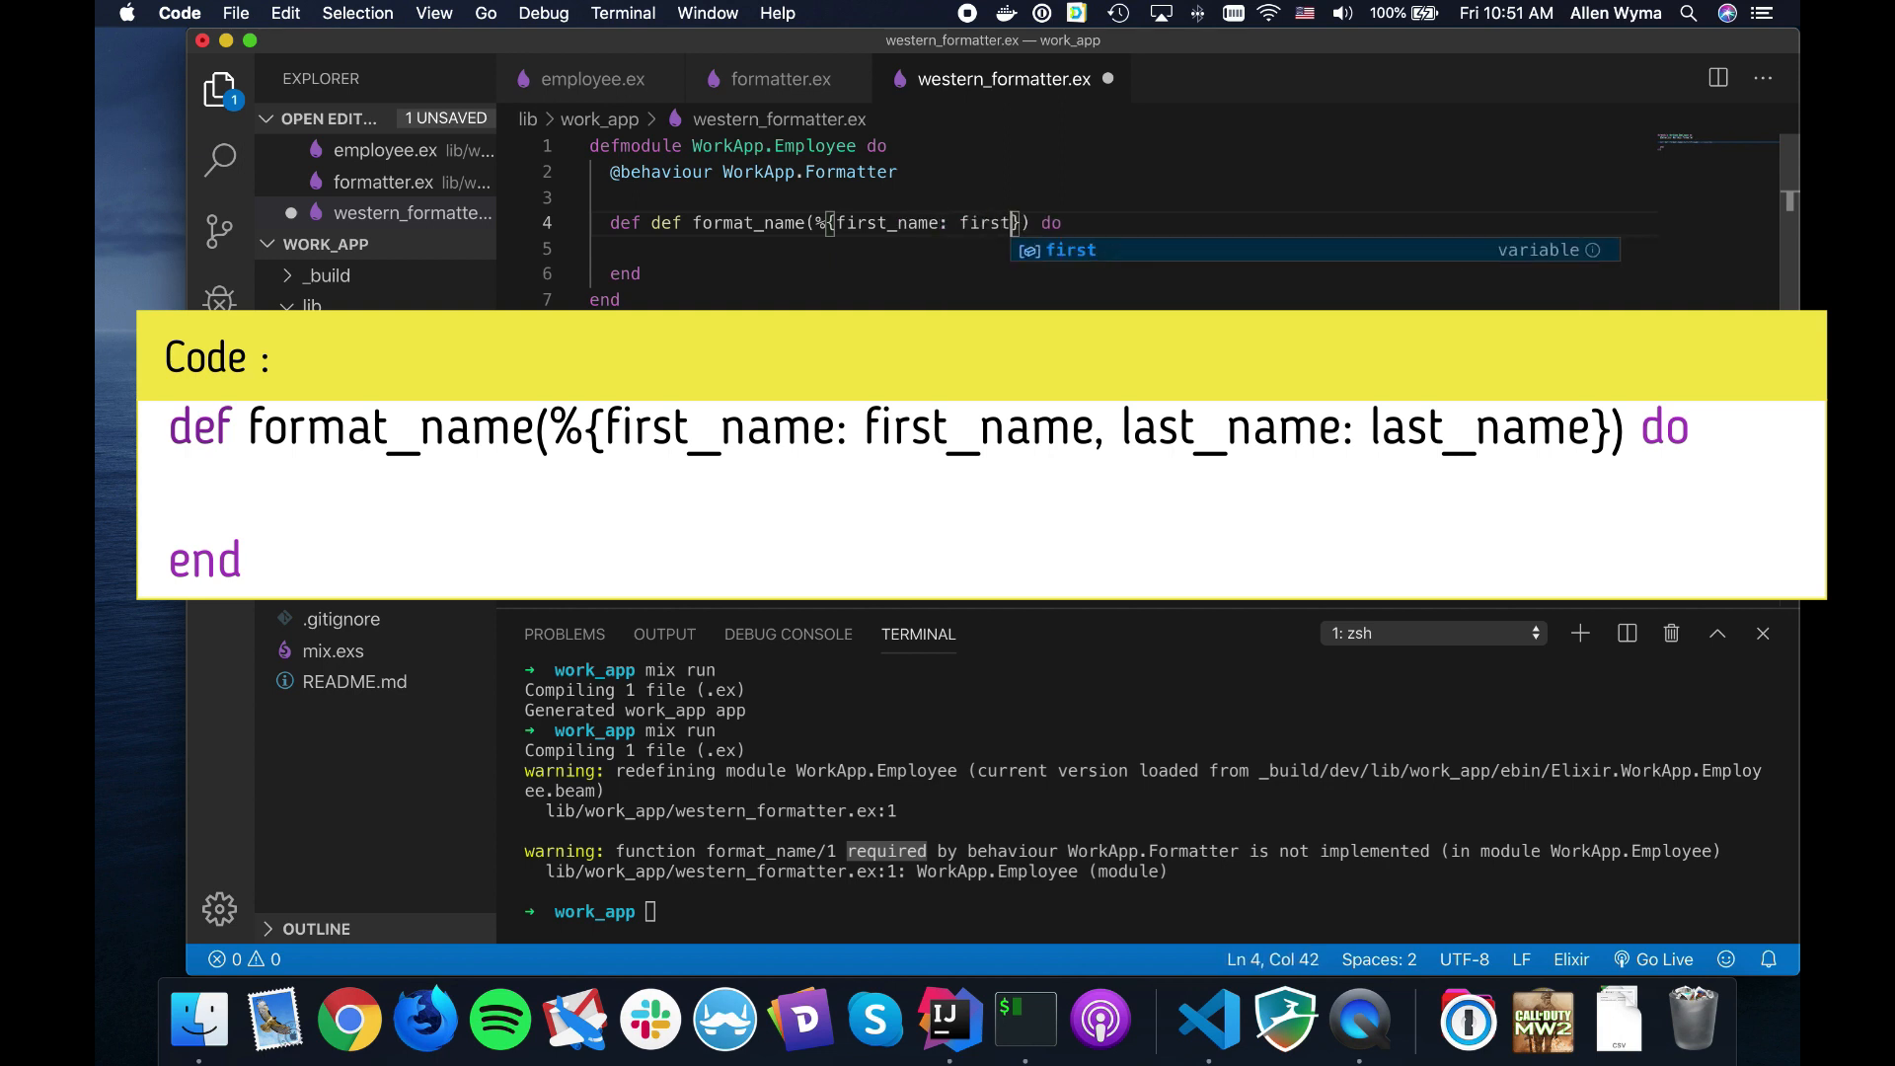
type("_name, last_name: last_name")
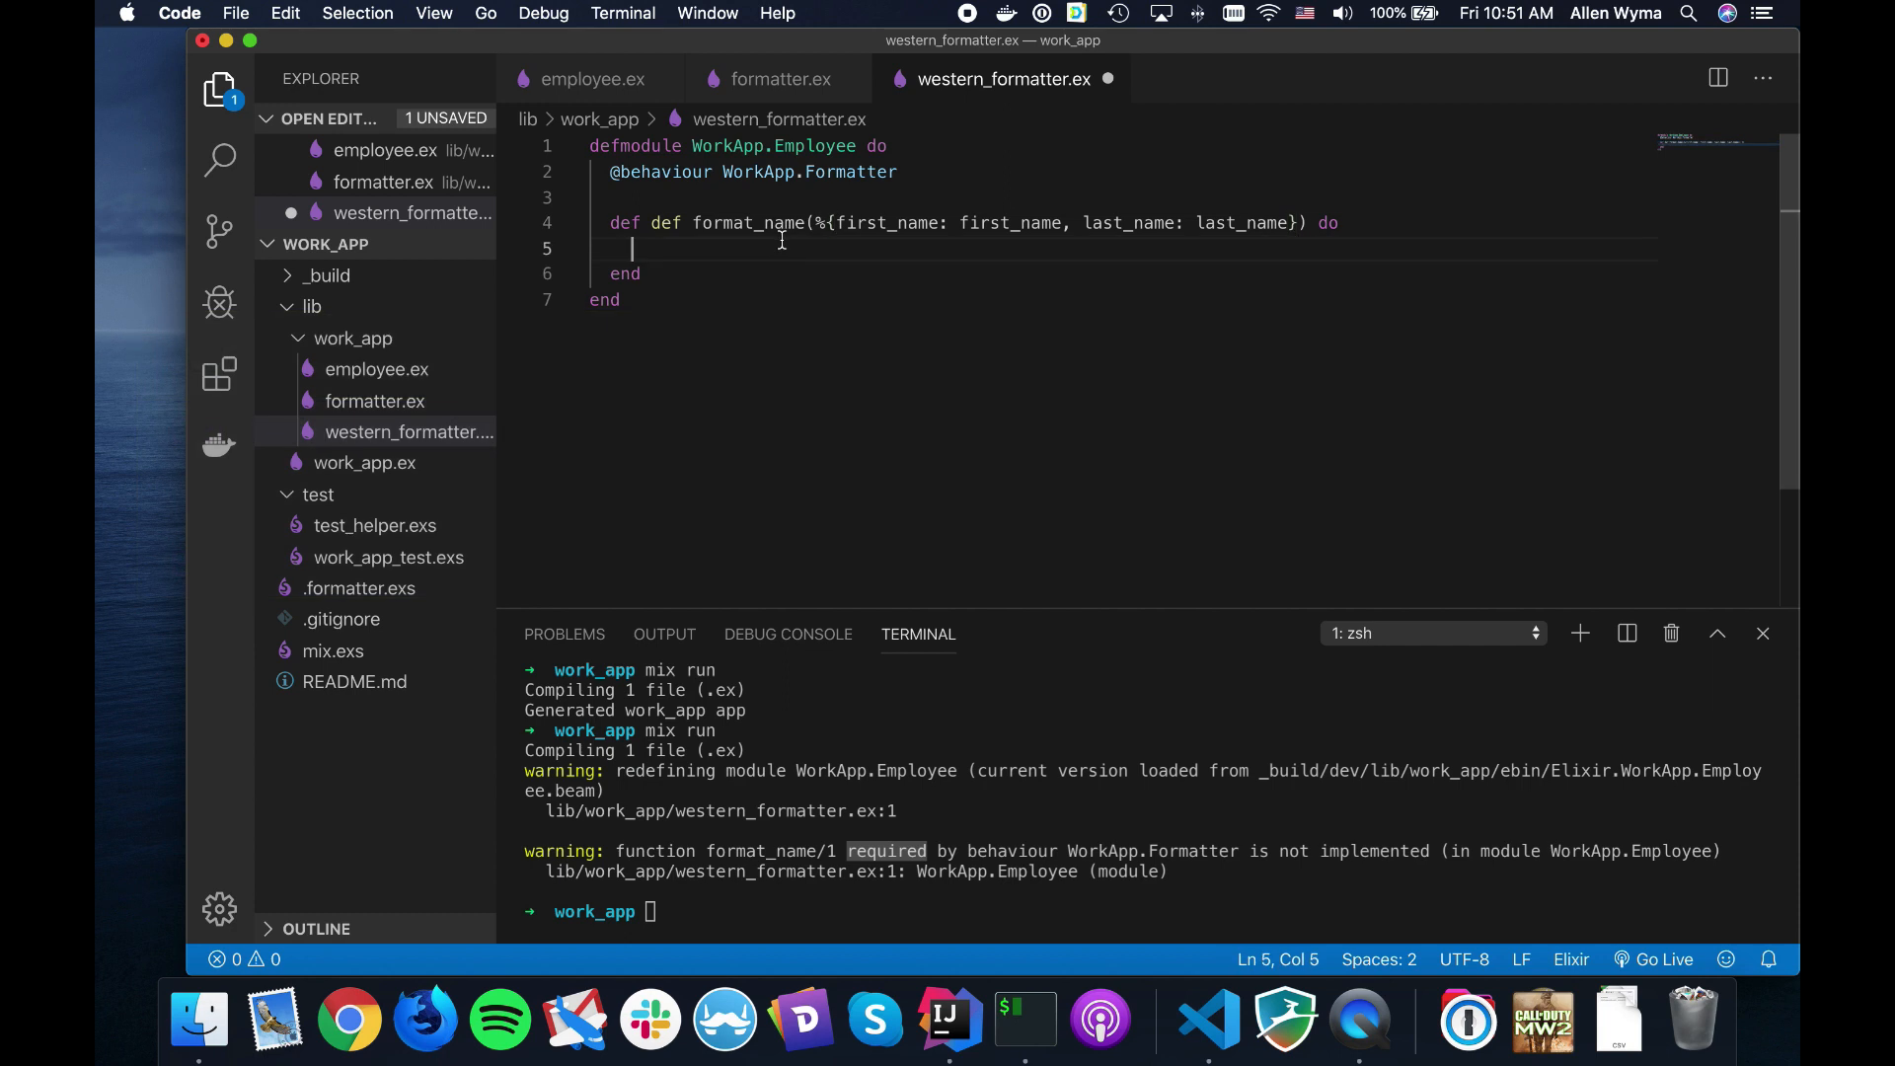
Return "#{first_name} #{last_name}" from format_name, then compile with mix run.
type("\"")
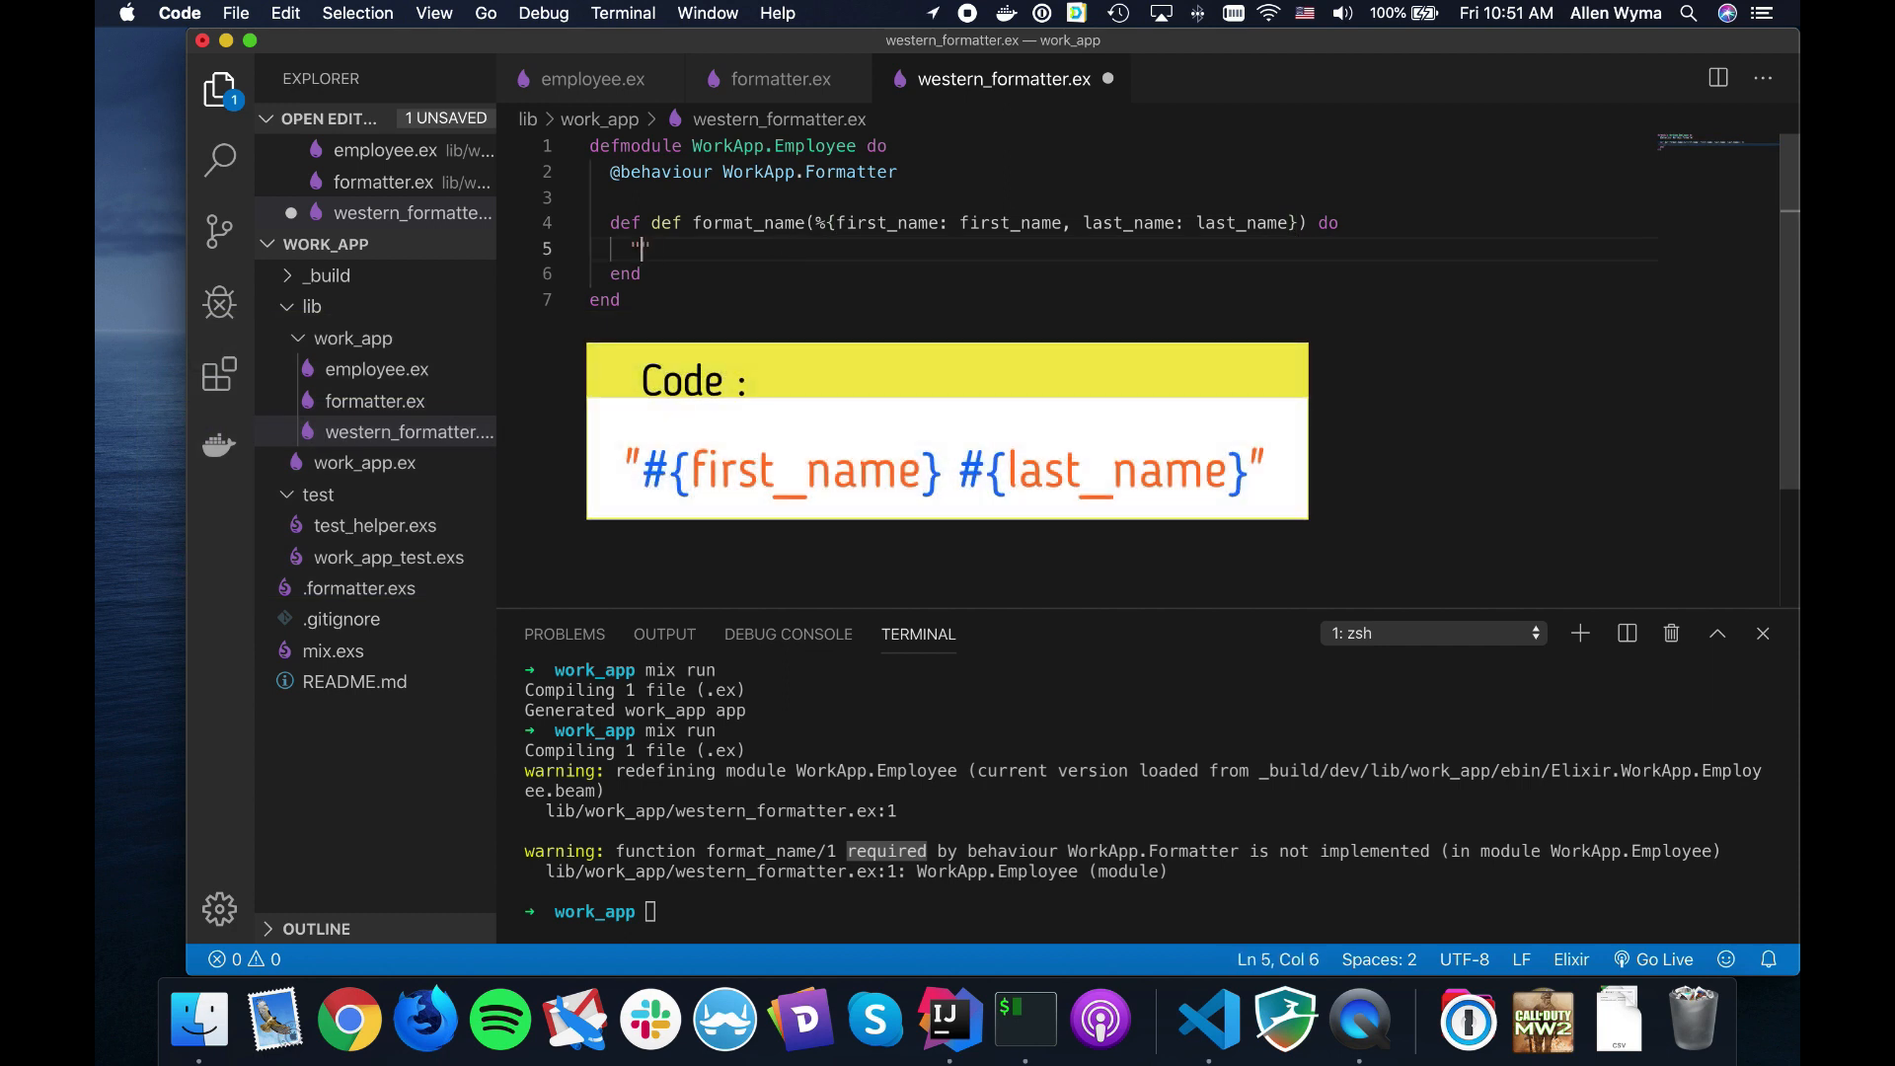
type("#{fir")
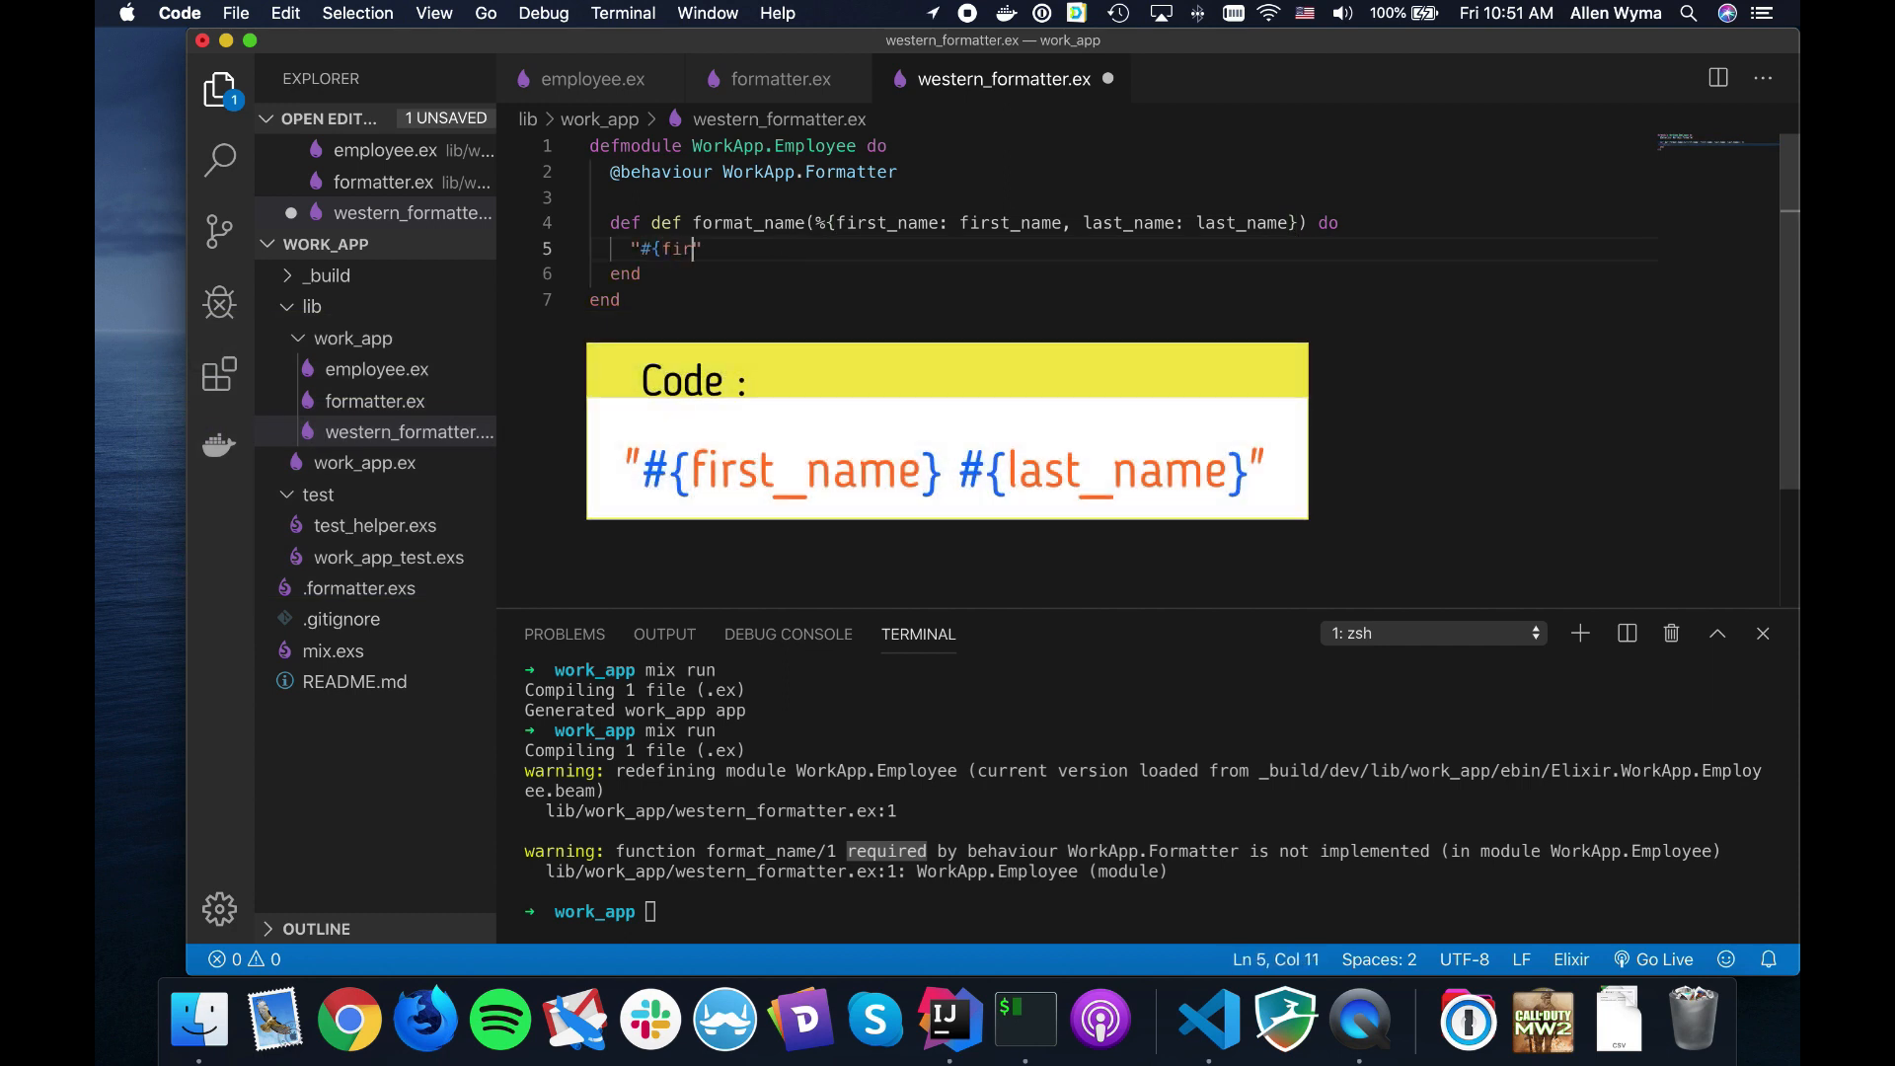
type("st_name")
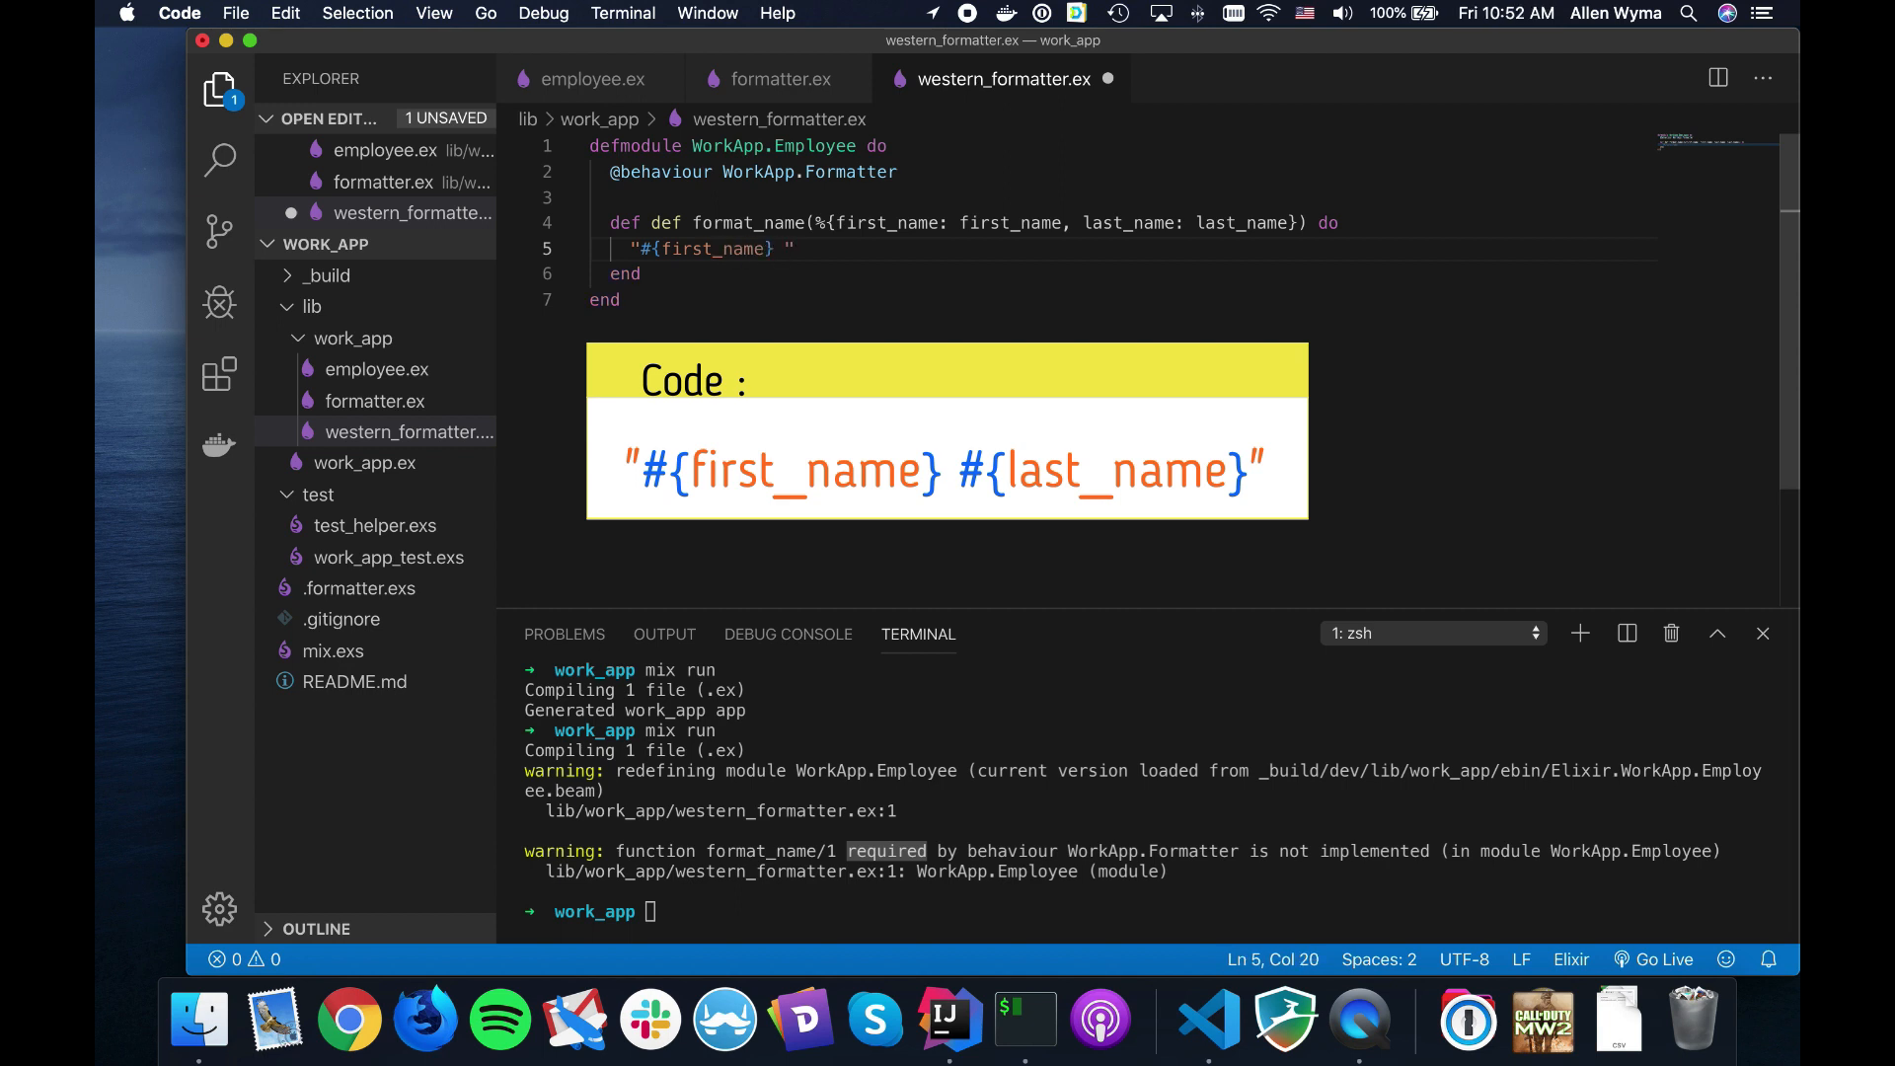
type("#{last_")
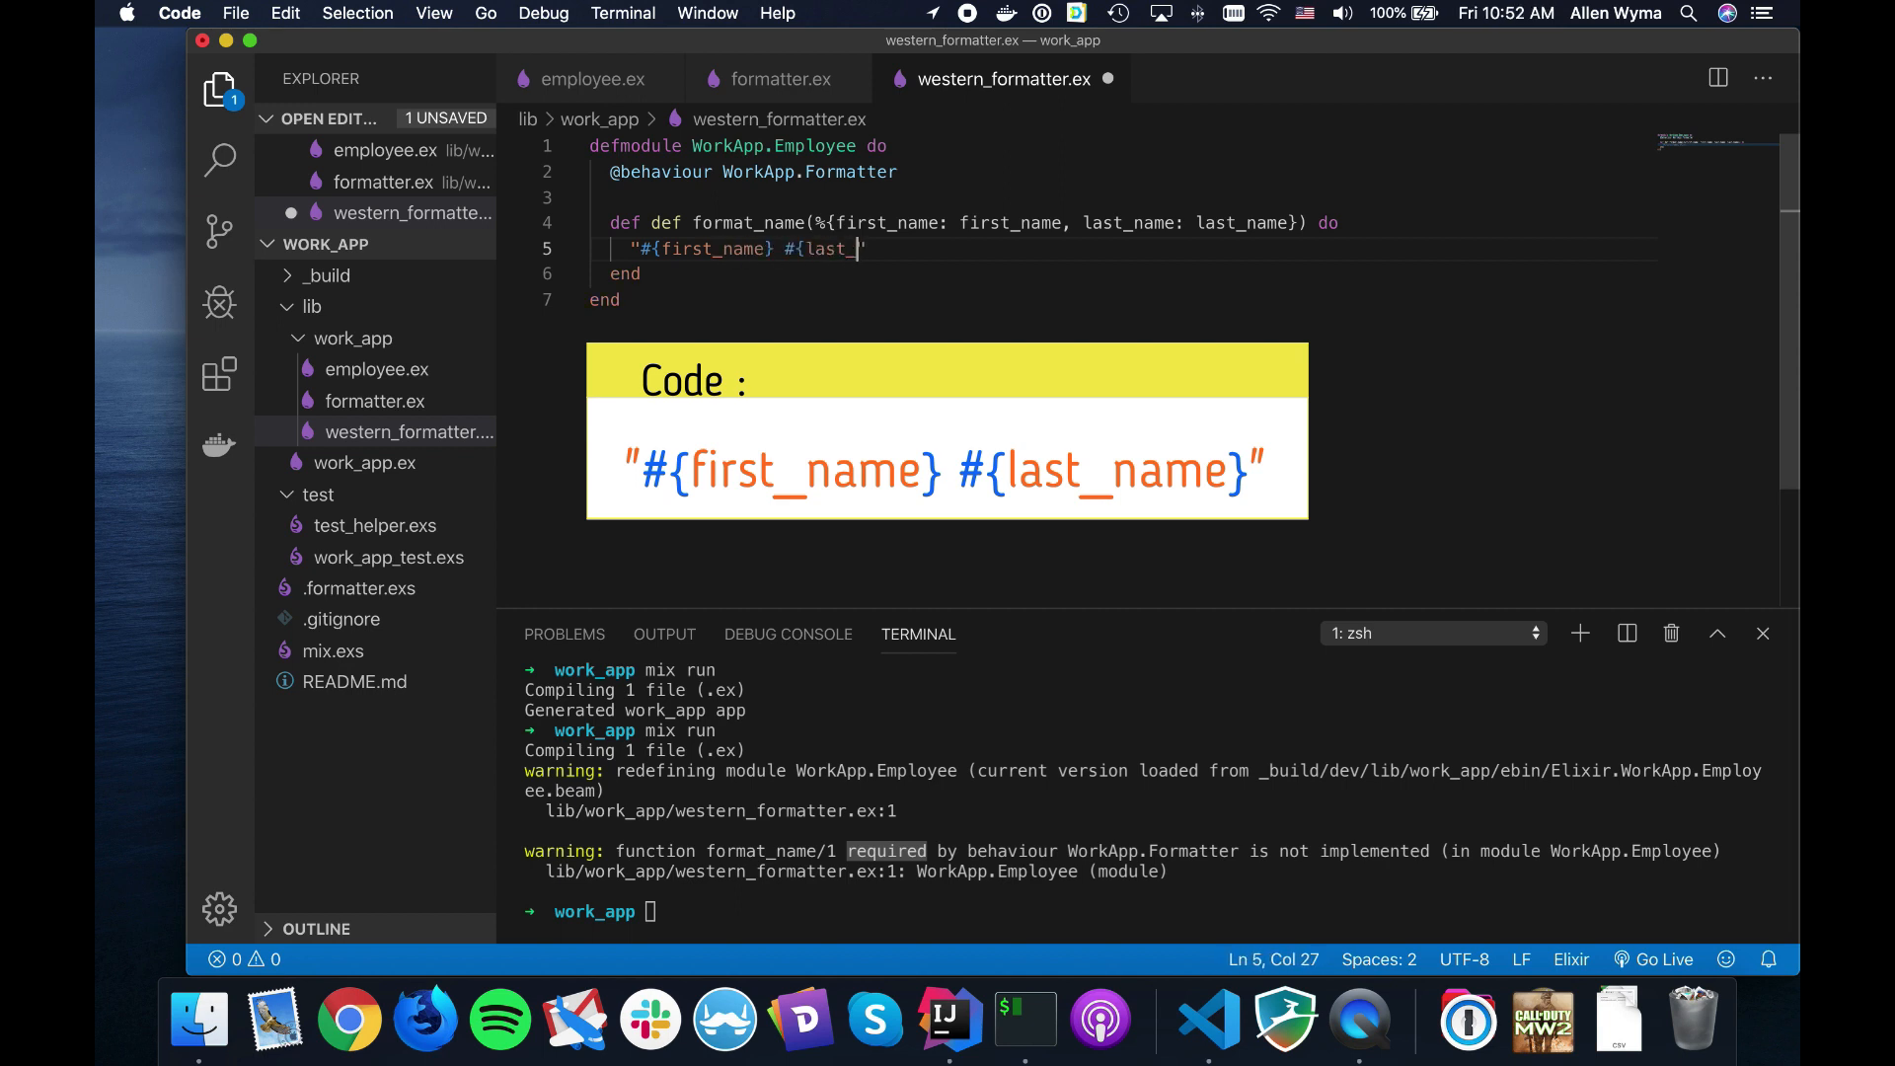
type("_name}")
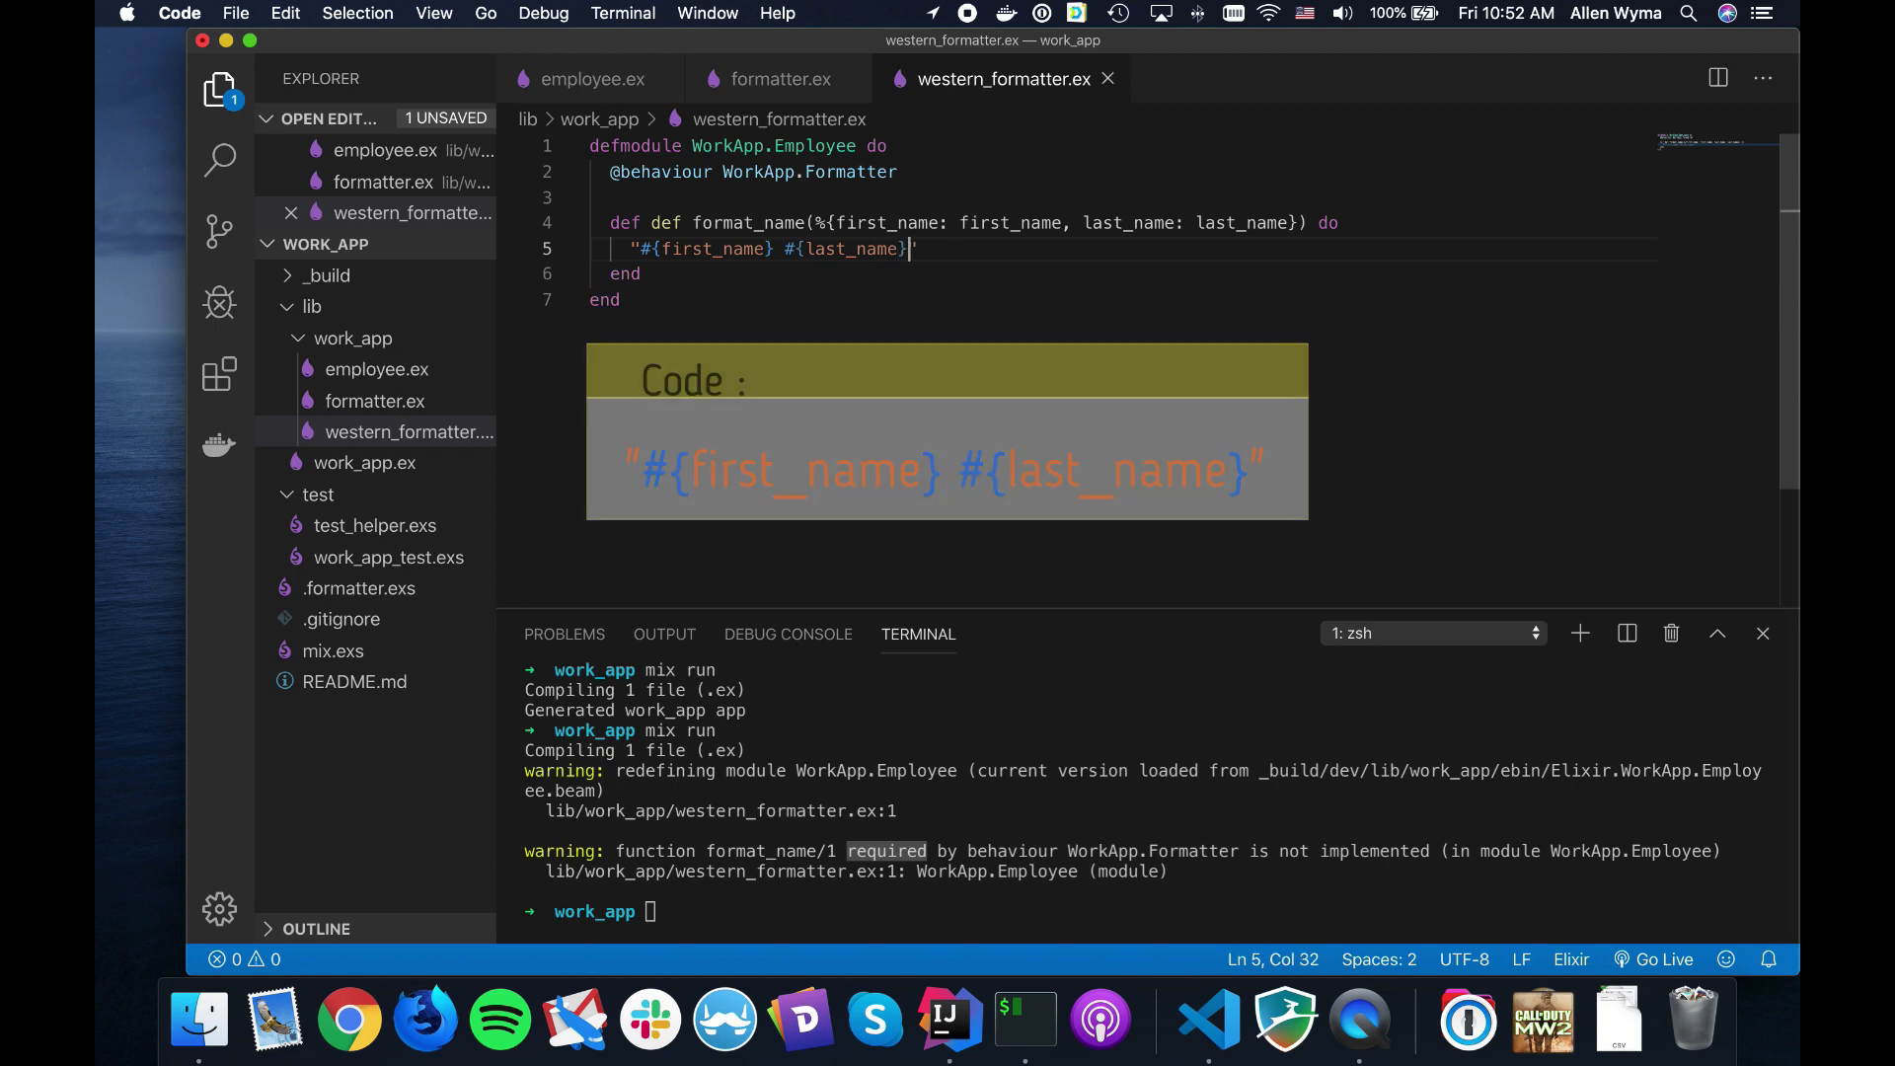
type("mix run")
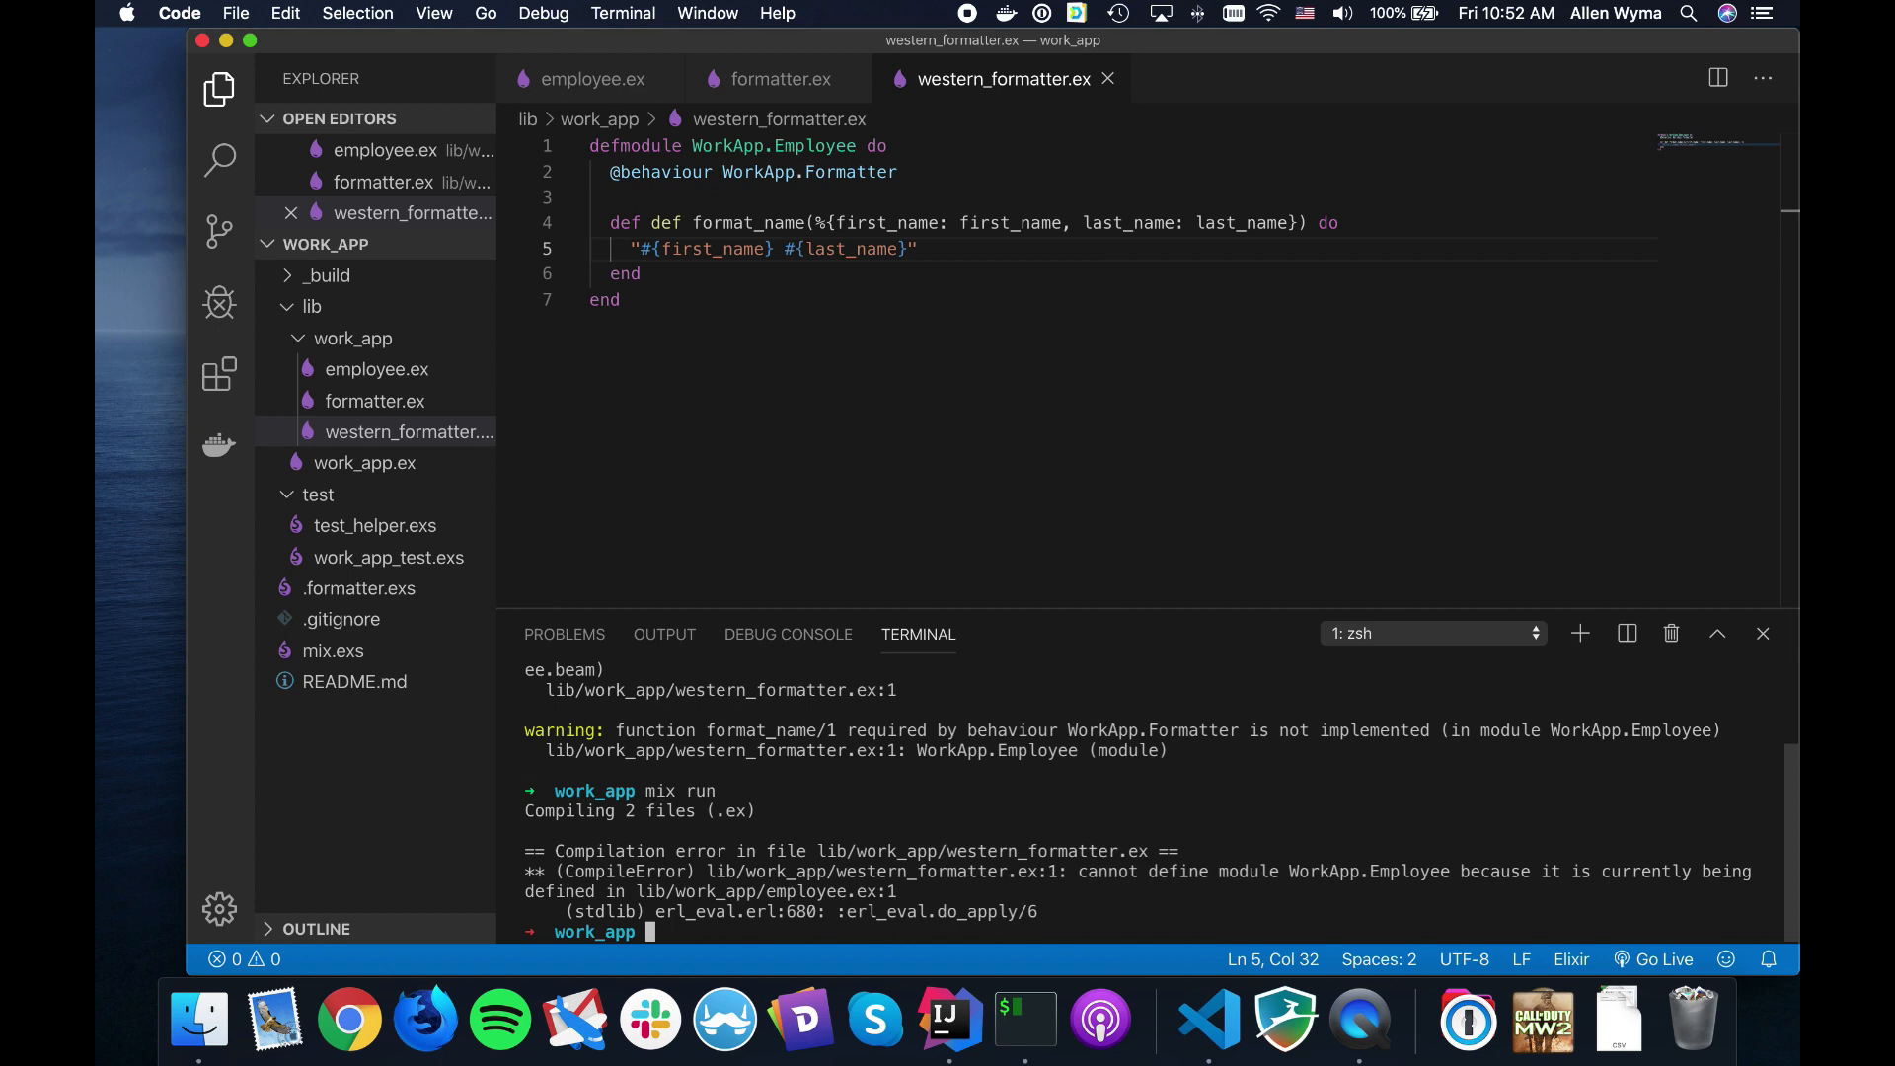
Replace Employee in the module name with WesternFormatter.
double_click(813, 146)
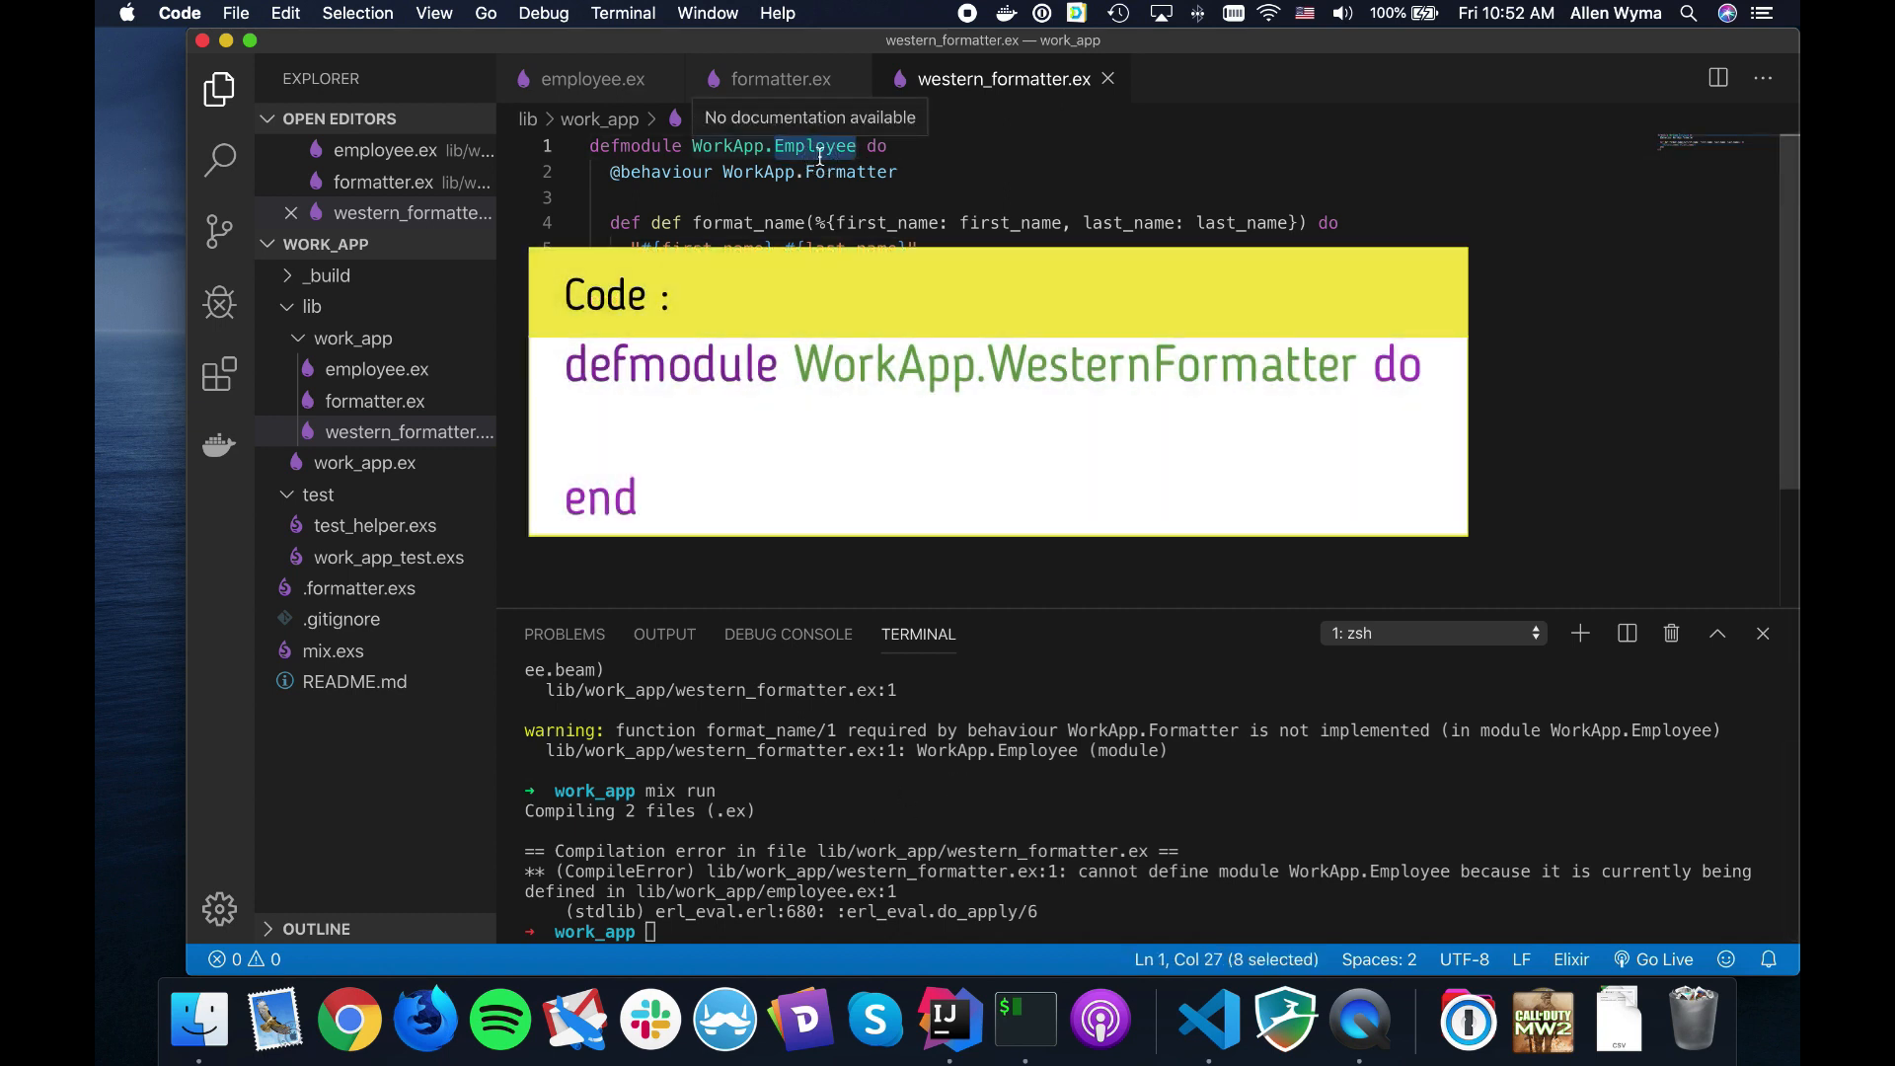
type("WesternFormatter")
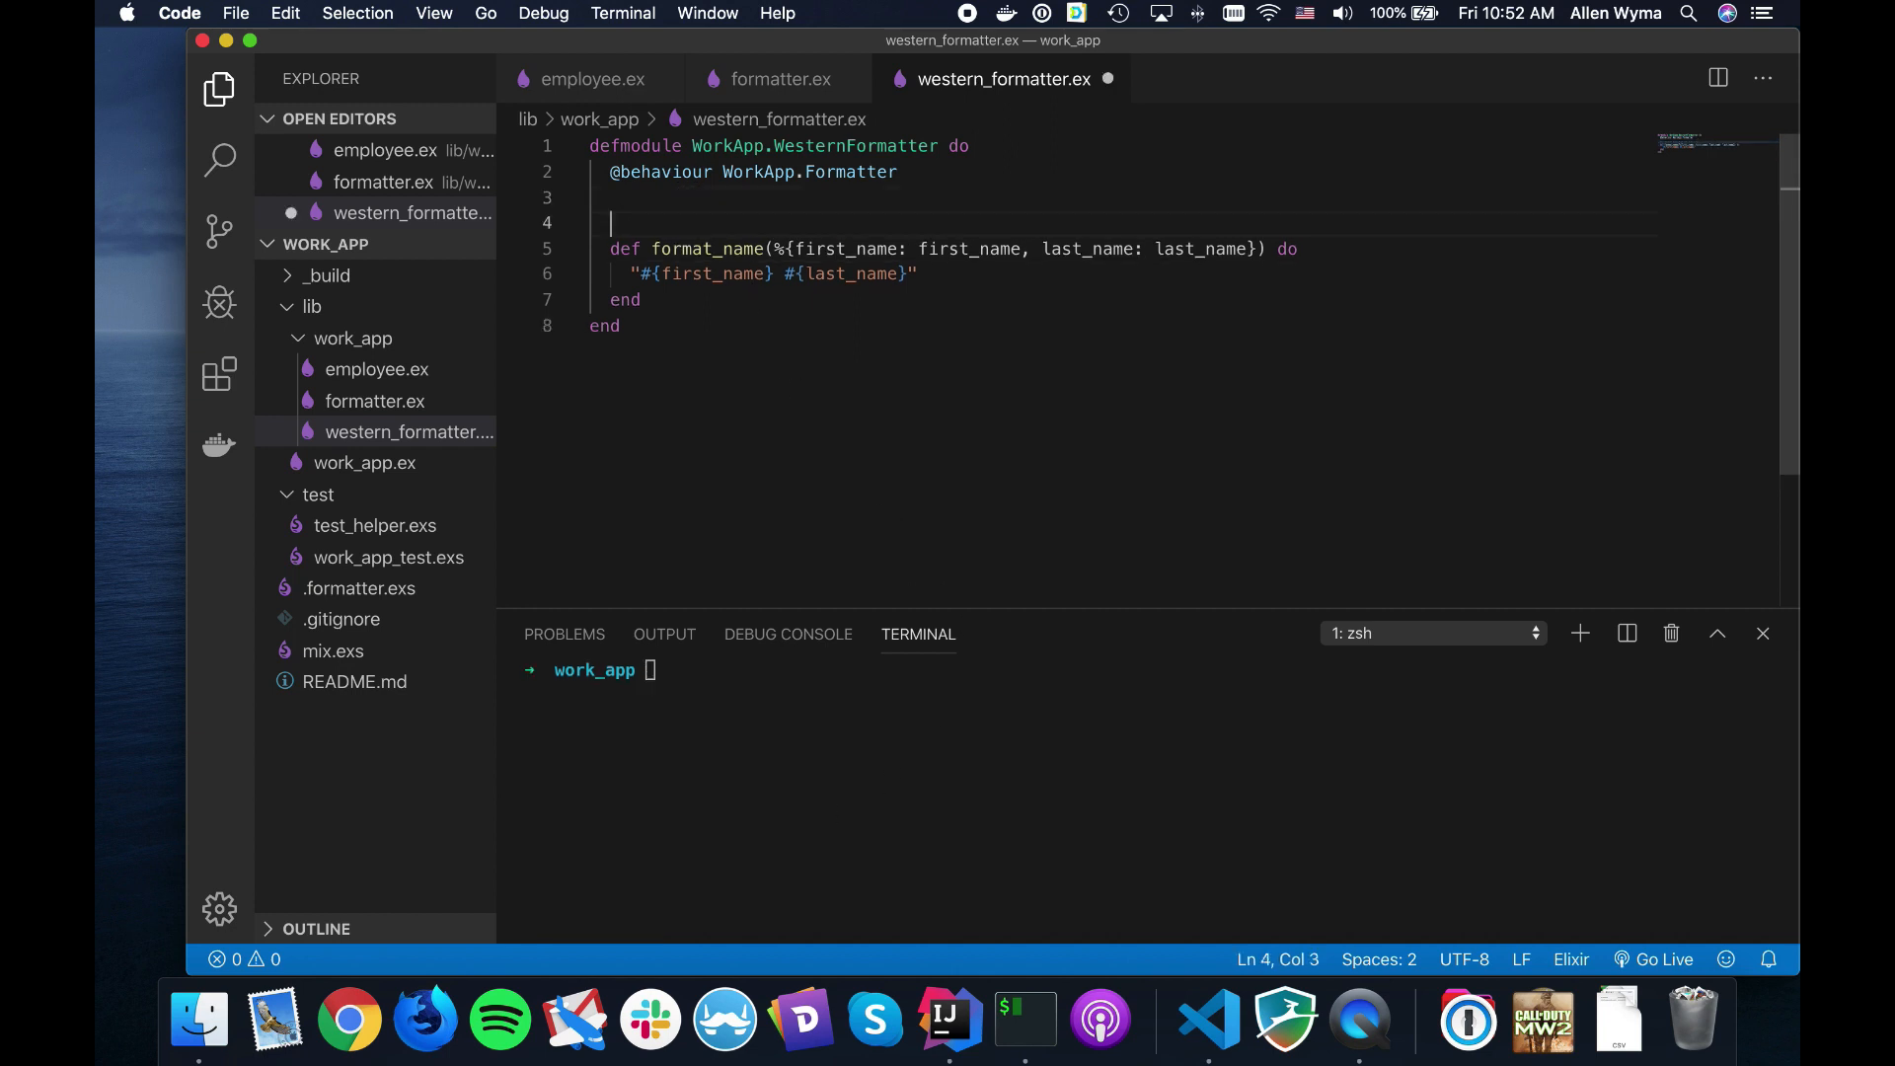
type("@")
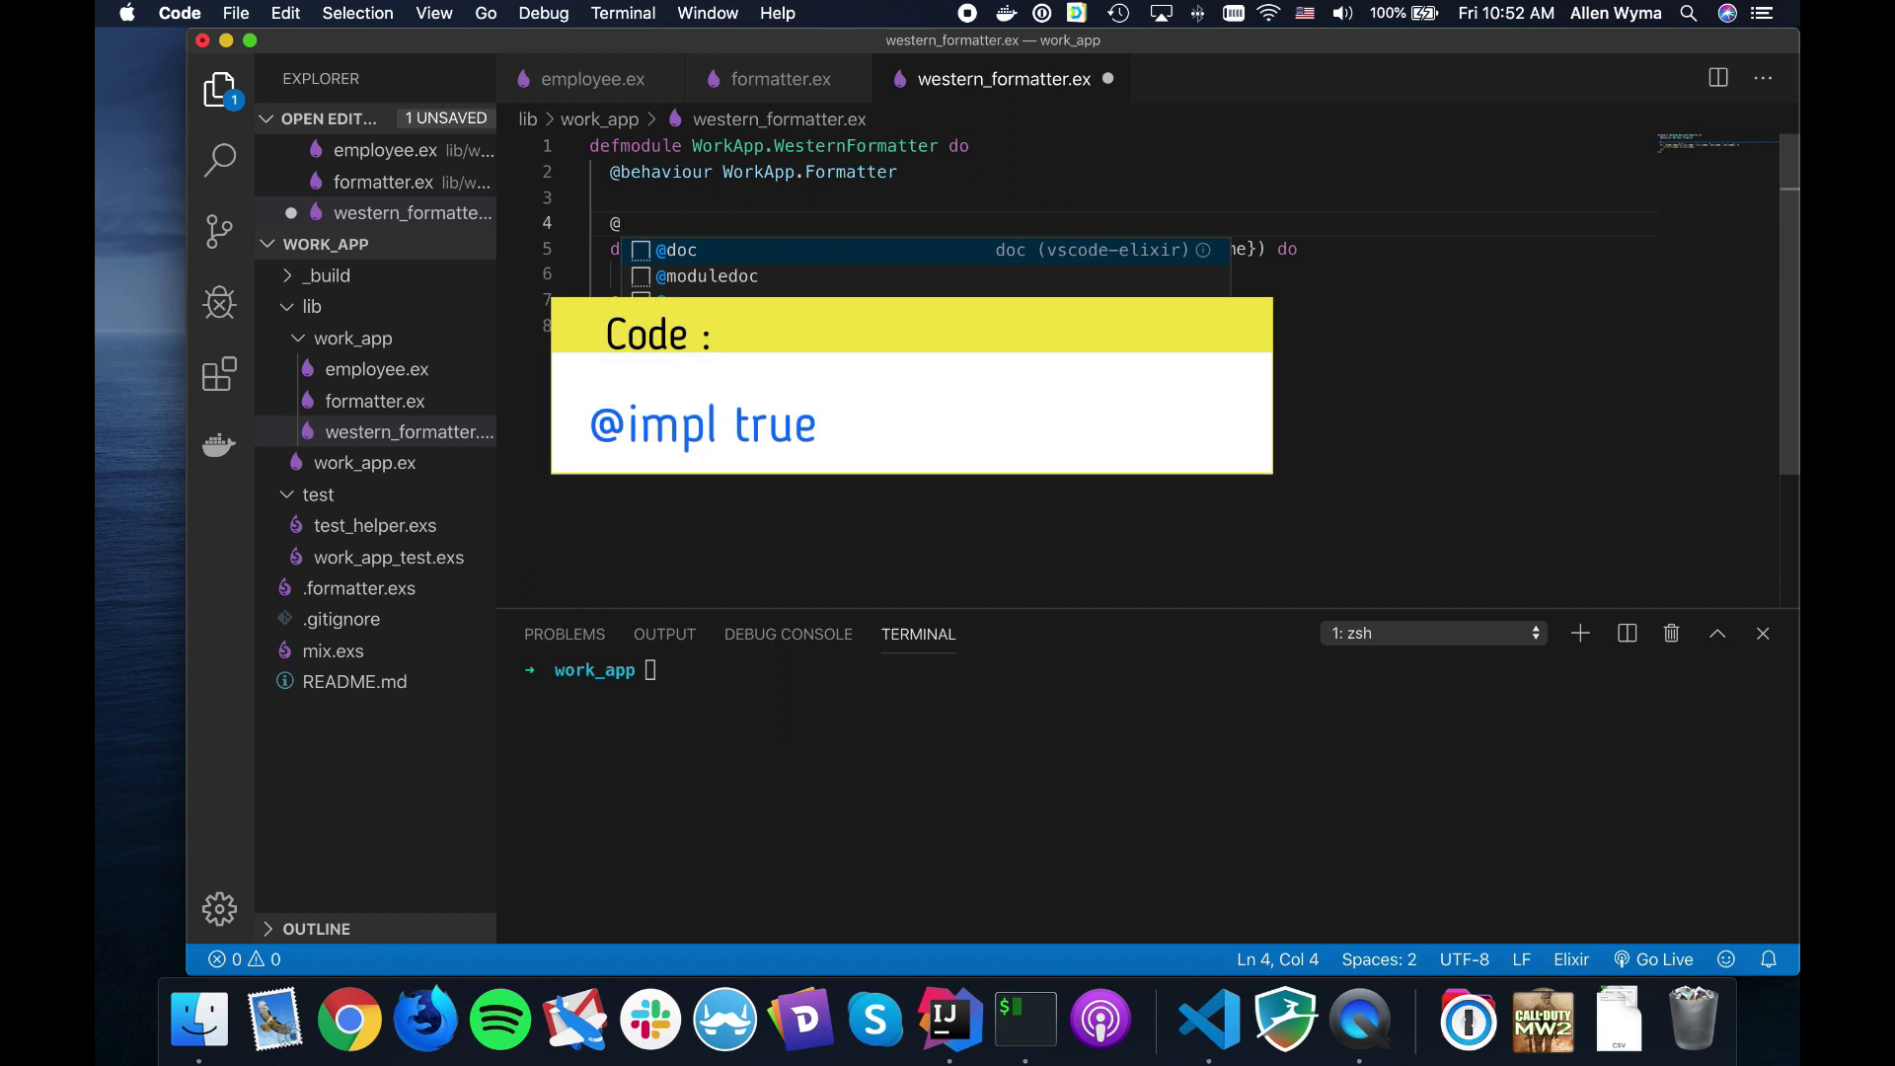
type("impl")
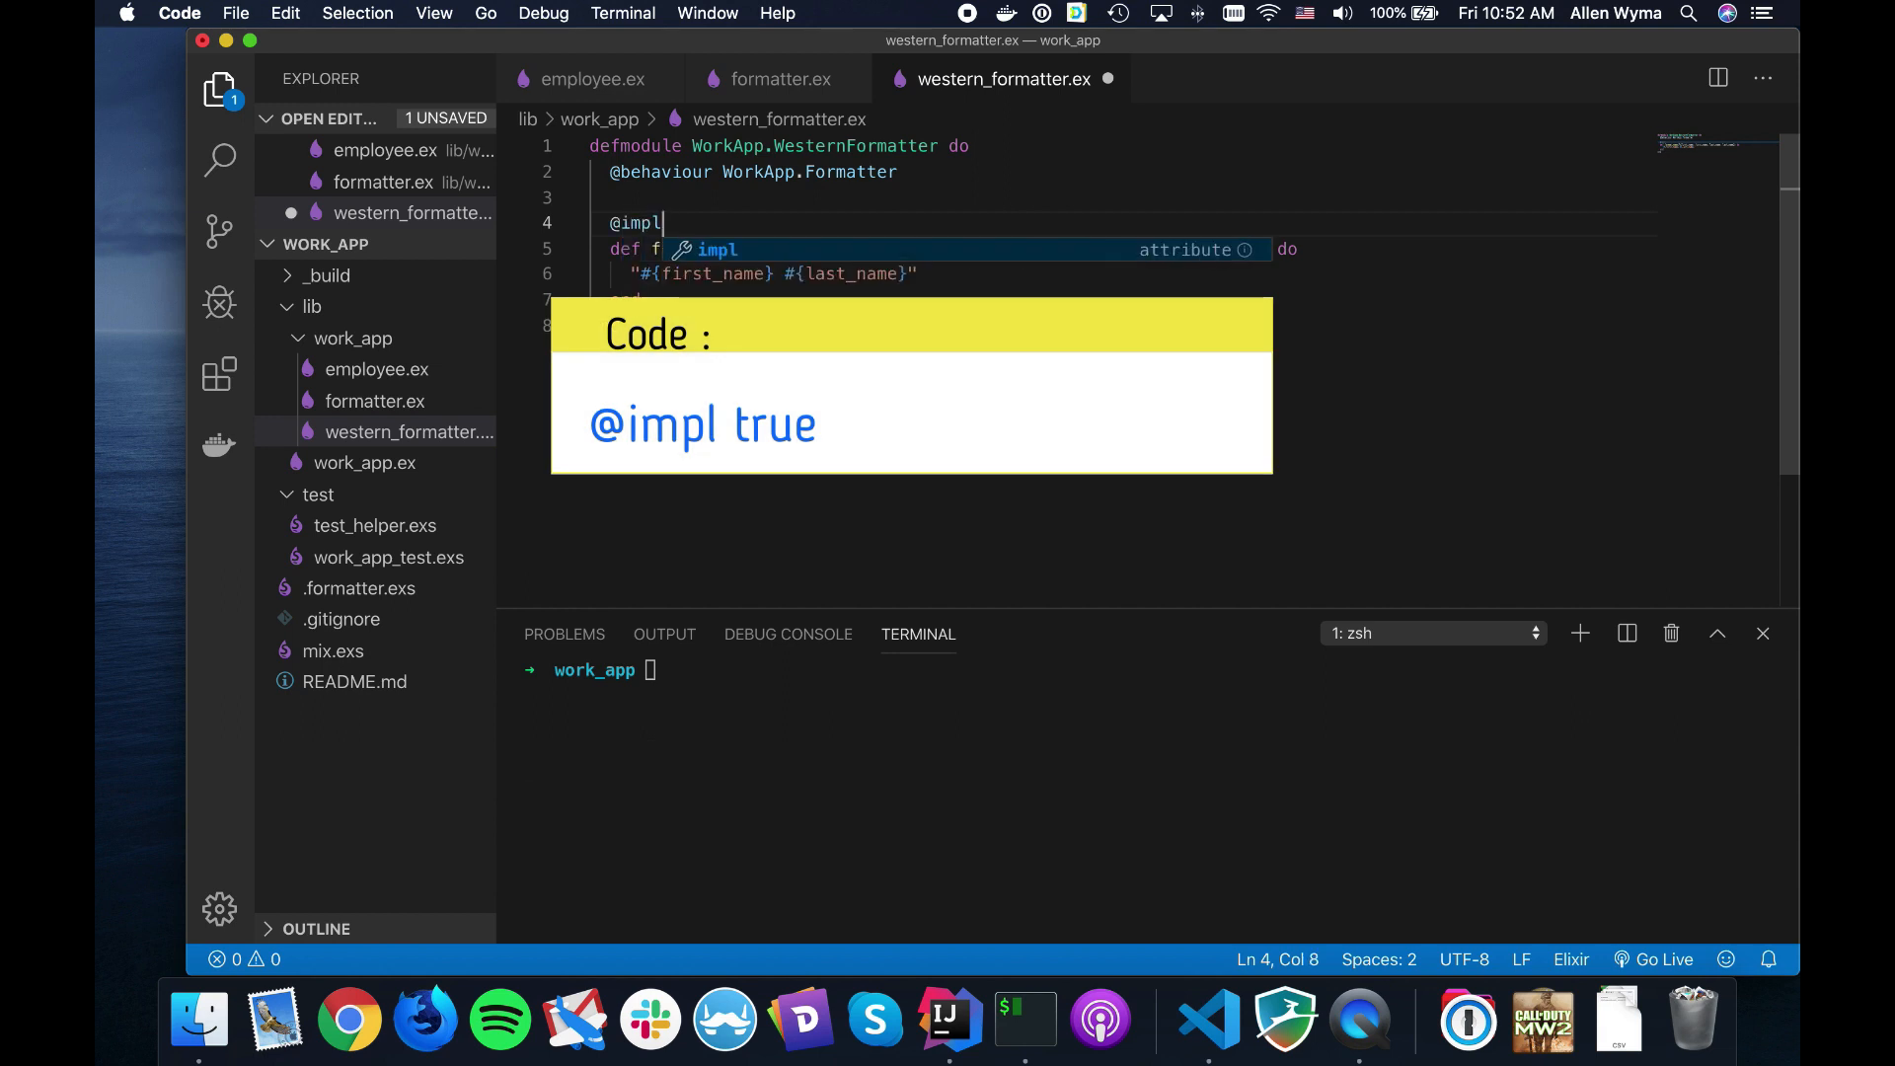
type("true")
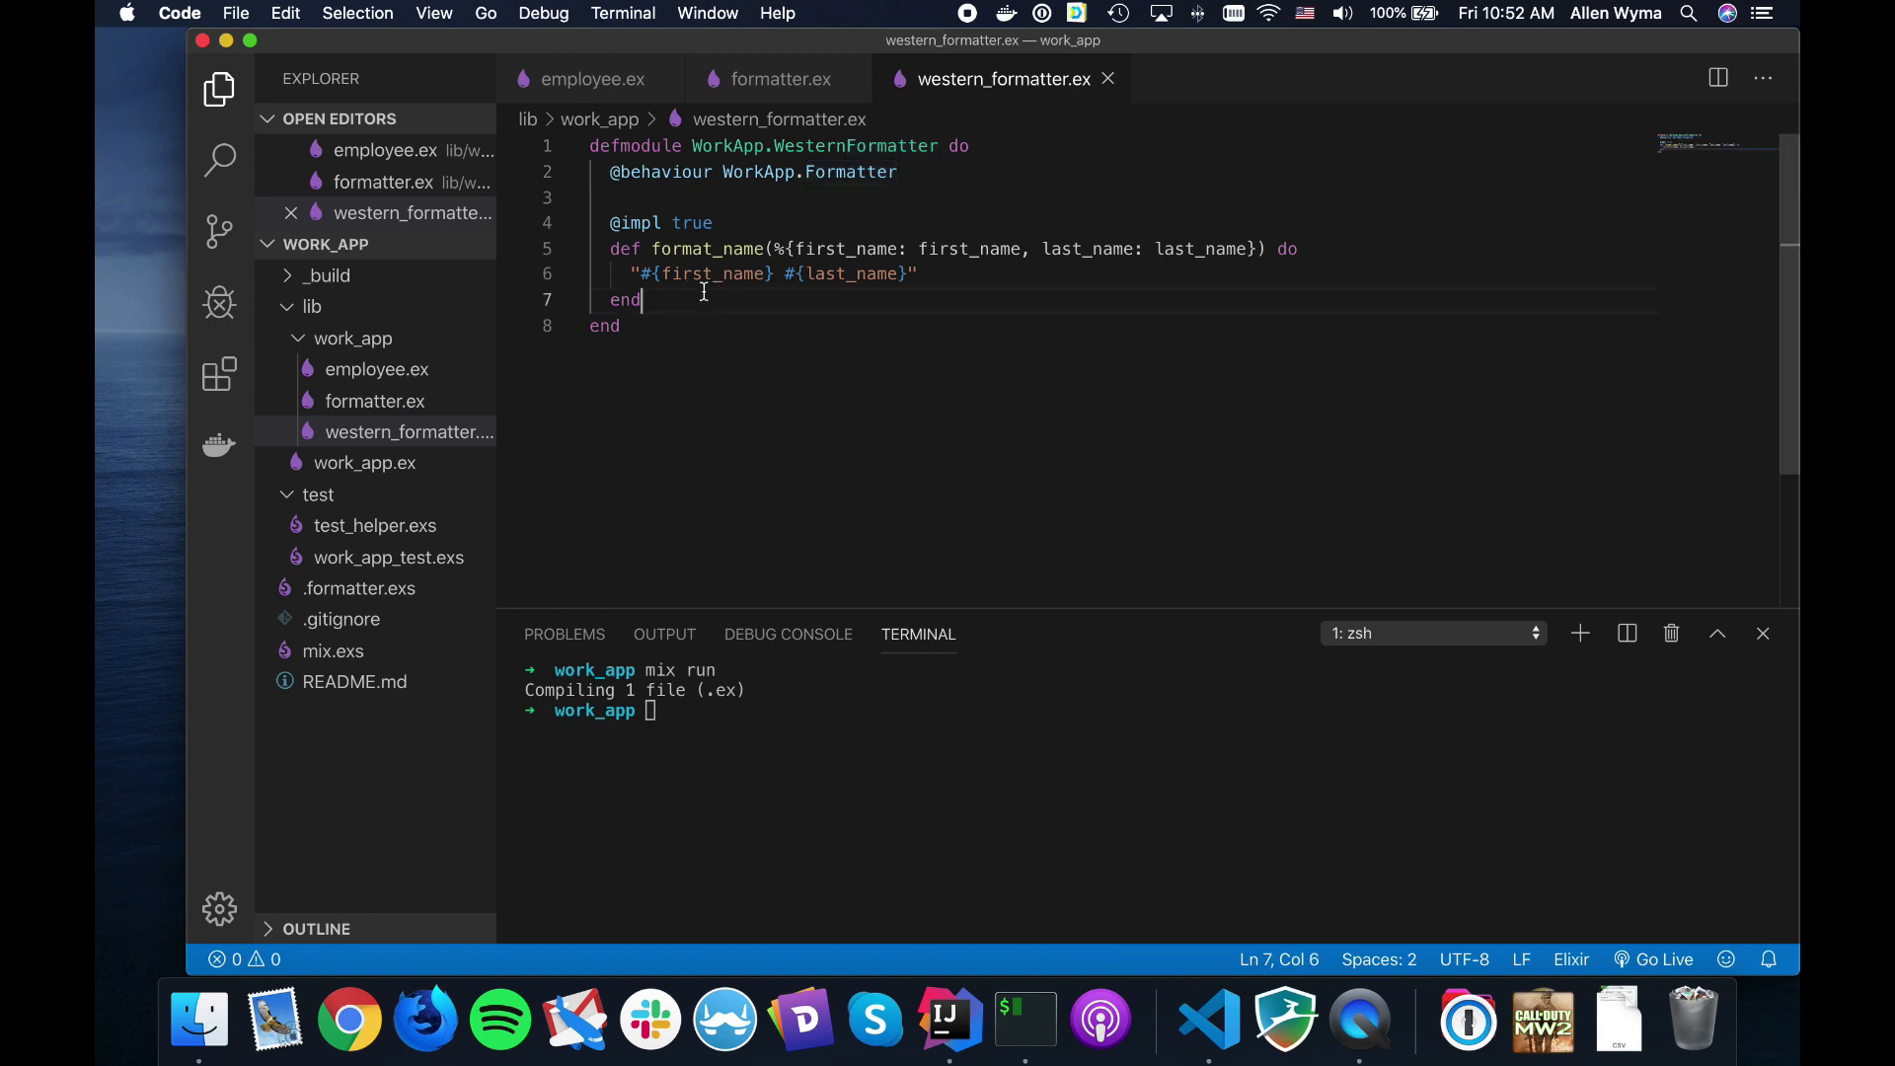
type("@impl true")
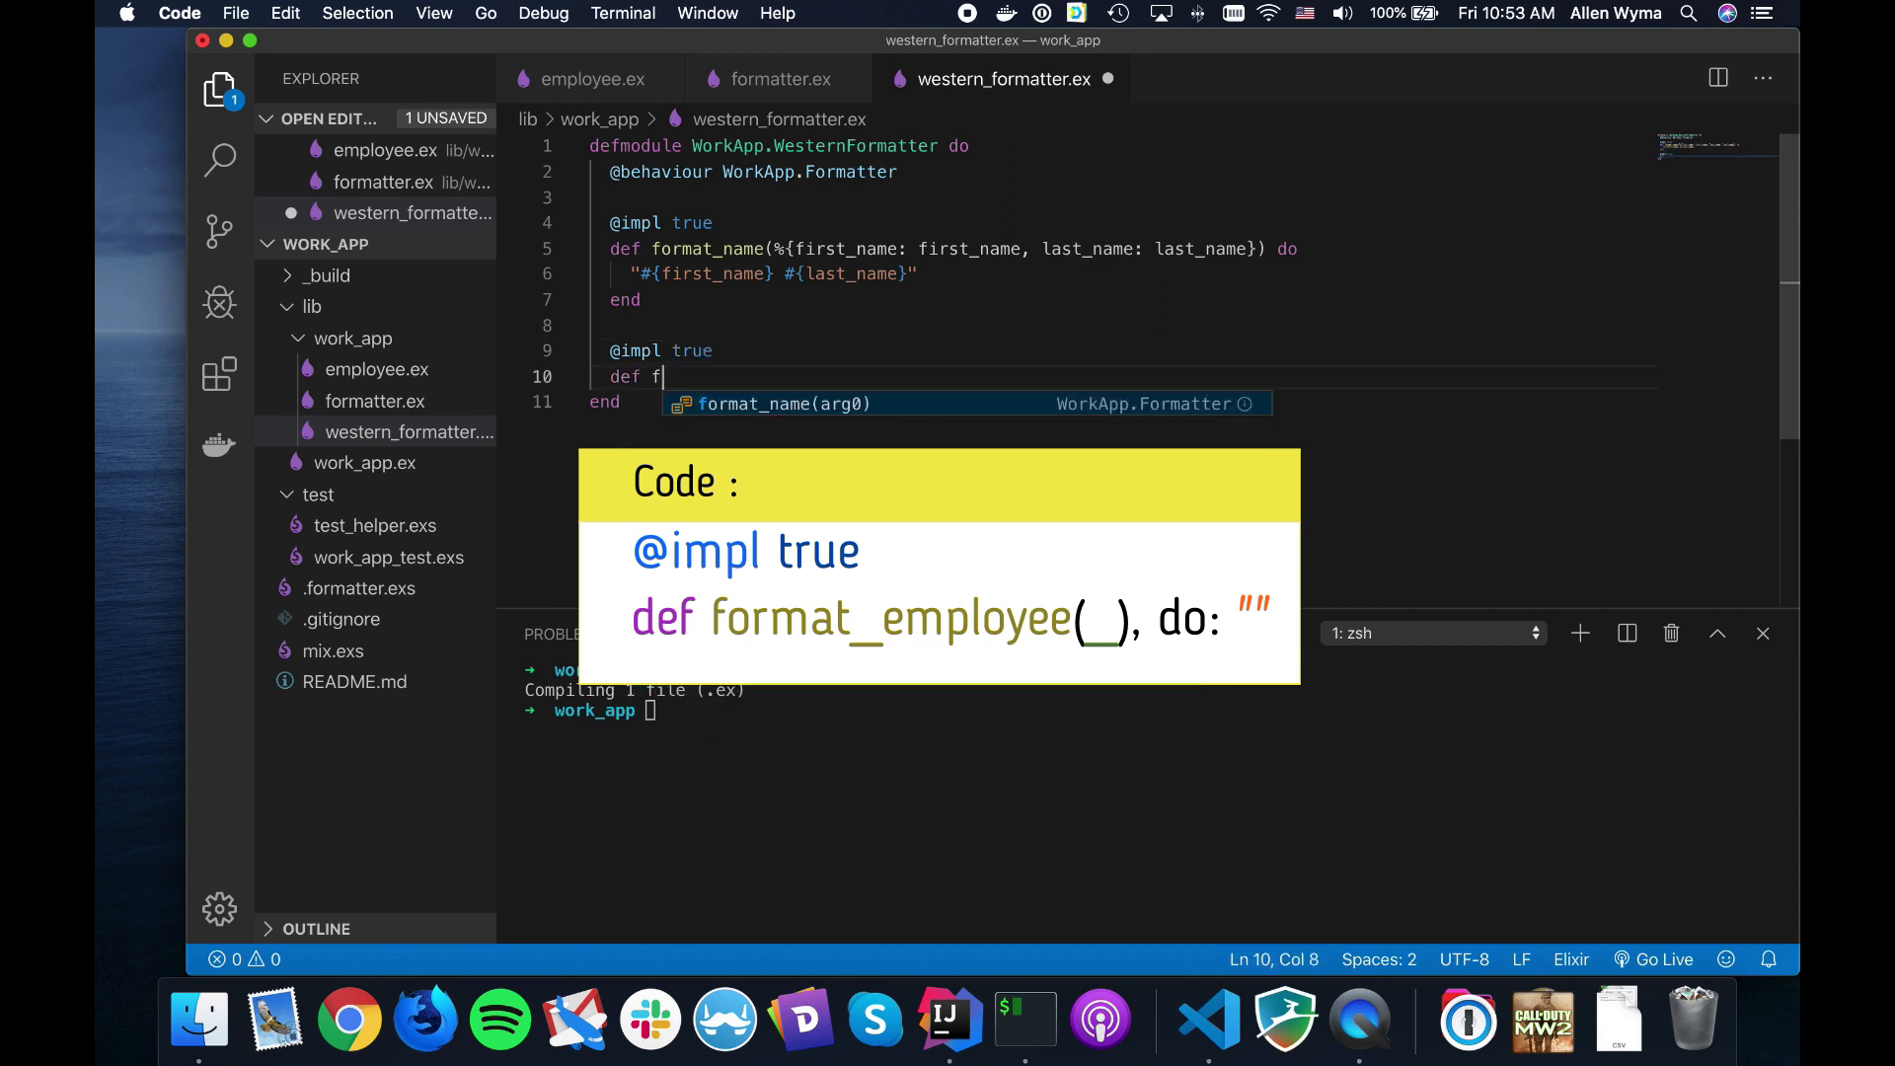
type("ormat_")
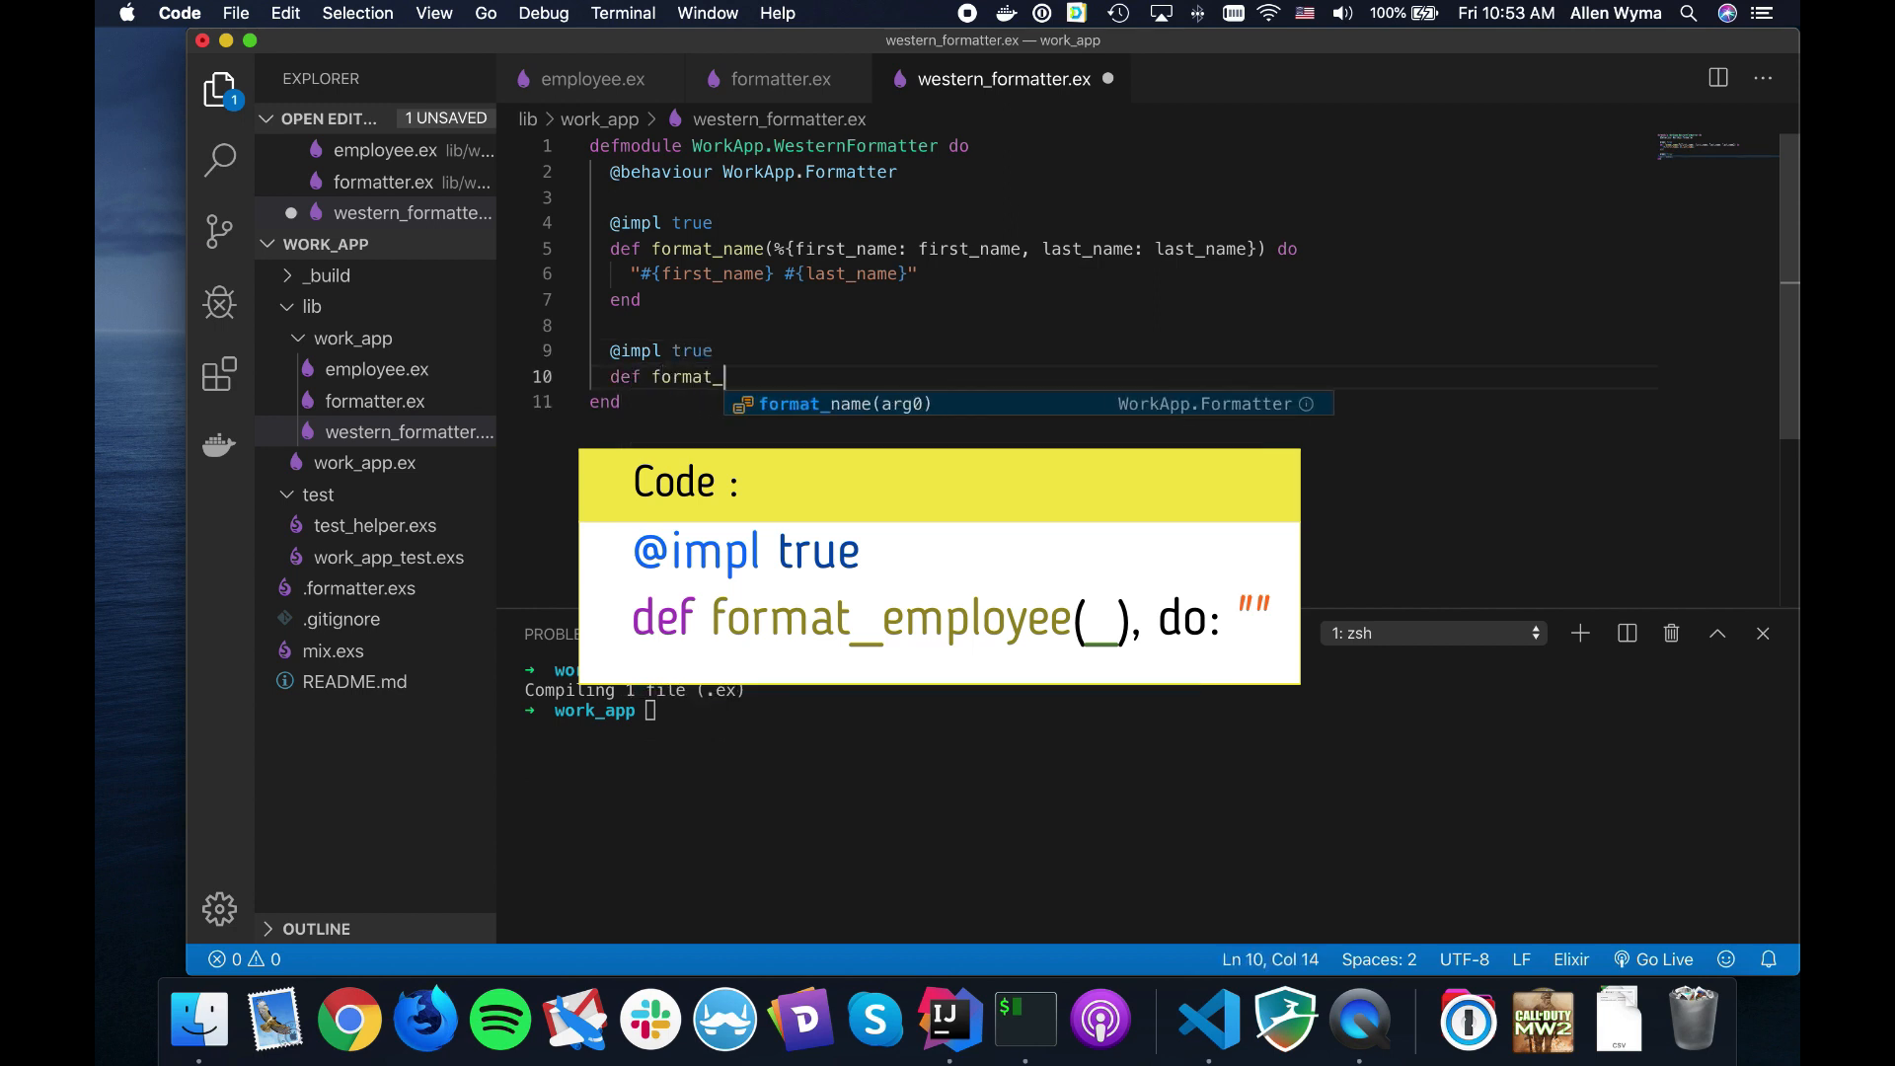
type("employee")
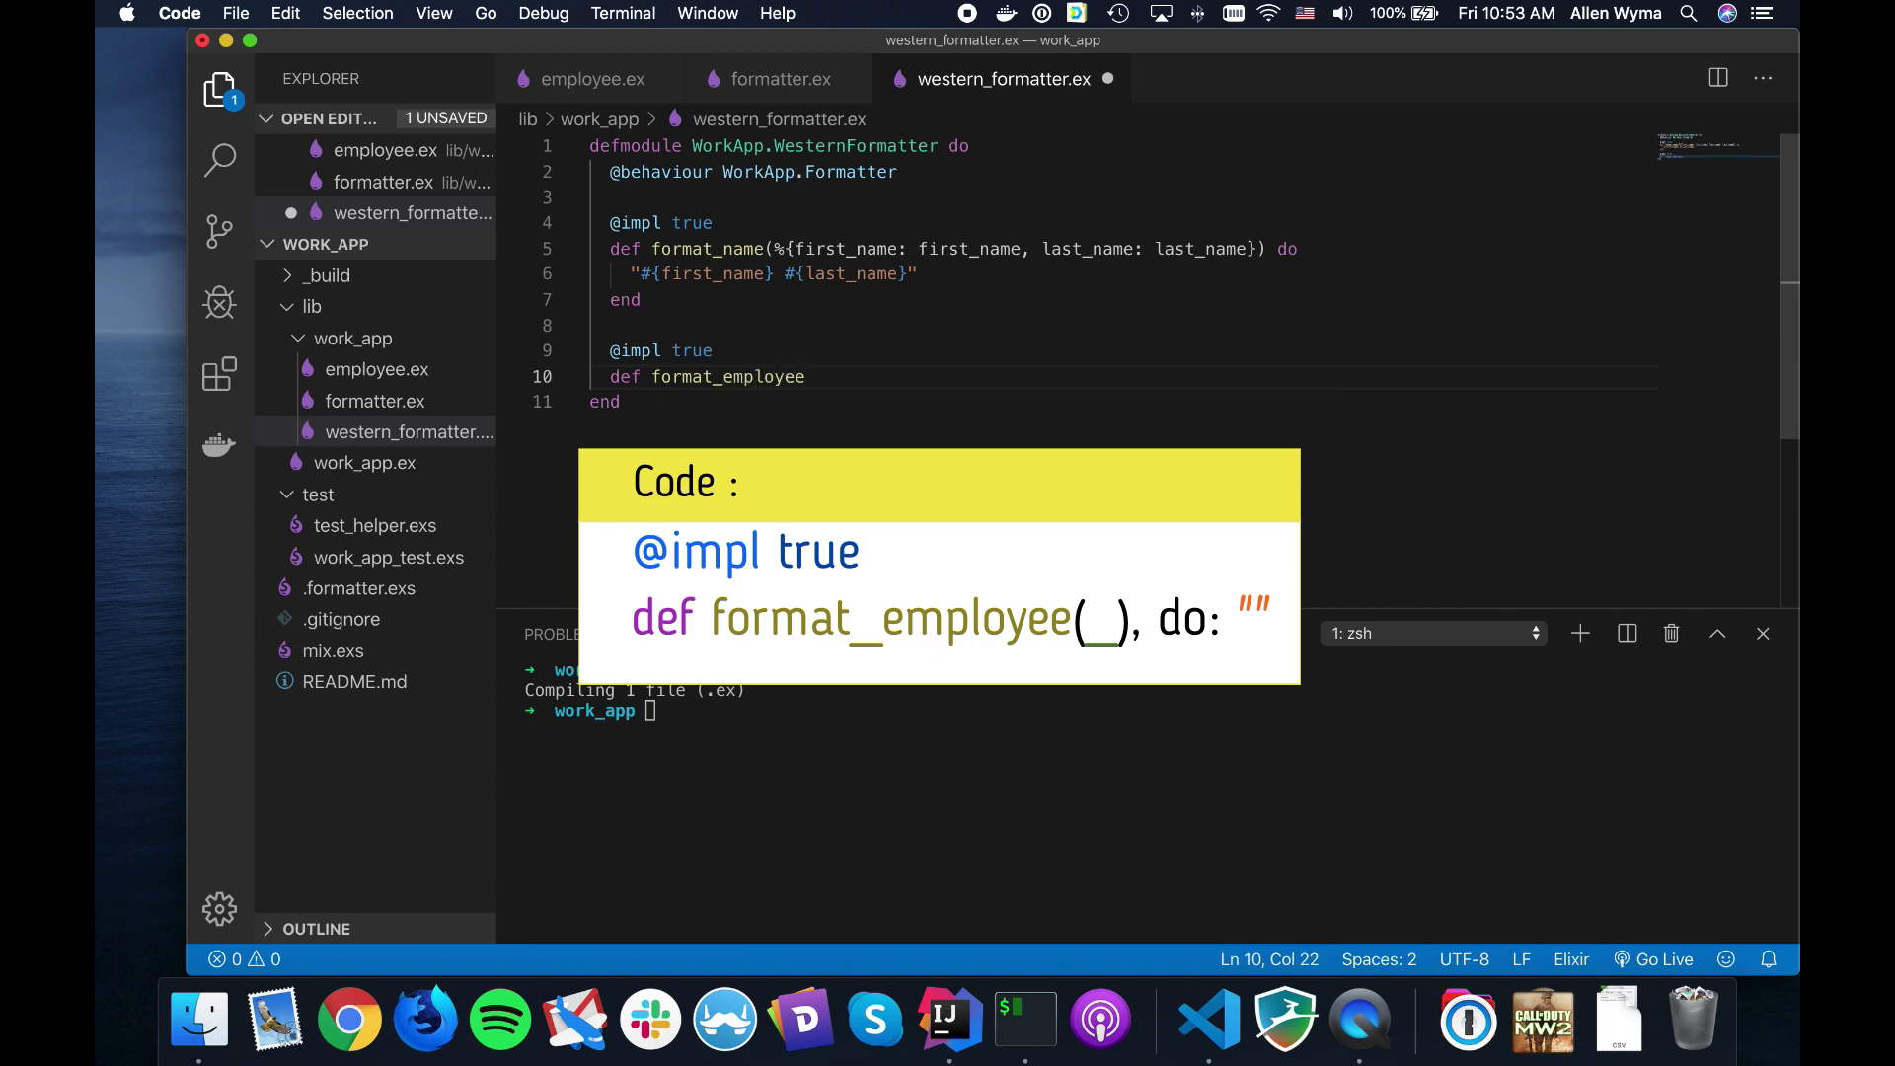
type("()")
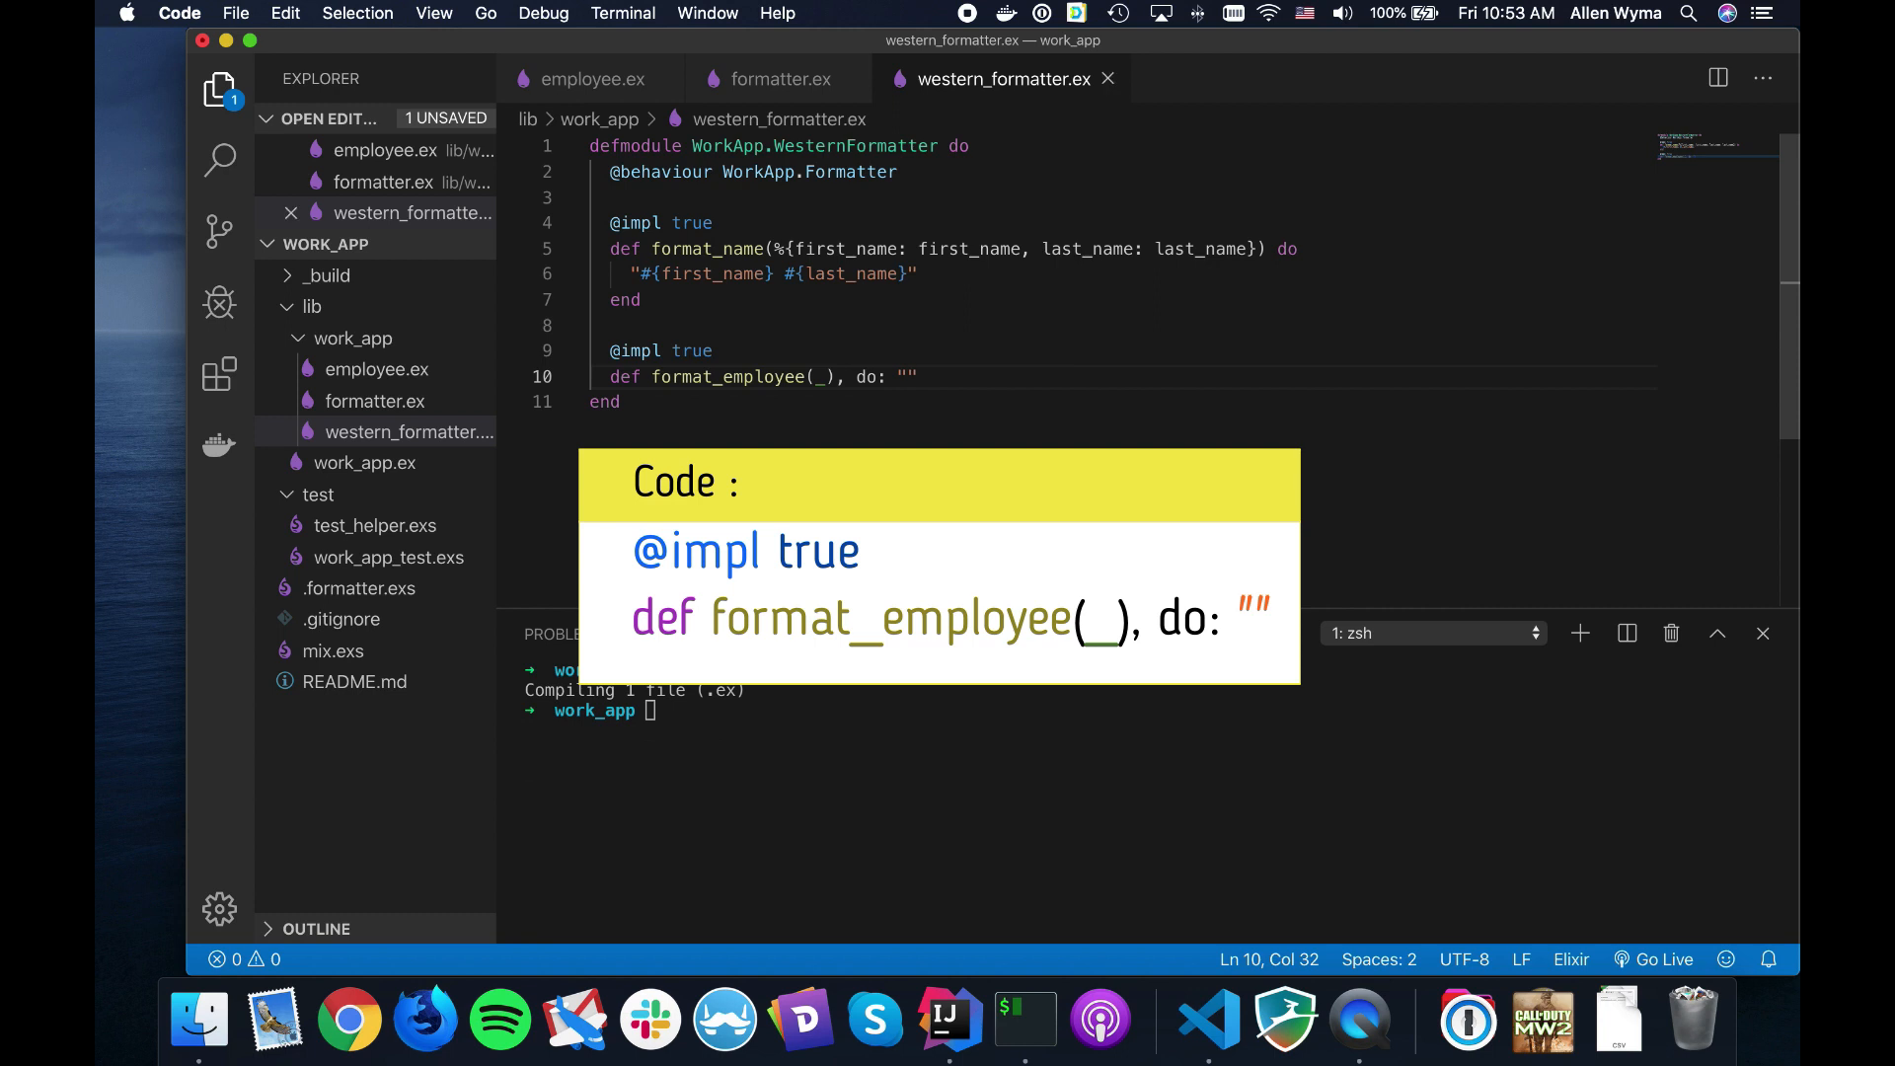
type("mix run")
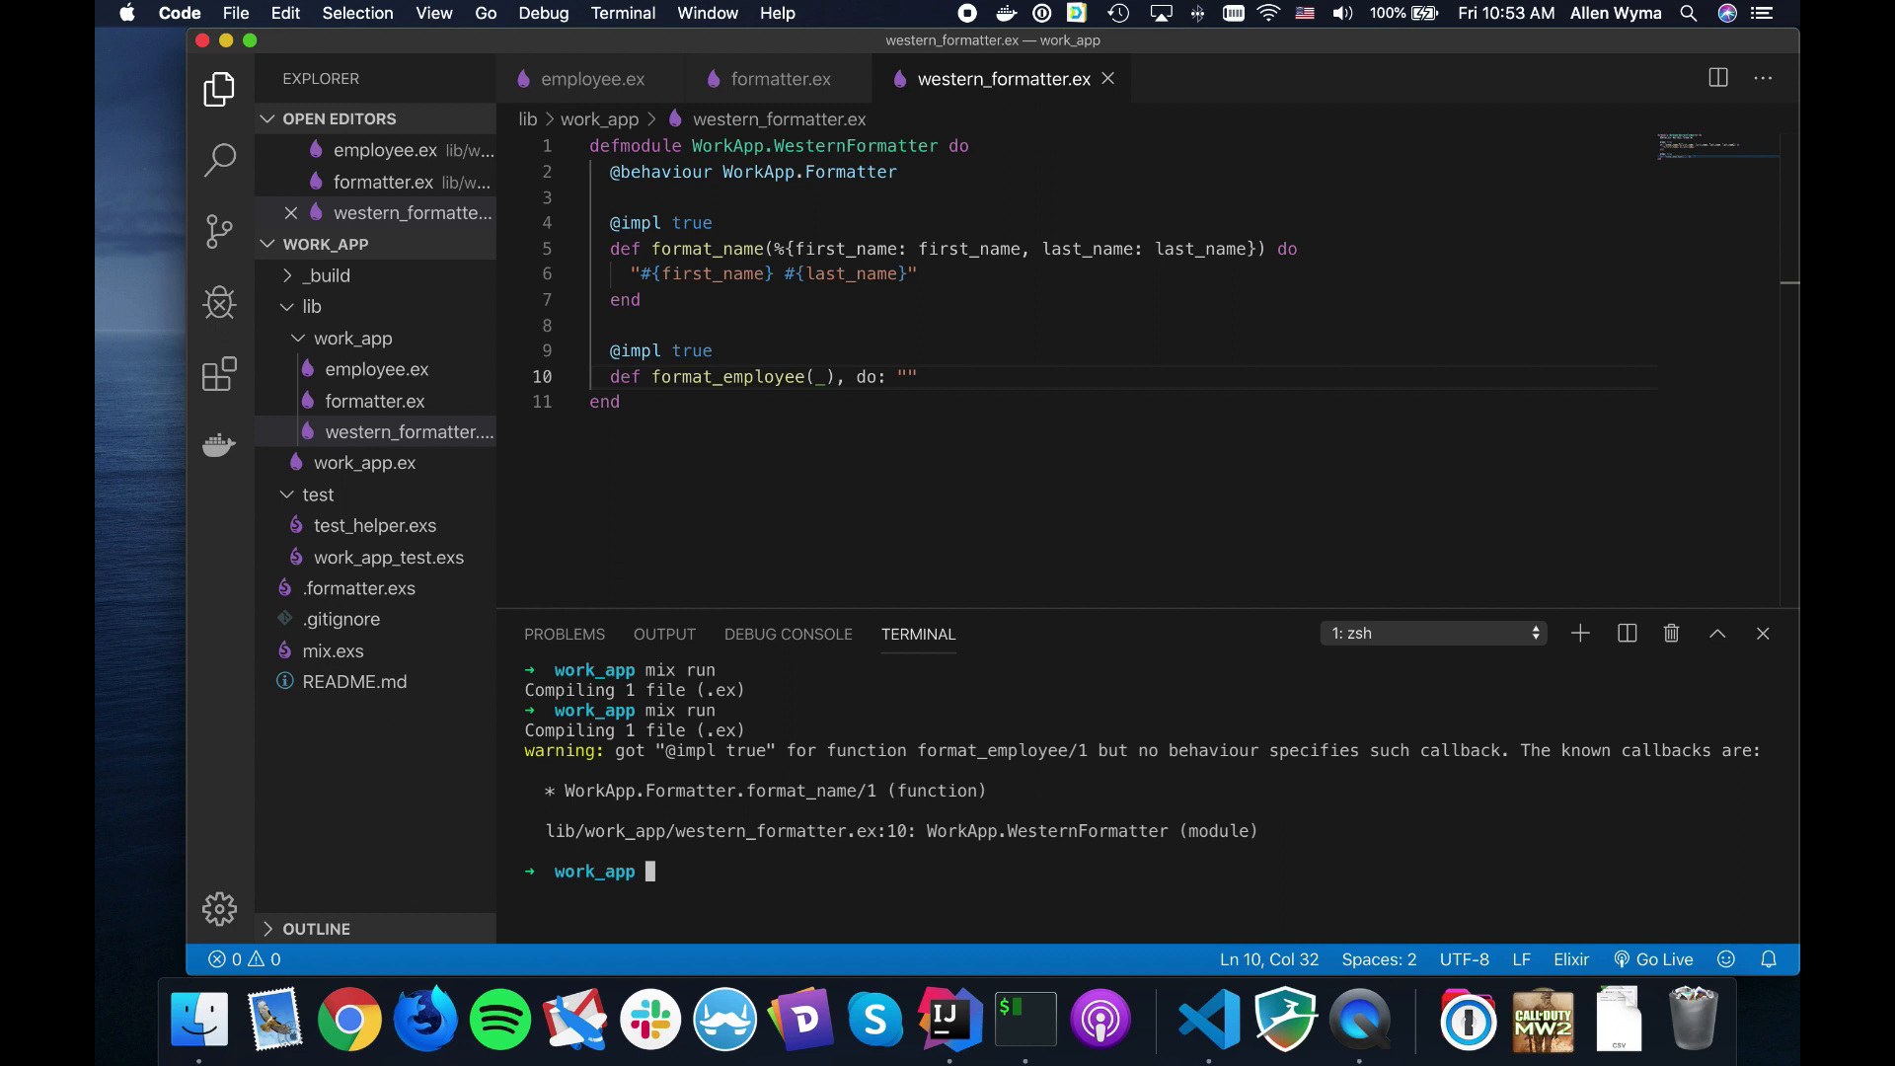
double_click(788, 790)
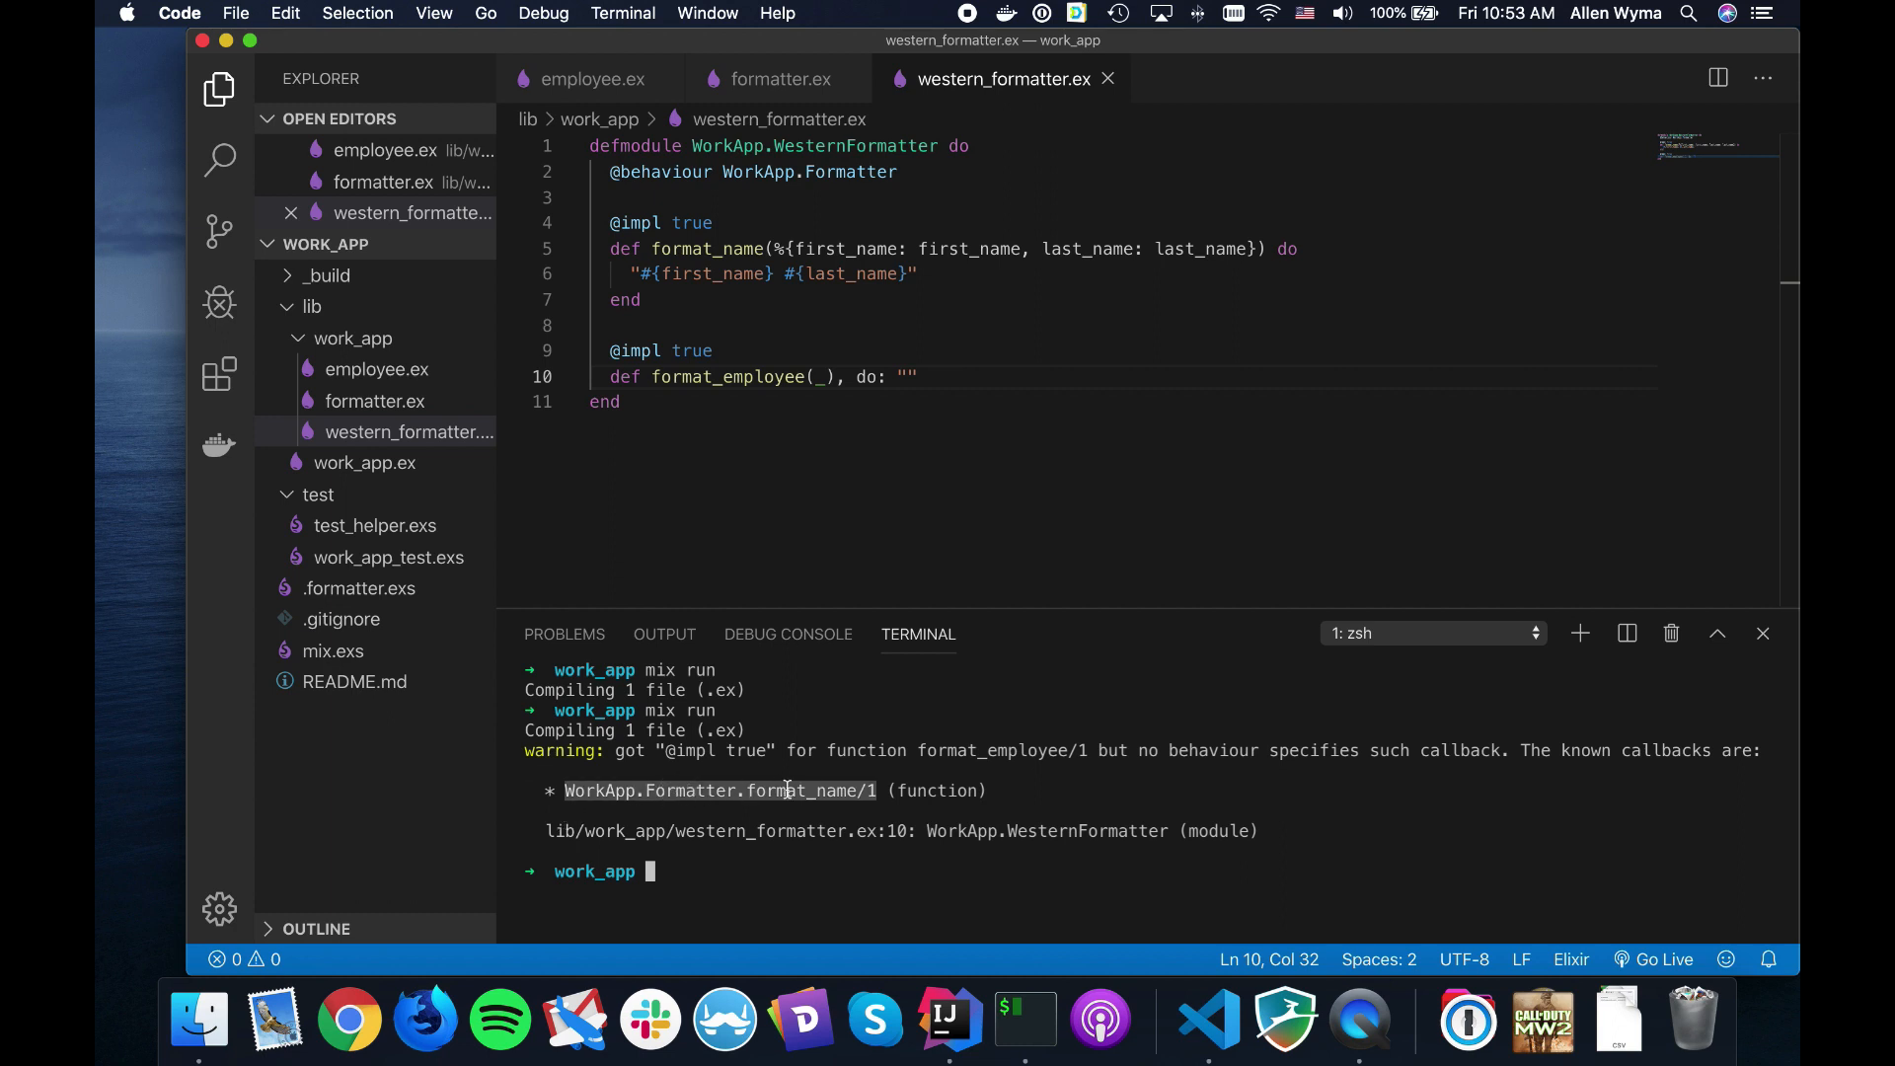
mouse_move(752, 751)
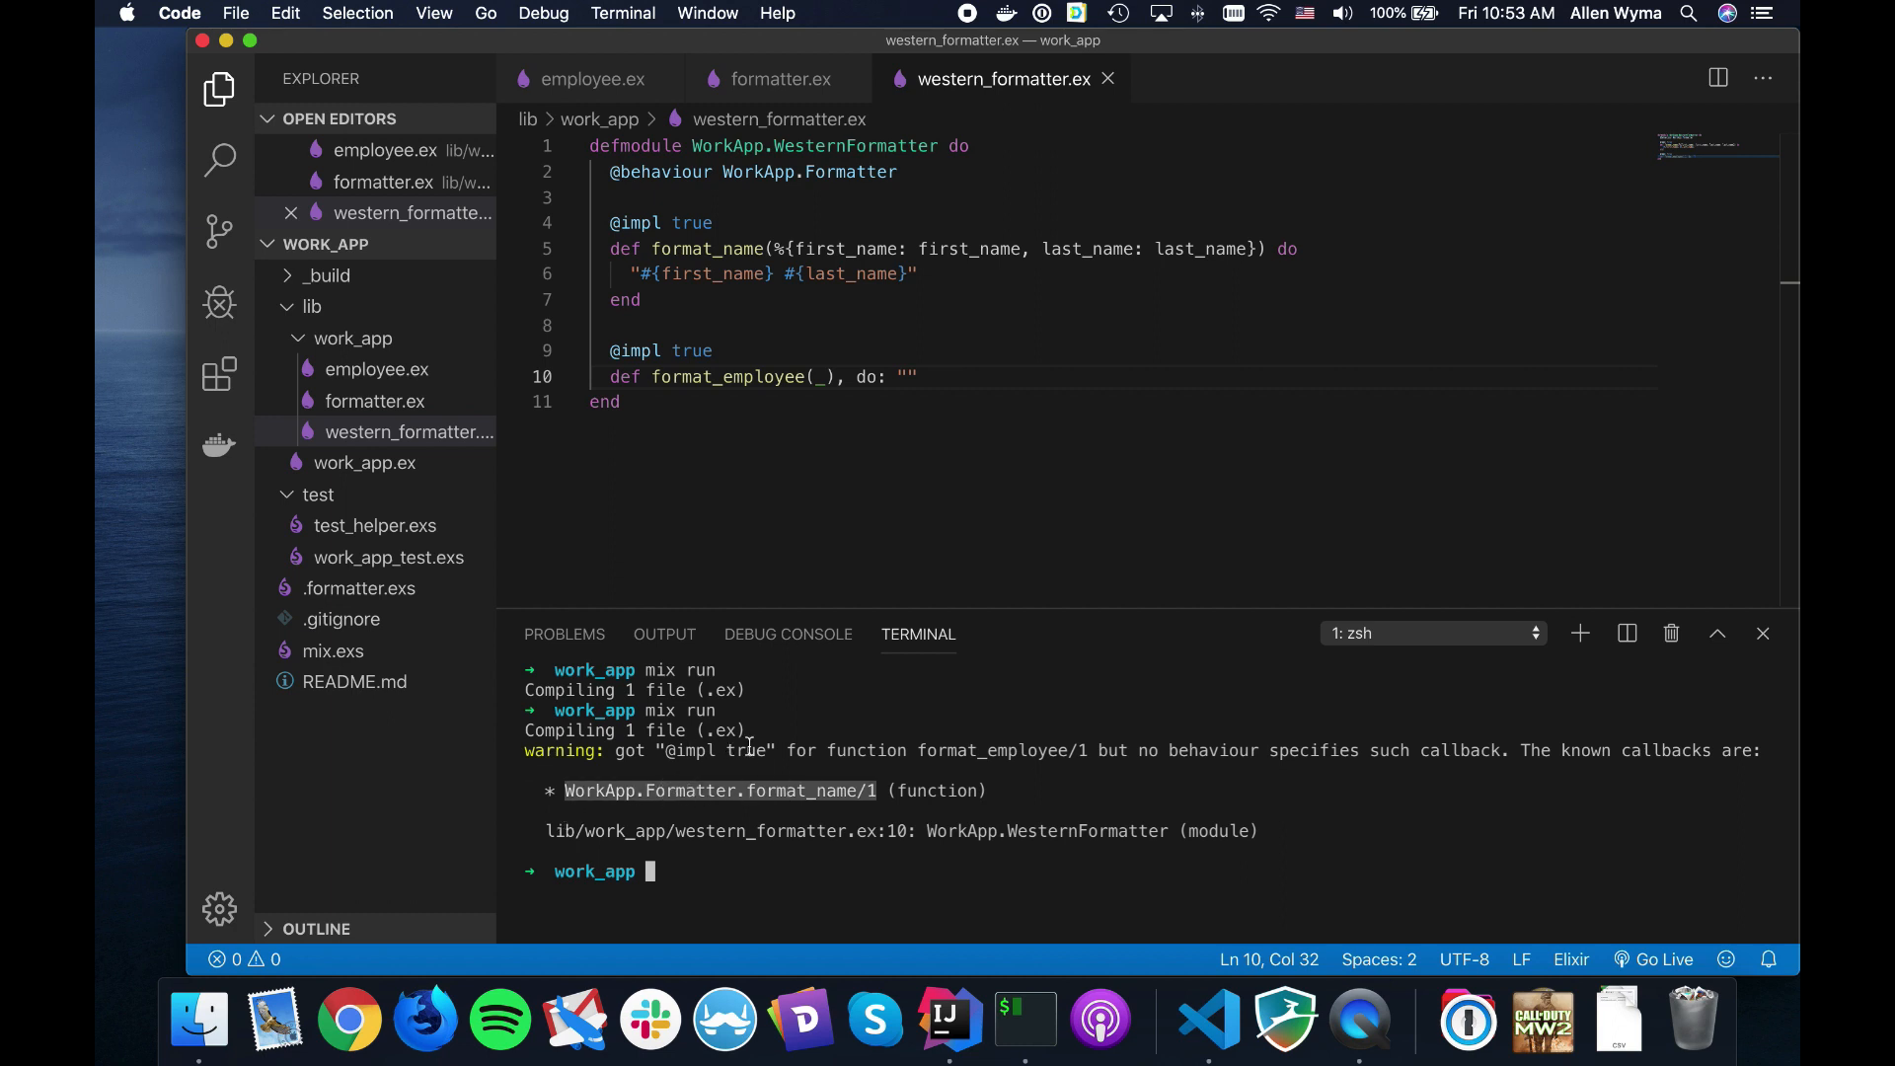
mouse_move(1255, 750)
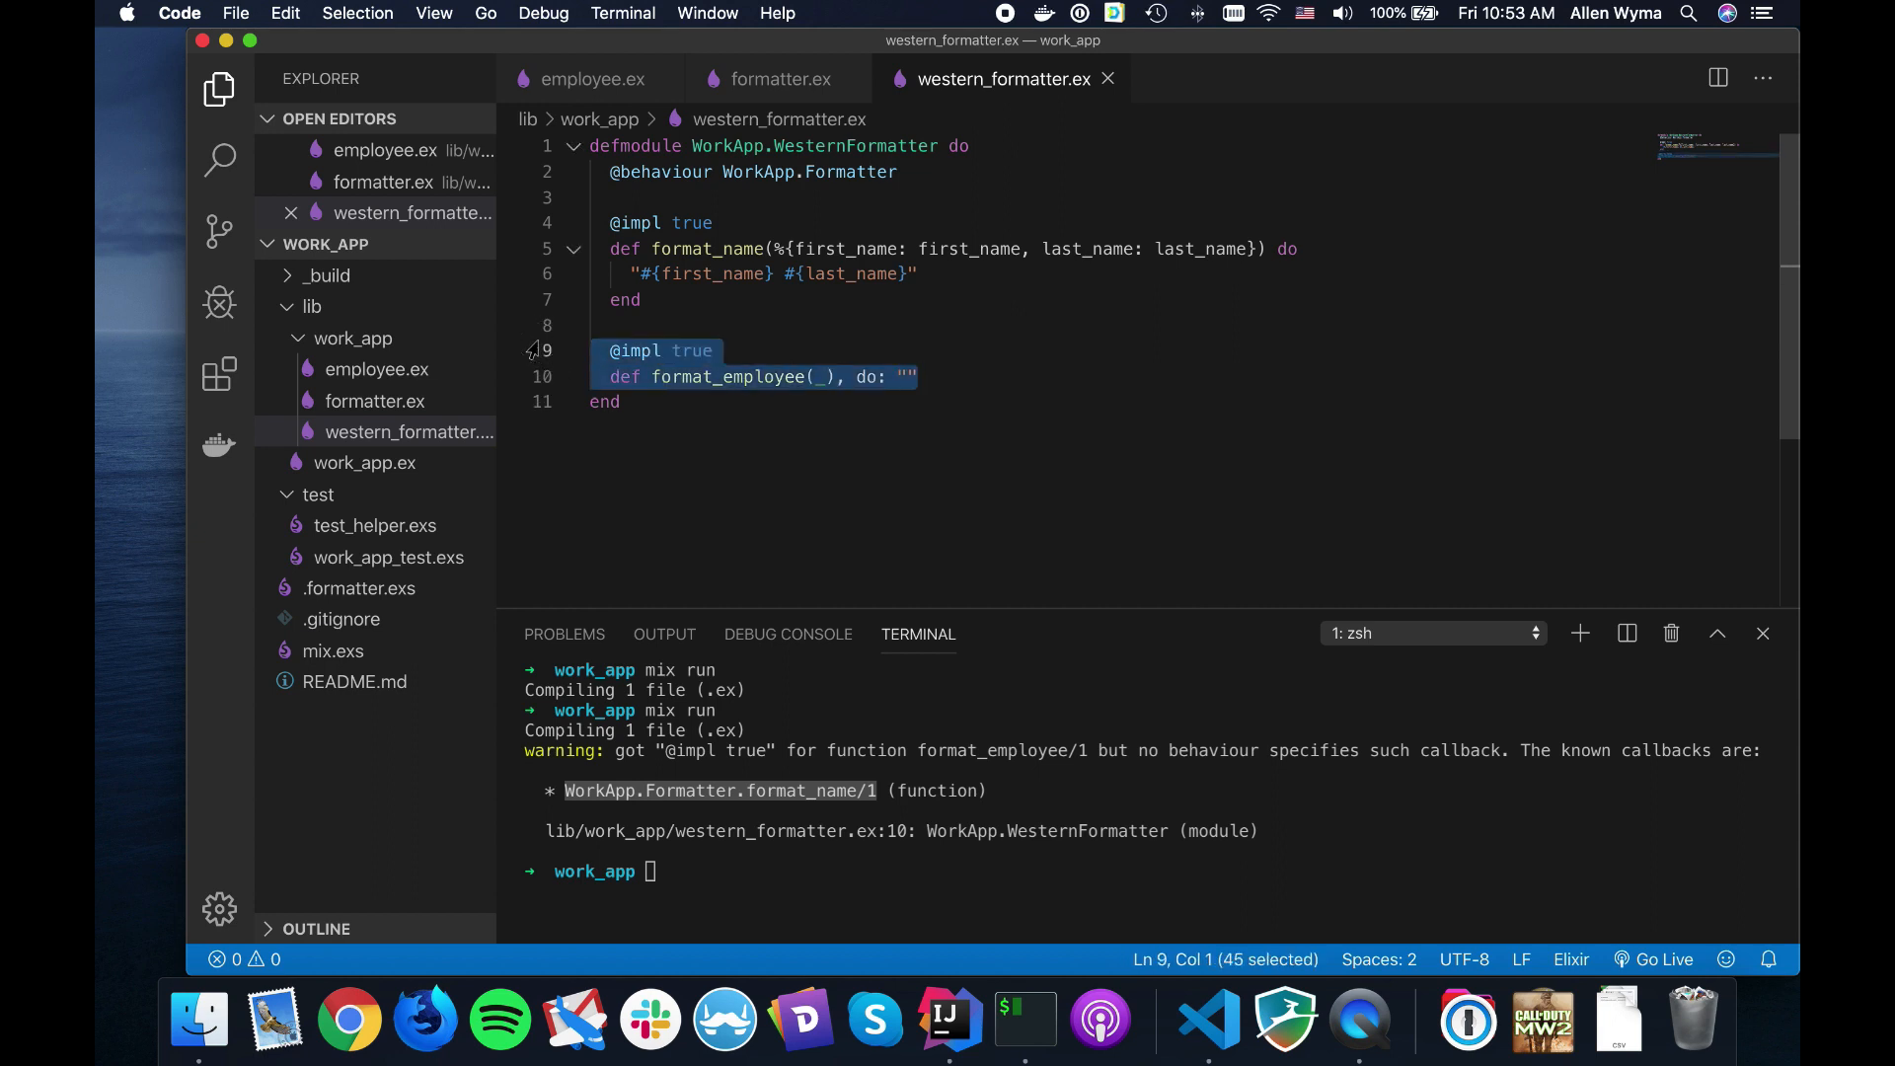
key("Backspace")
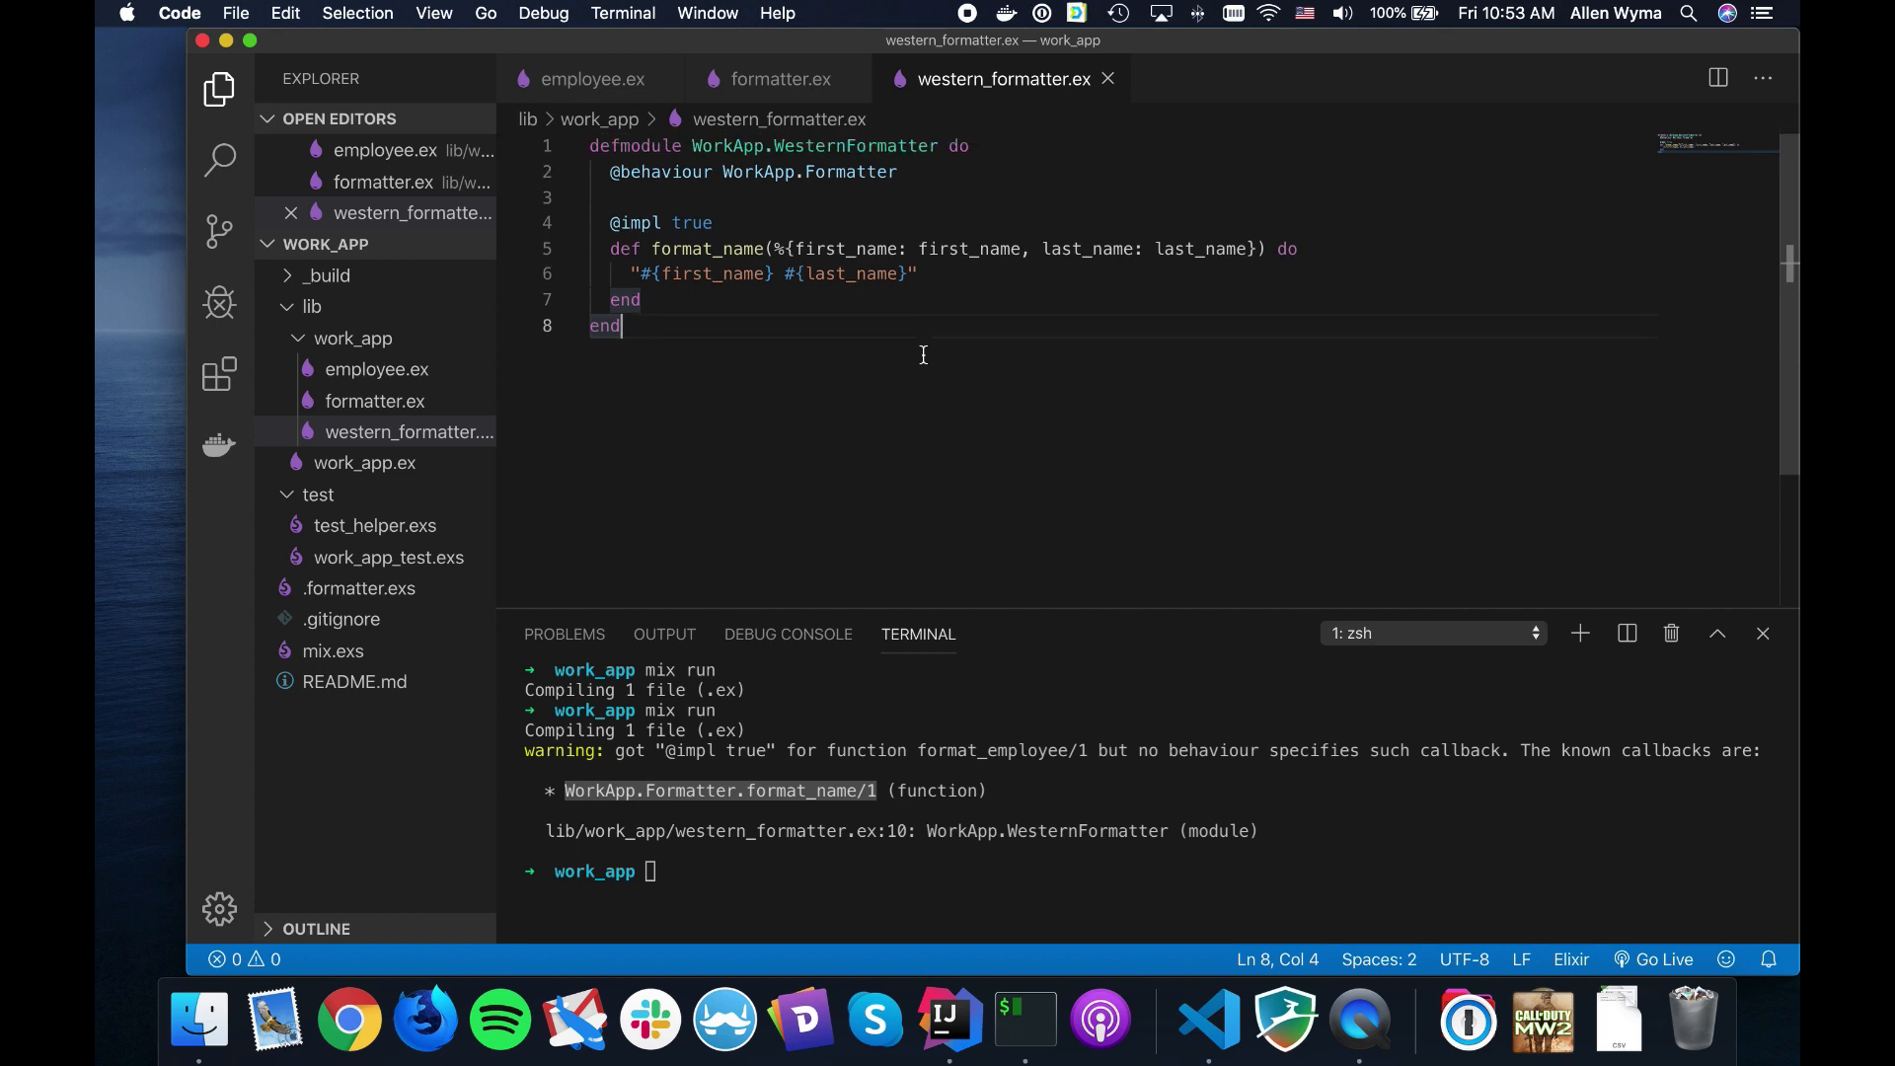
double_click(856, 147)
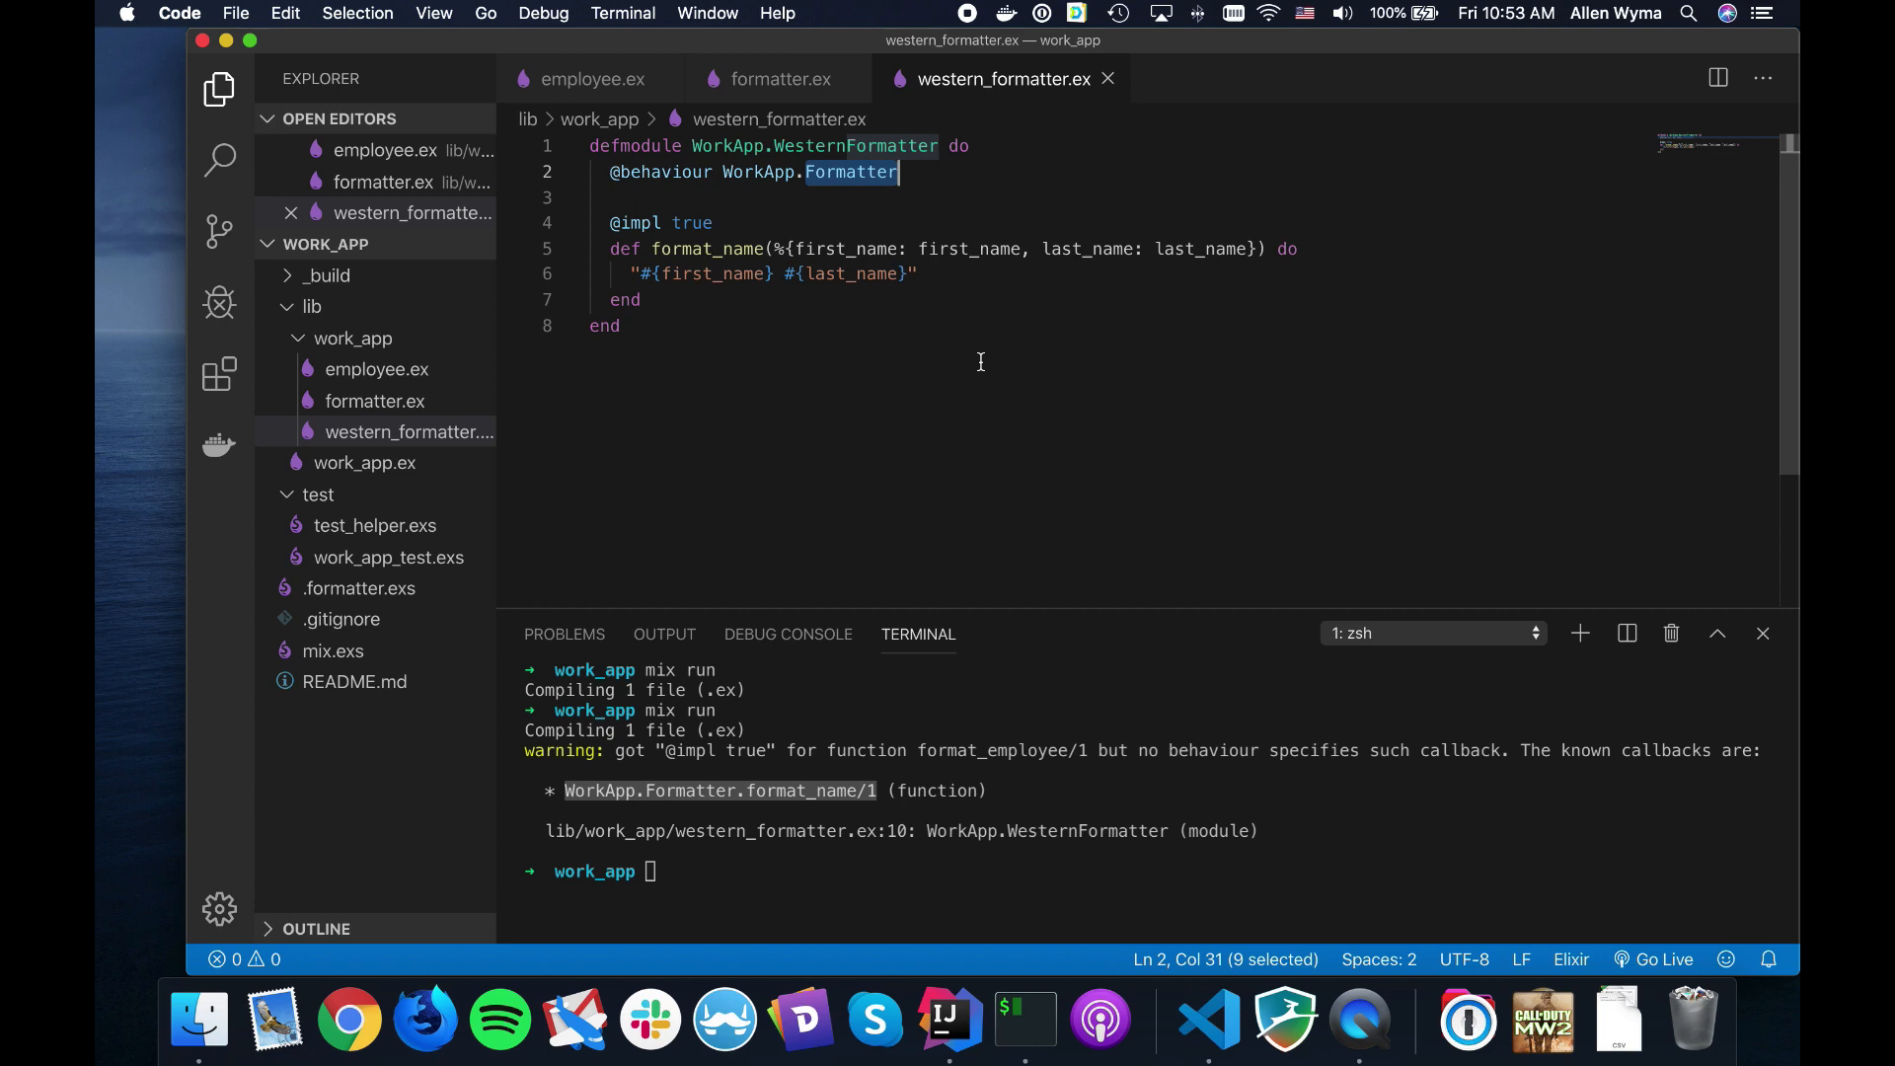
mouse_move(756, 259)
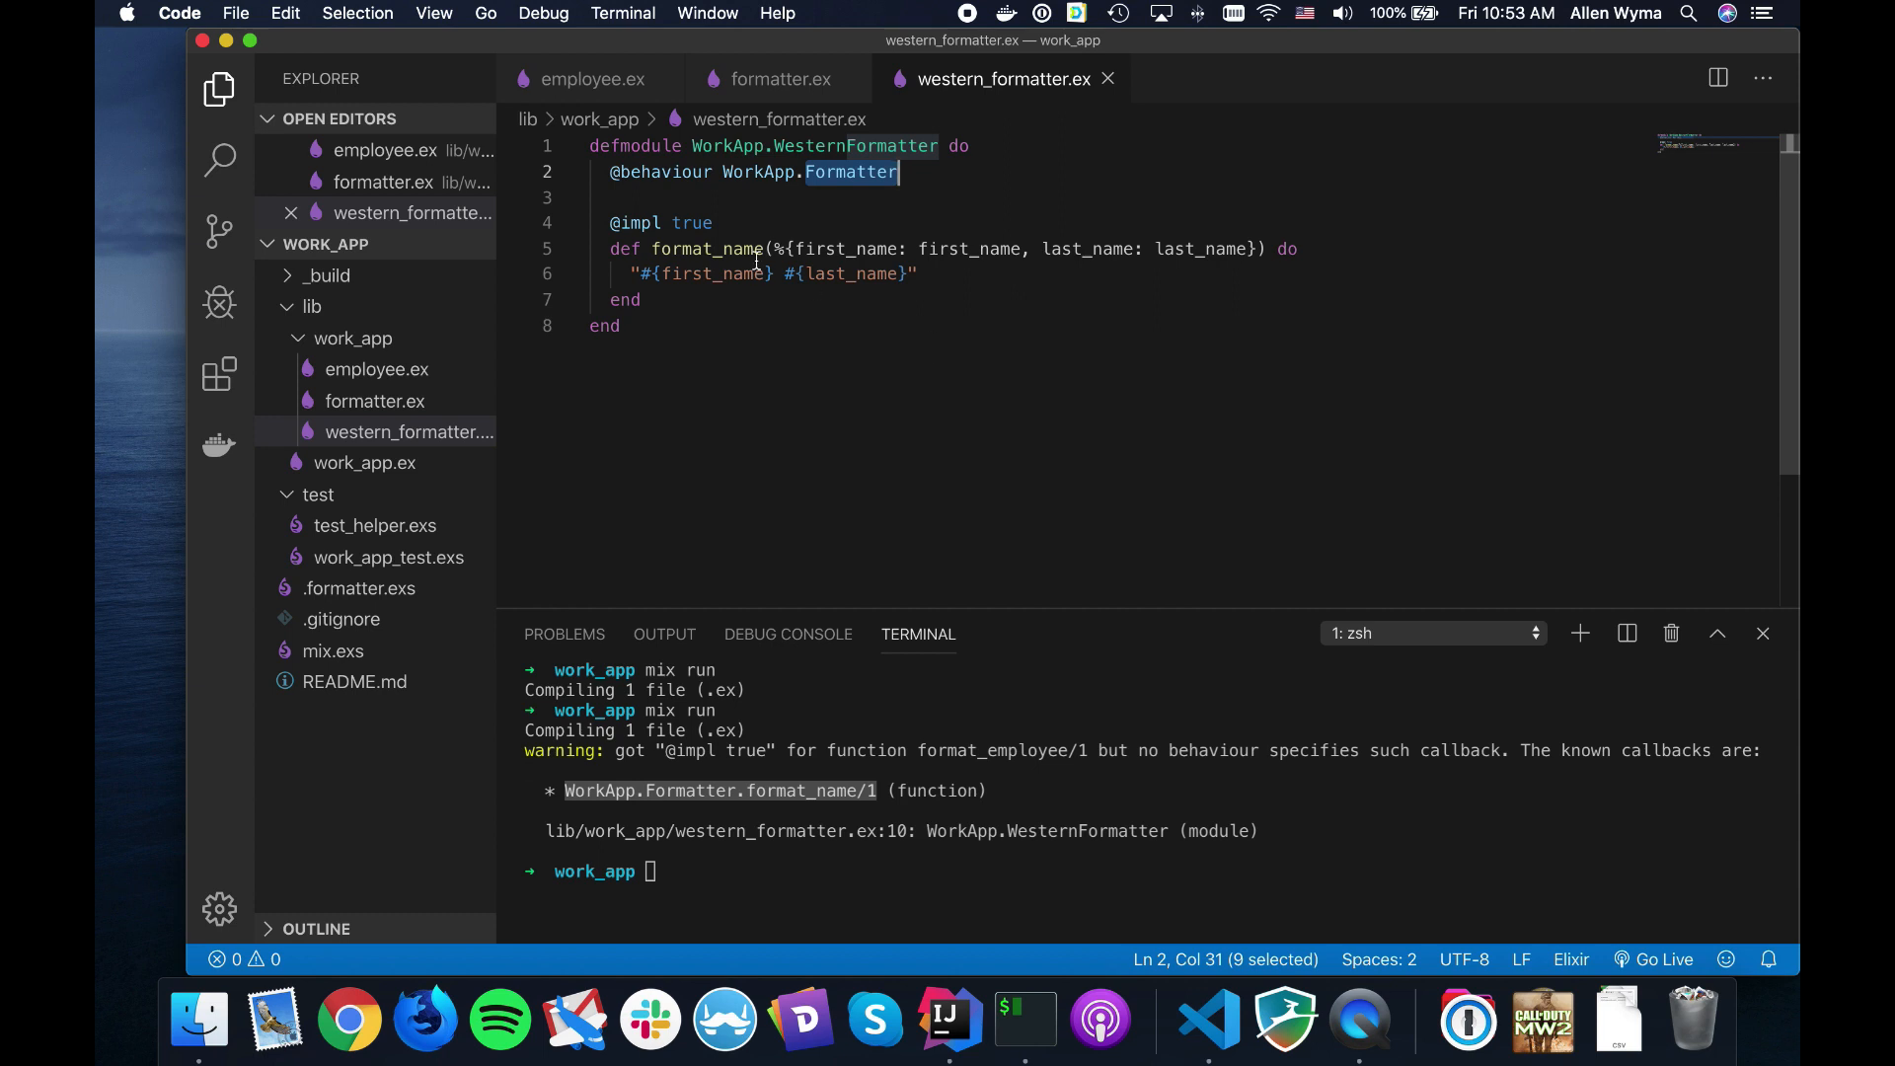
left_click(643, 300)
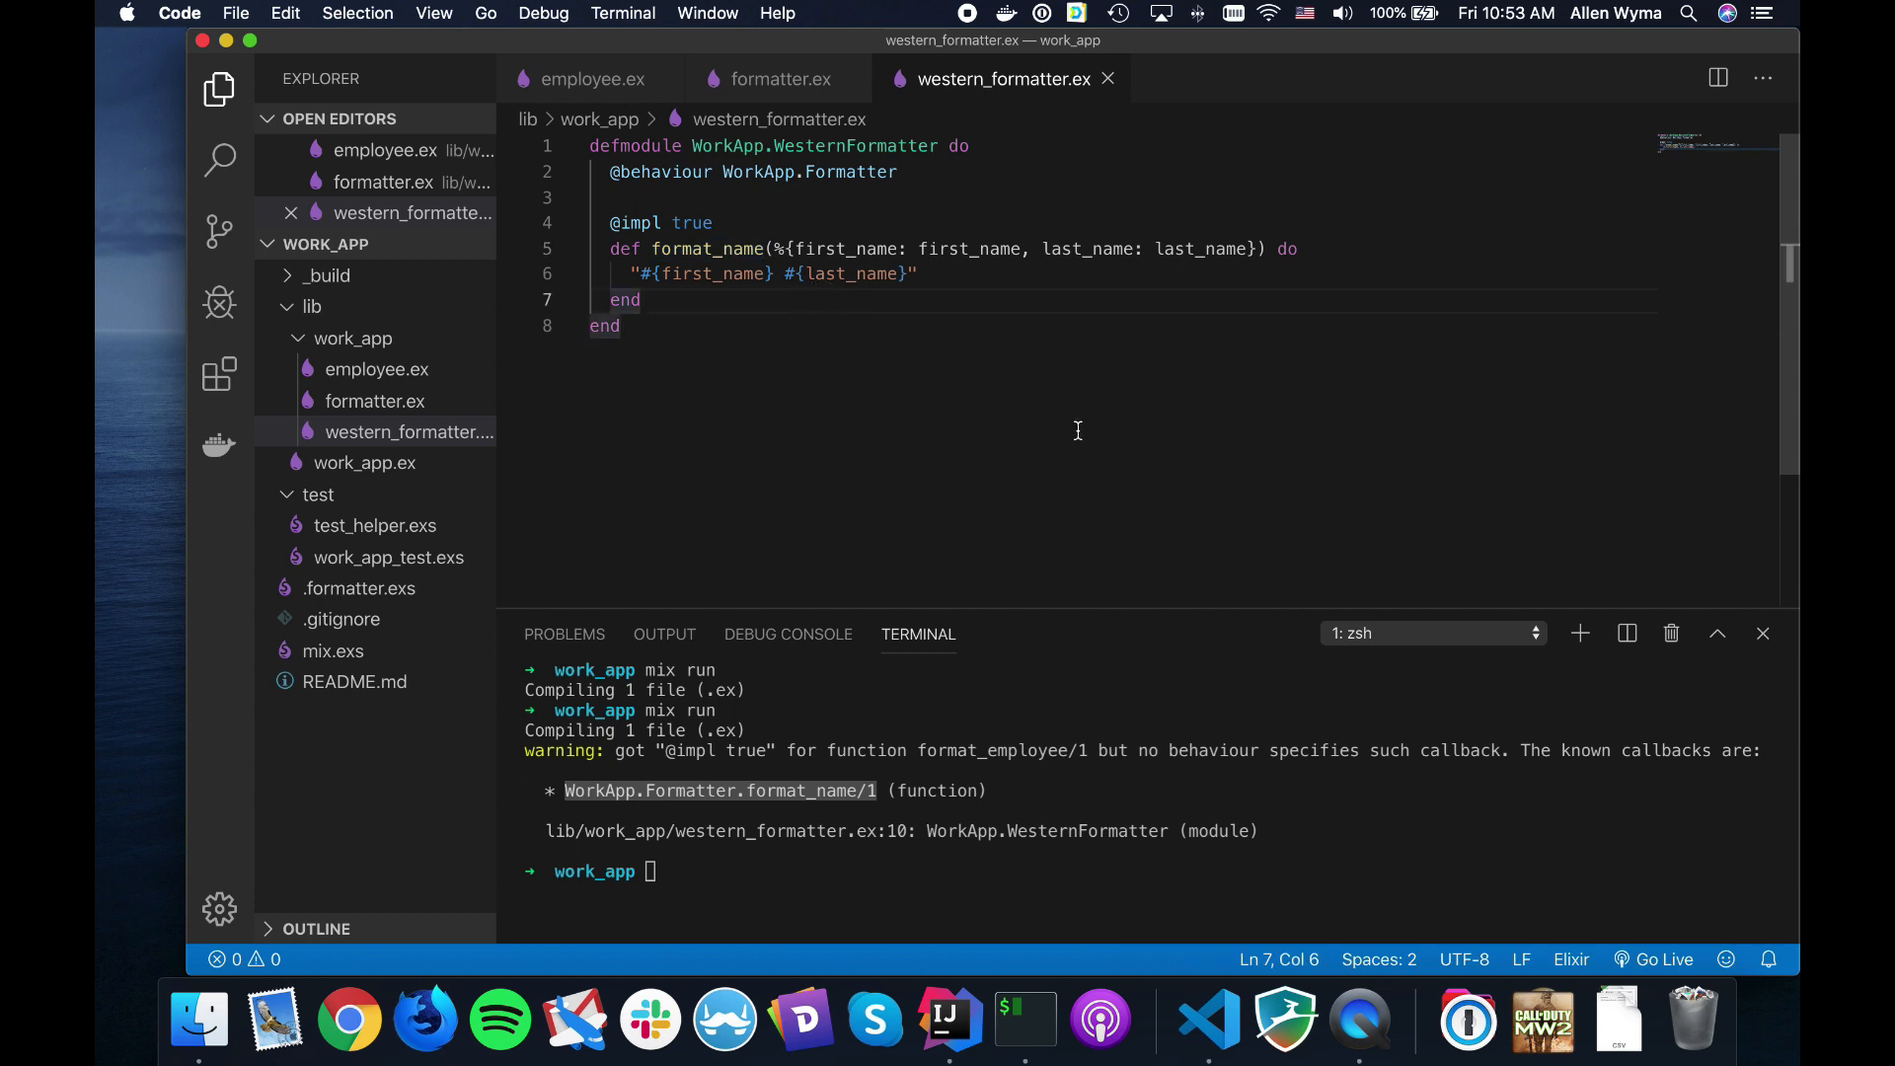